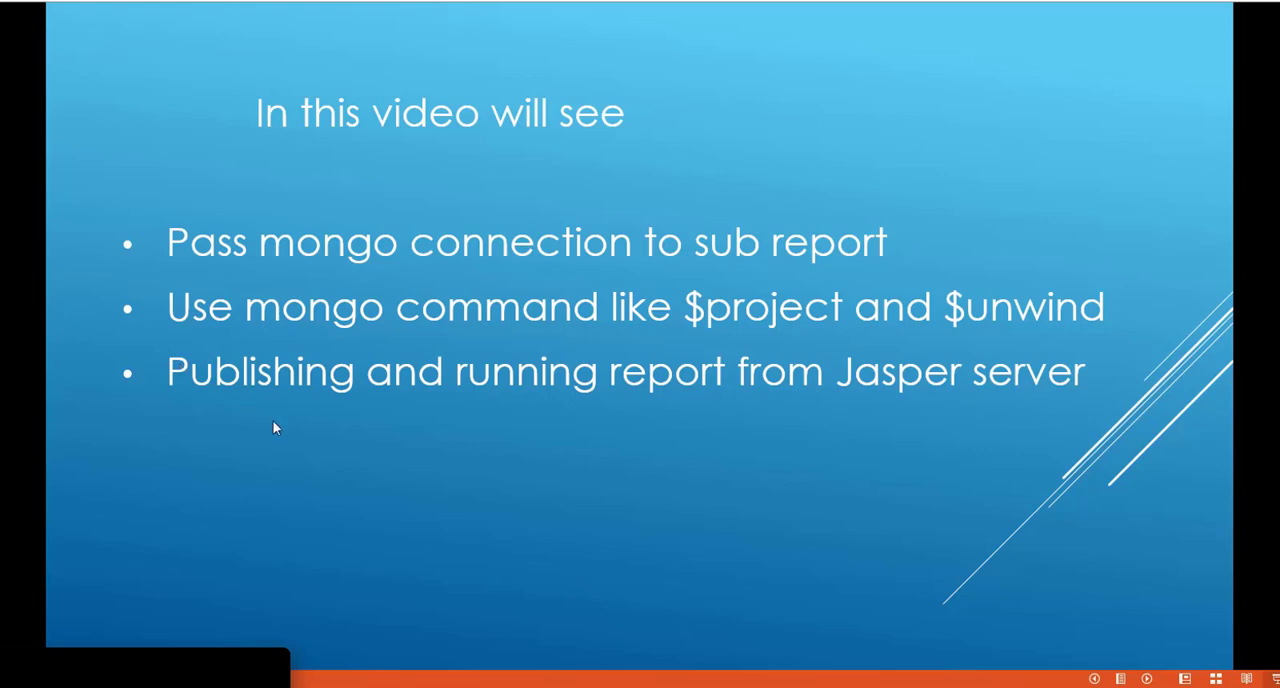
mouse_move(417, 640)
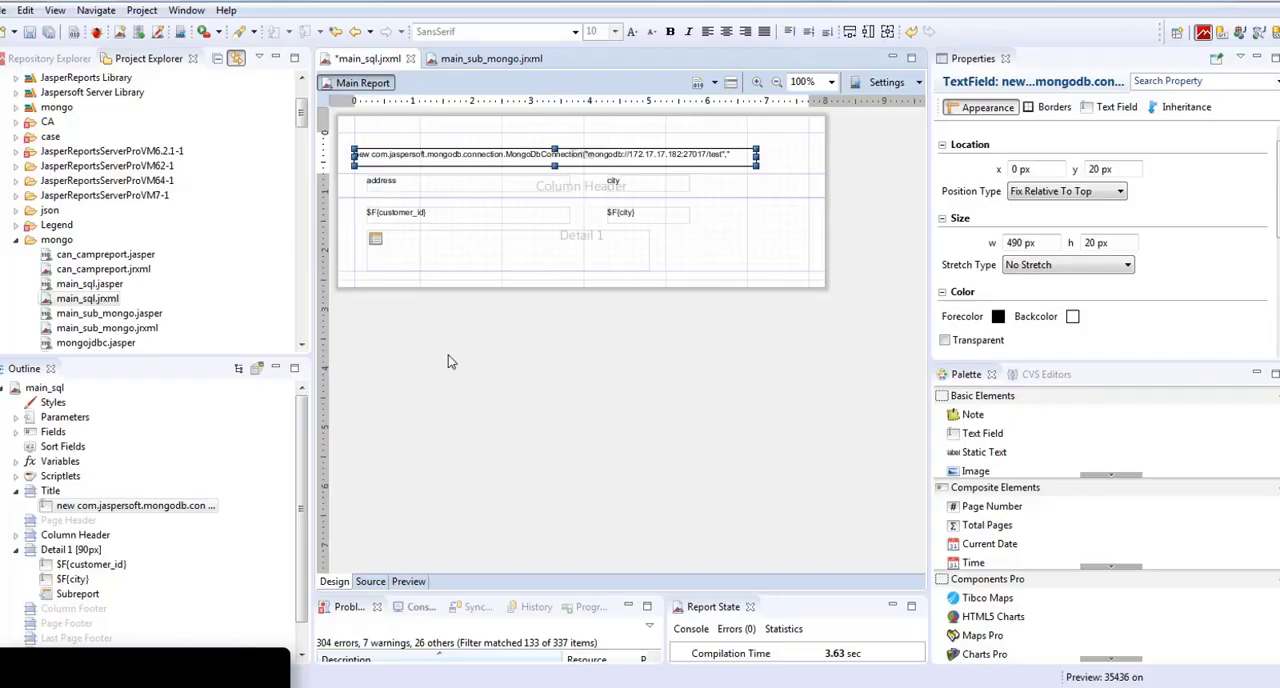
mouse_move(420, 94)
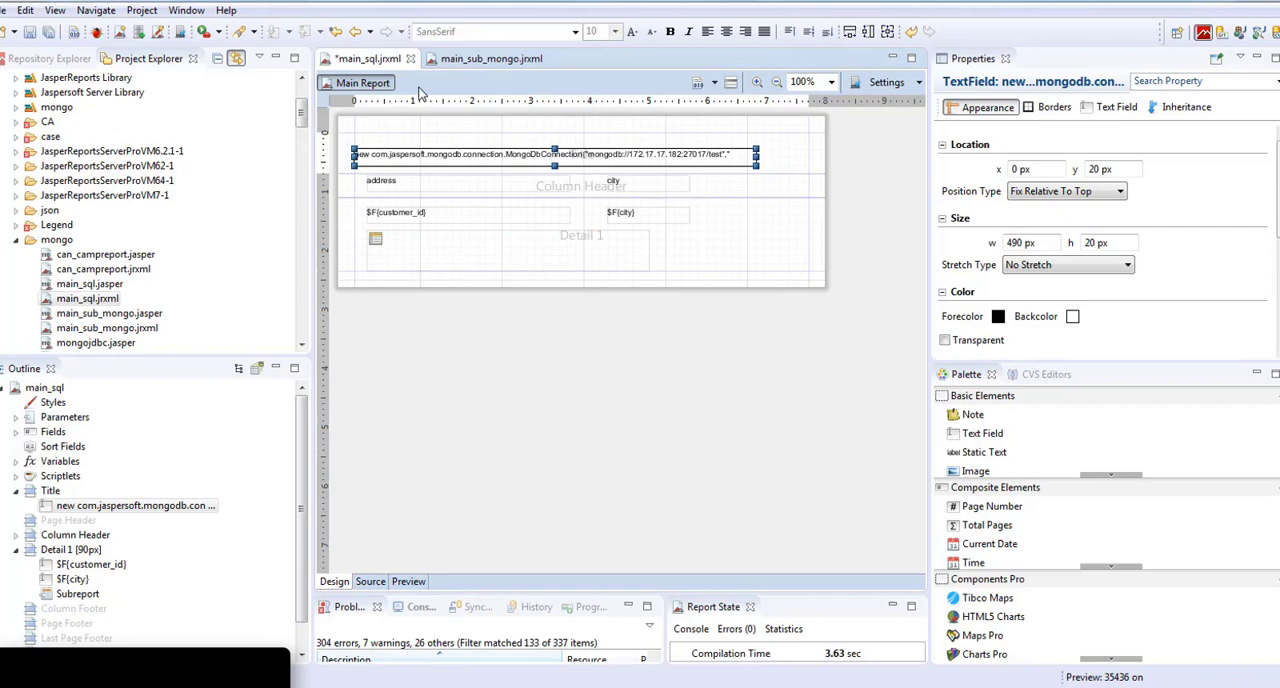
mouse_move(365, 58)
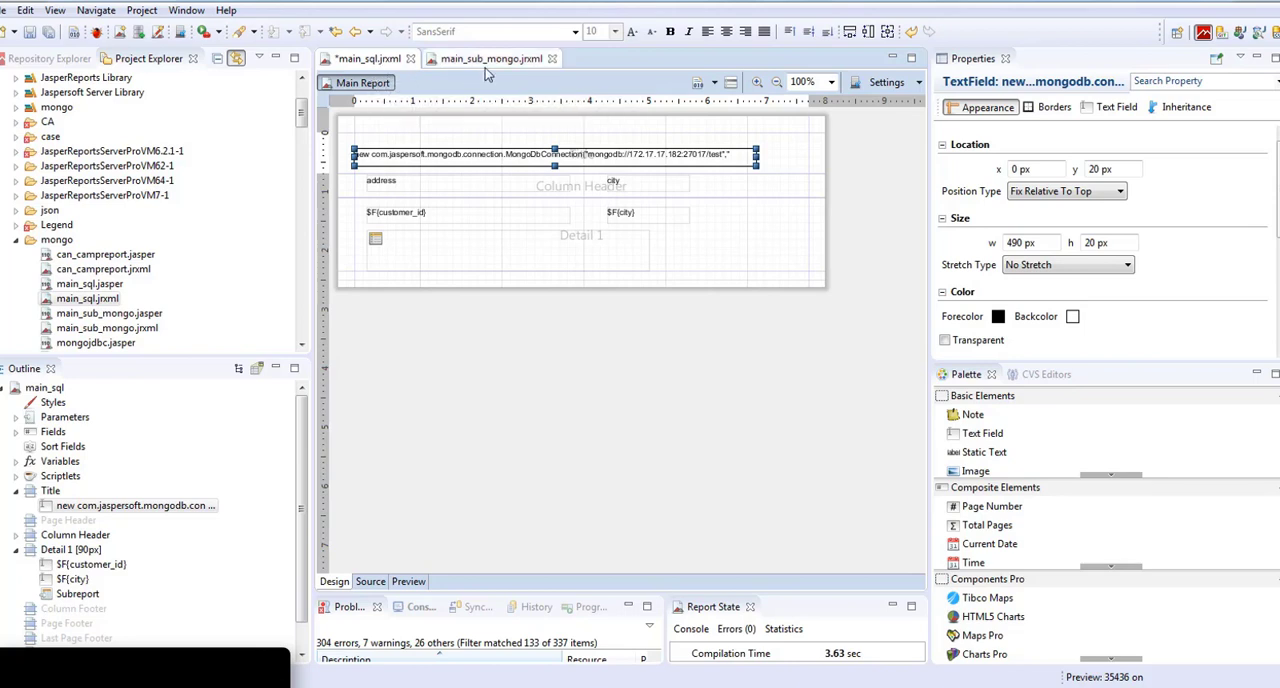
mouse_move(492, 58)
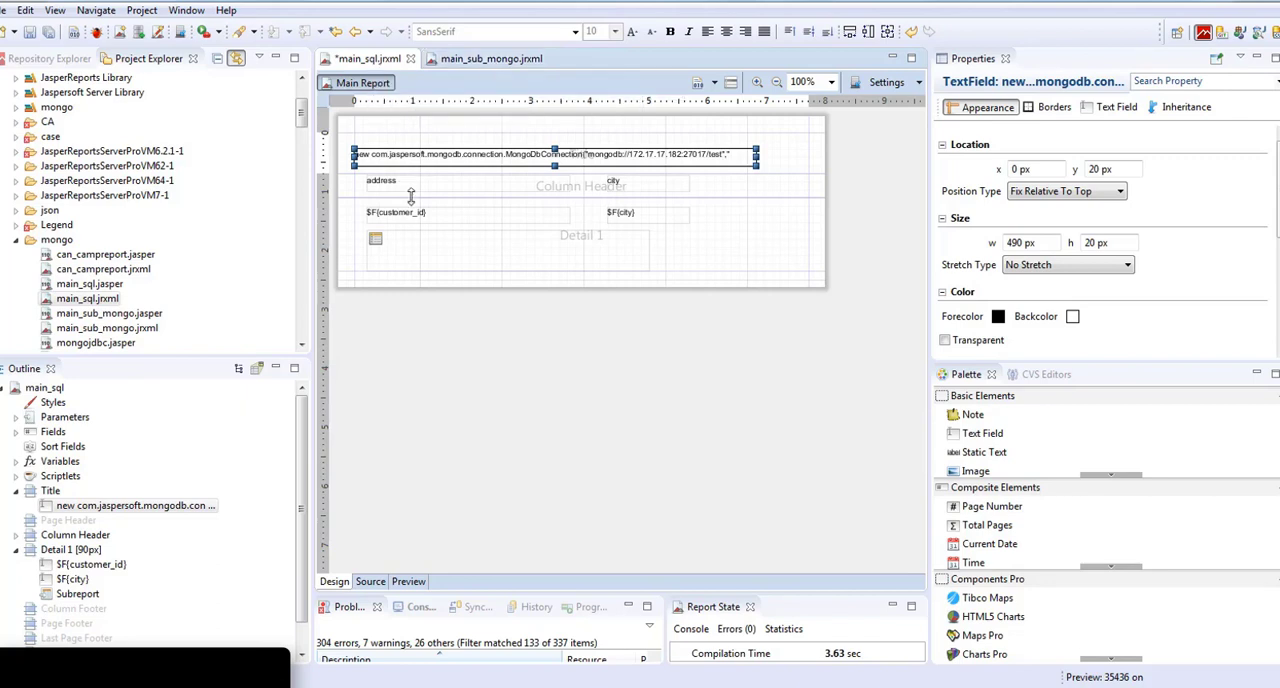
mouse_move(620, 160)
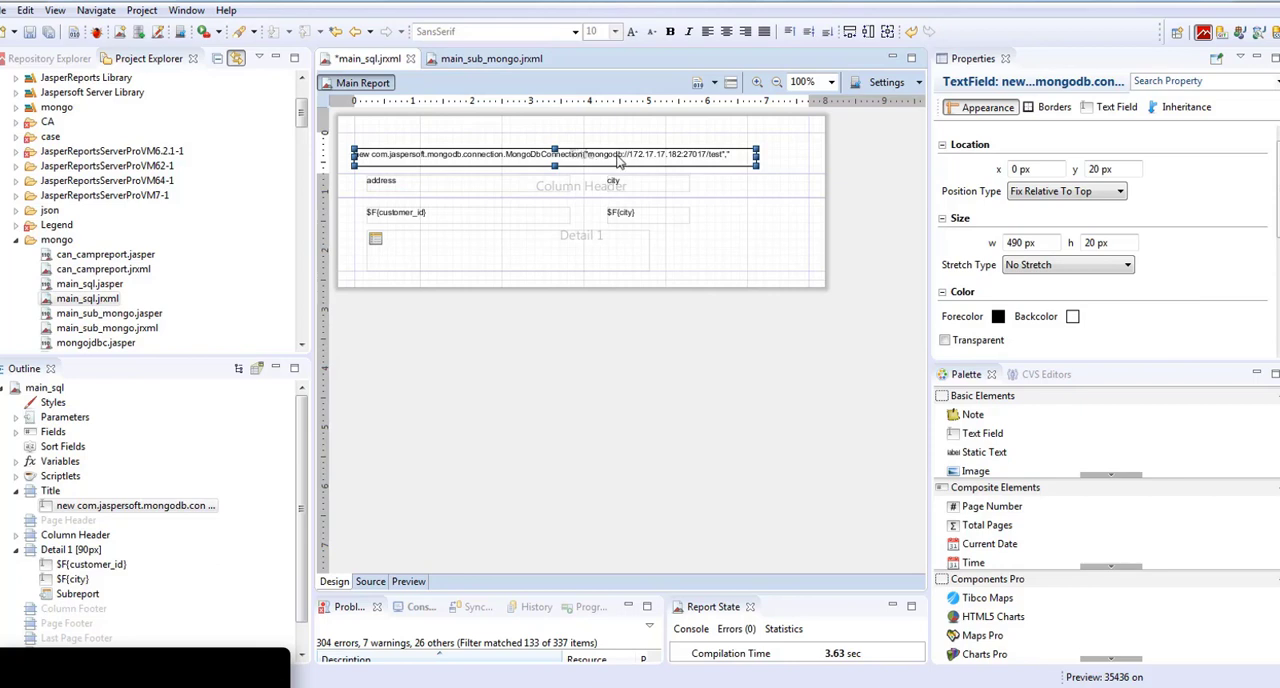
mouse_move(718, 104)
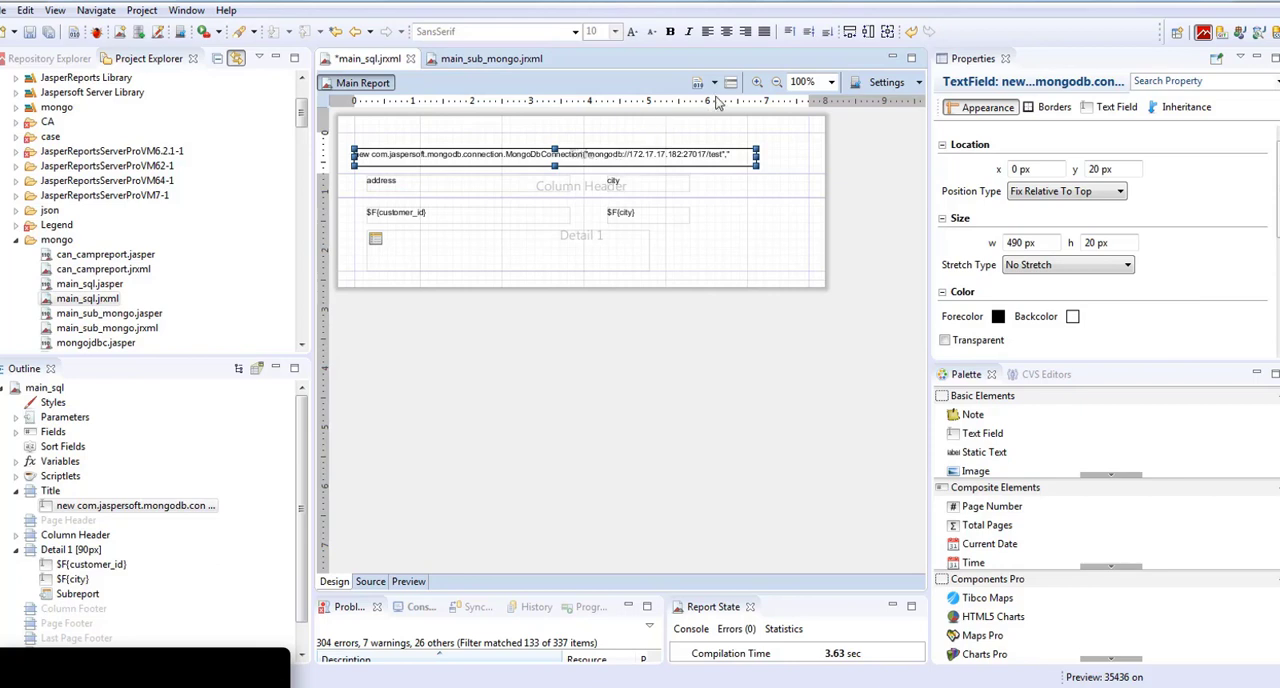
mouse_move(731, 82)
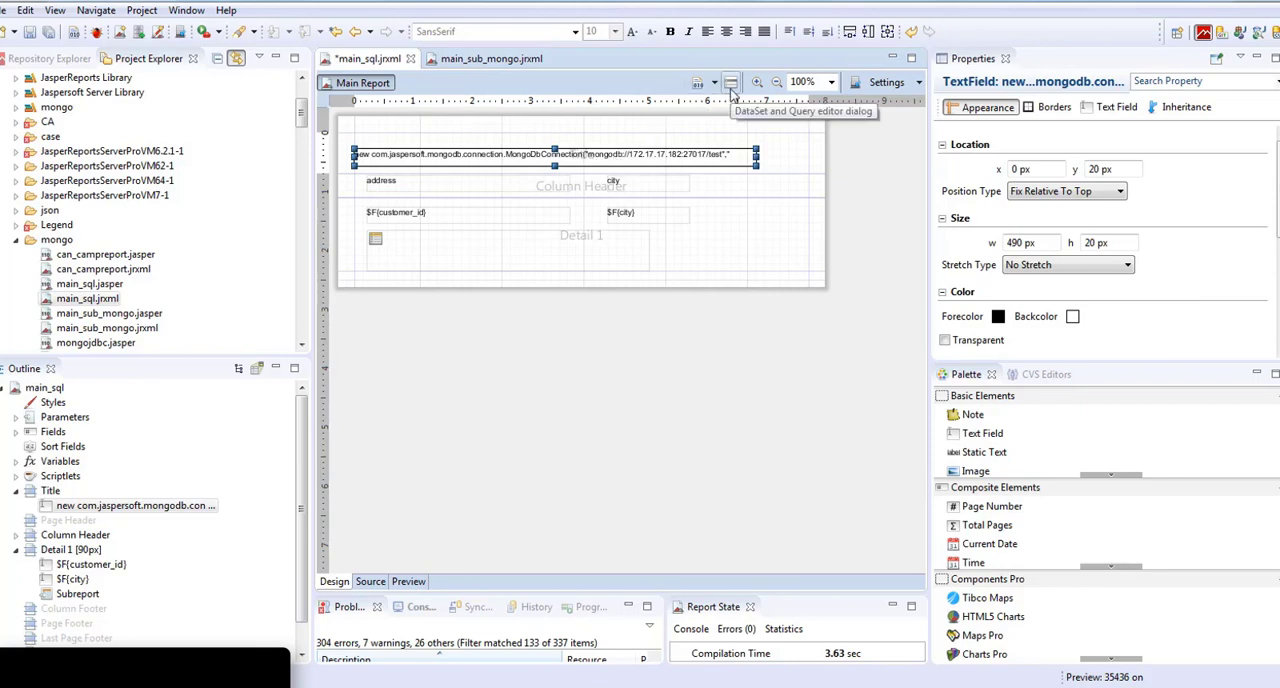
Open the main report's query dialog and highlight the customer table in the SQL
left_click(731, 82)
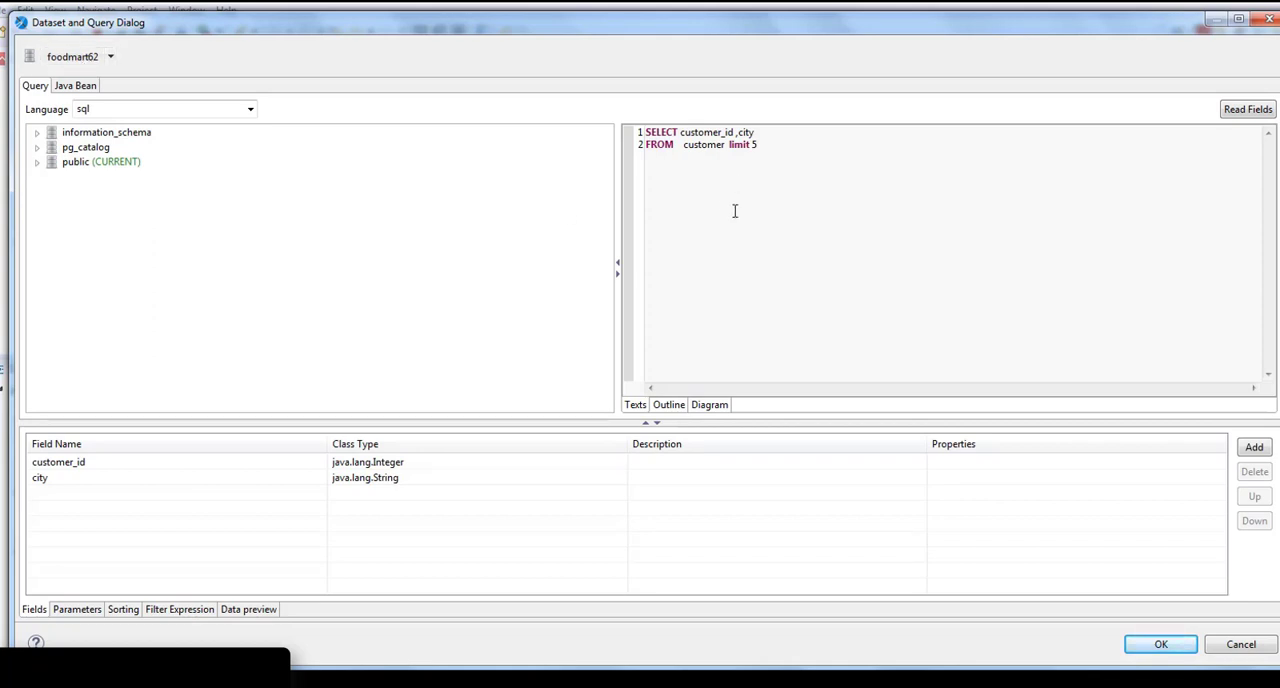
mouse_move(745, 187)
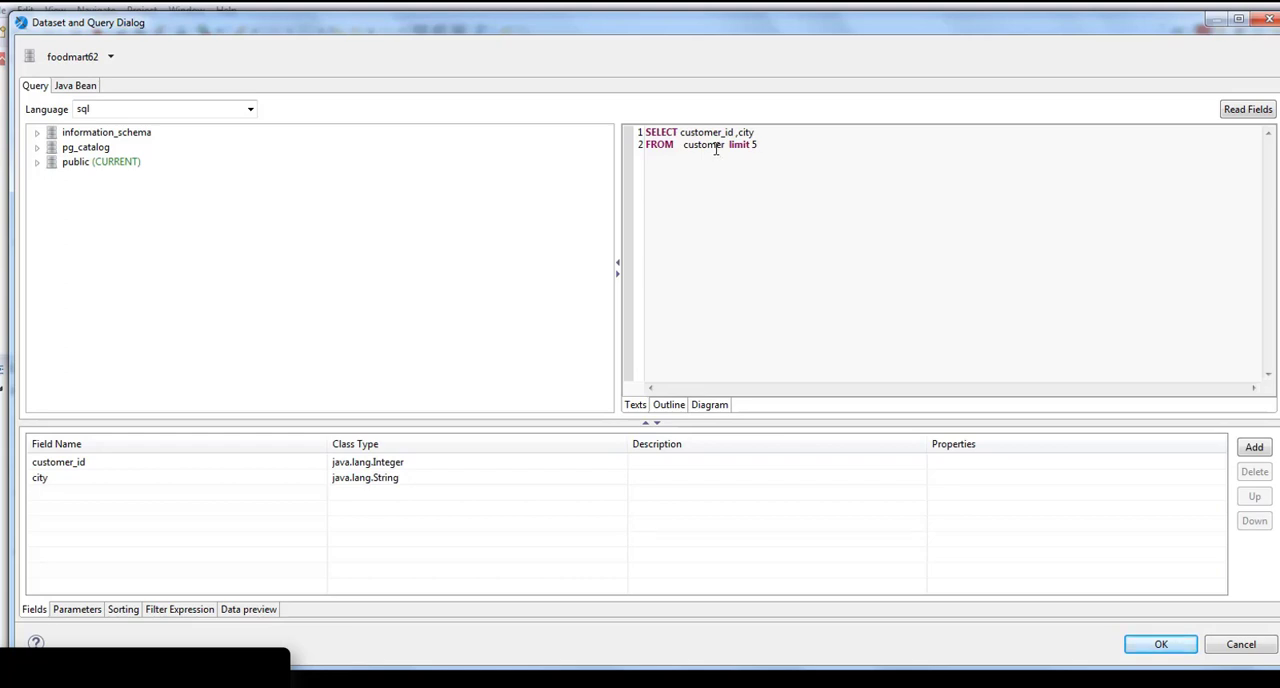
double_click(703, 144)
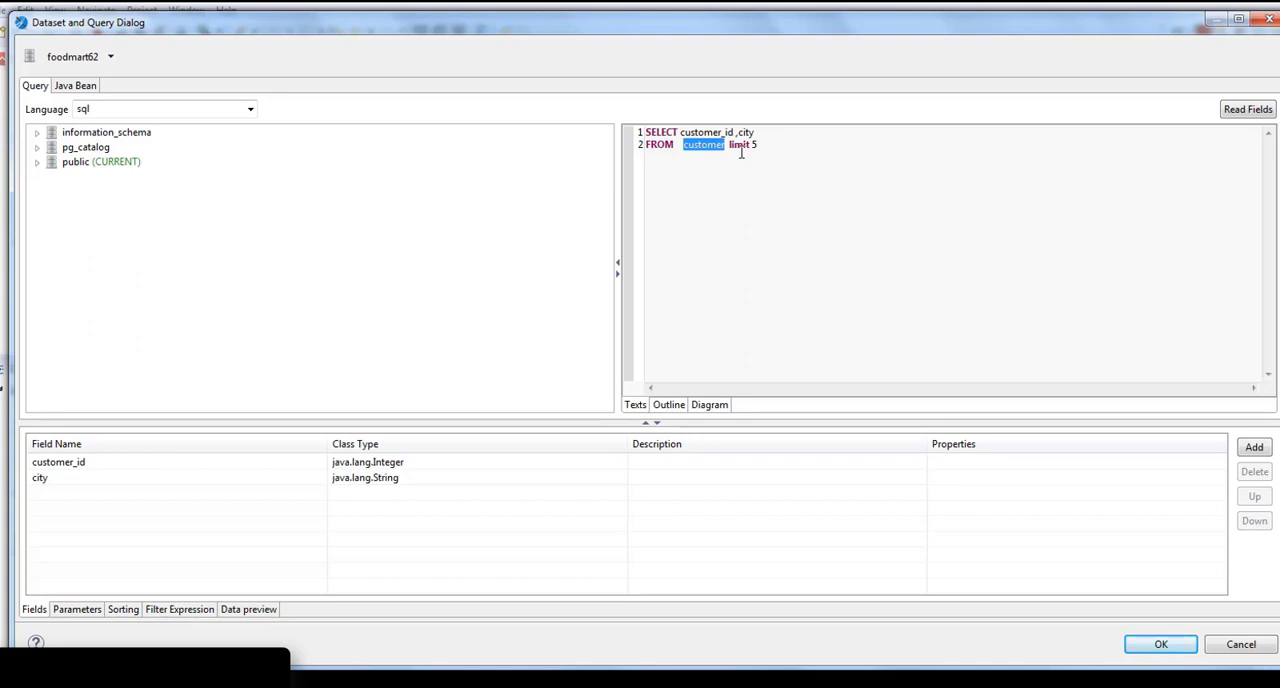
mouse_move(782, 149)
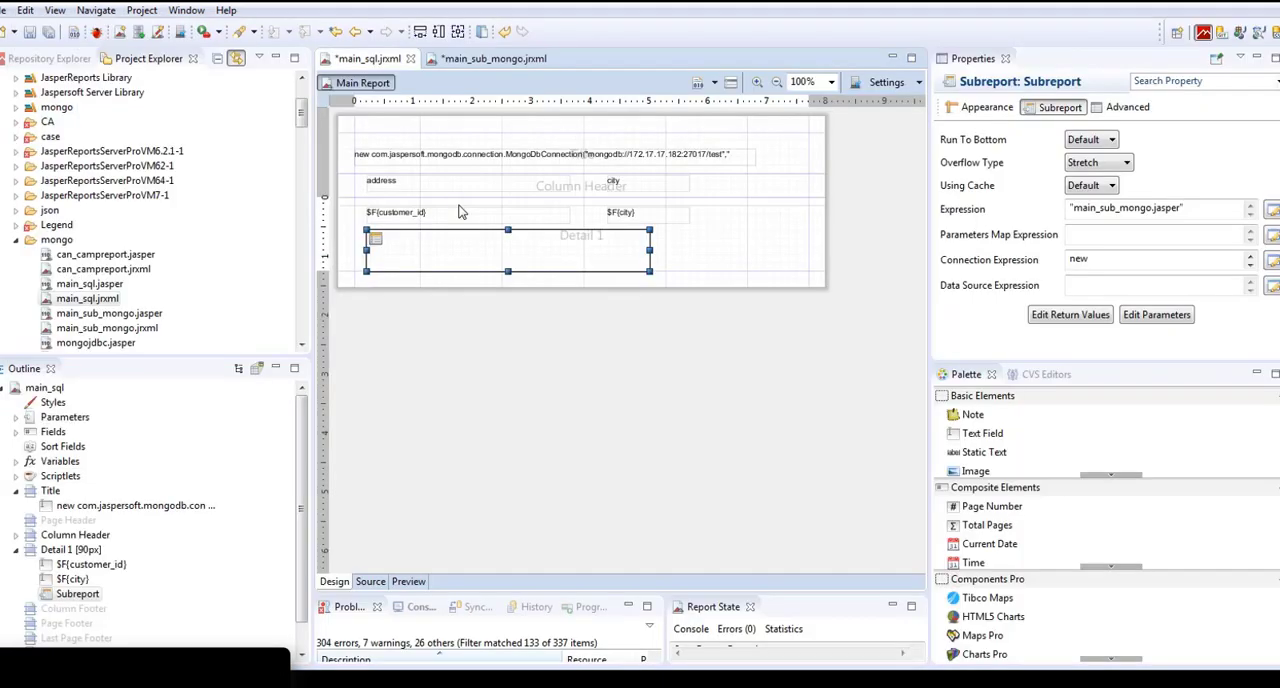
mouse_move(560, 216)
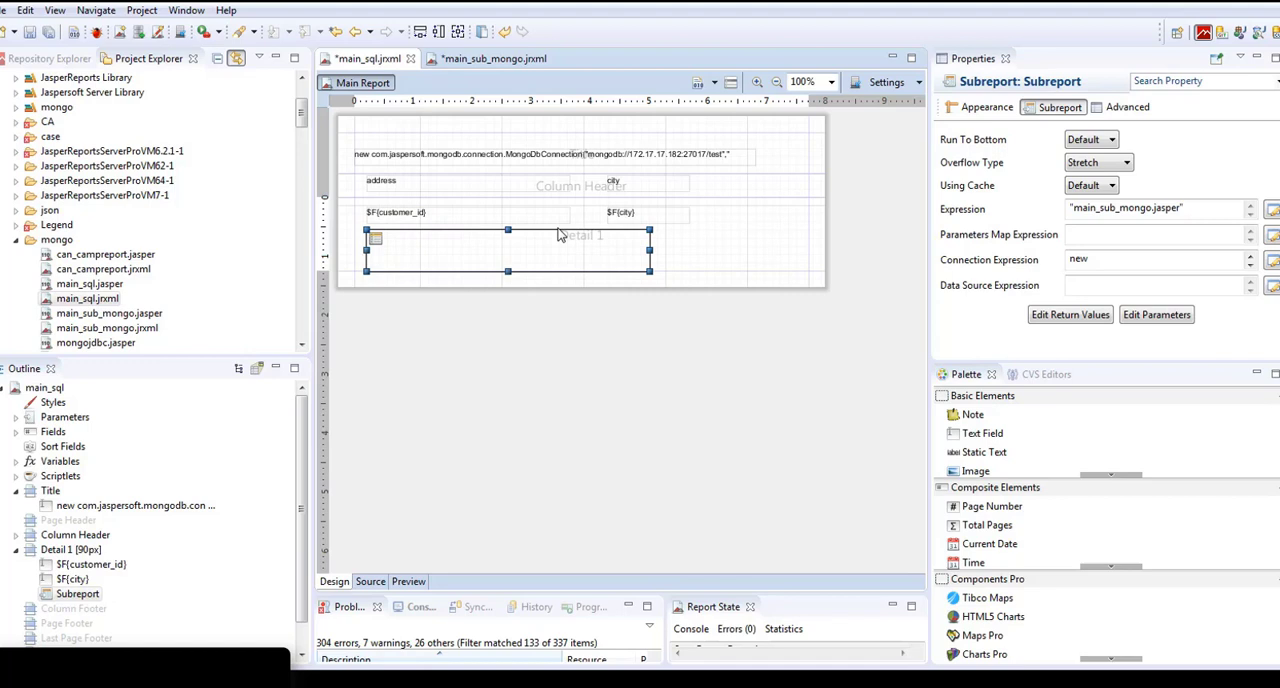
mouse_move(517, 255)
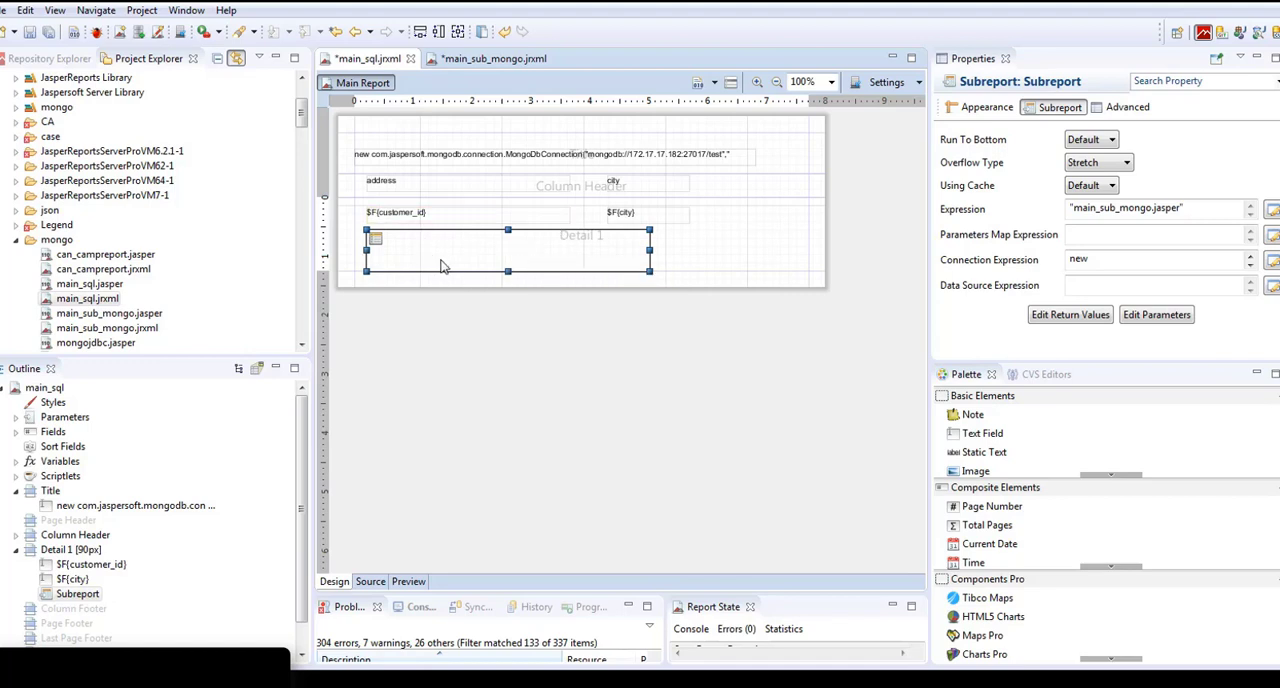
mouse_move(435, 263)
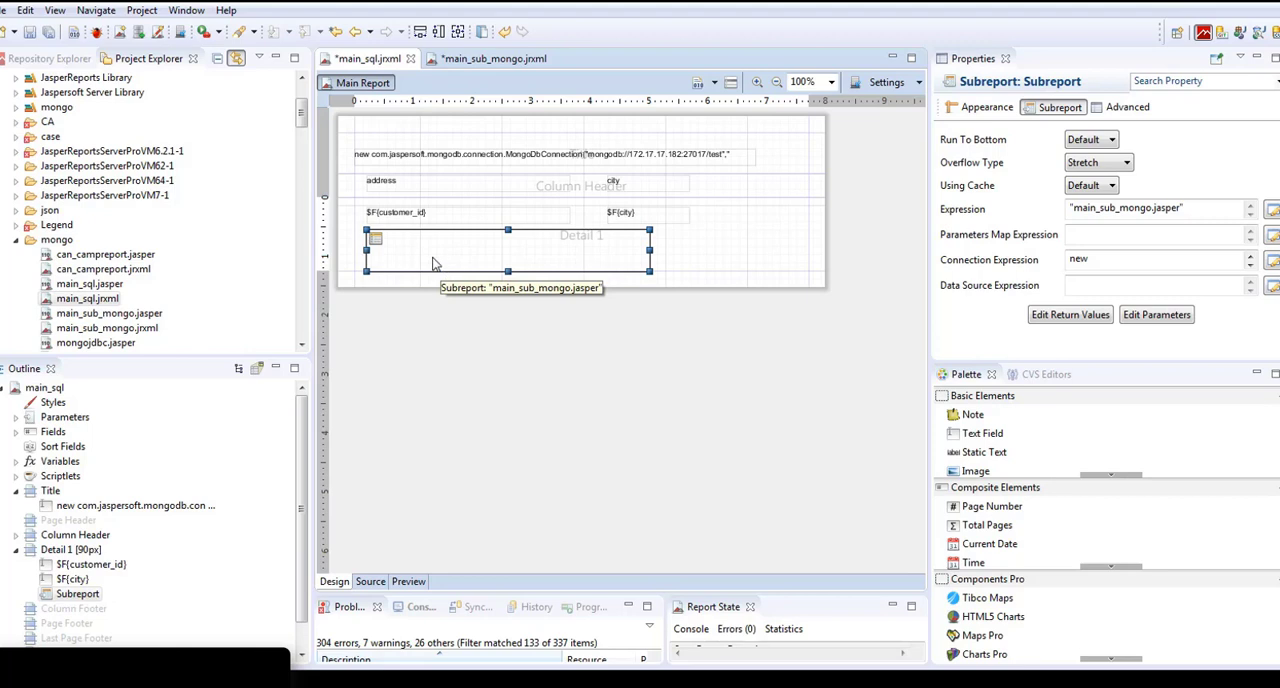
mouse_move(451, 257)
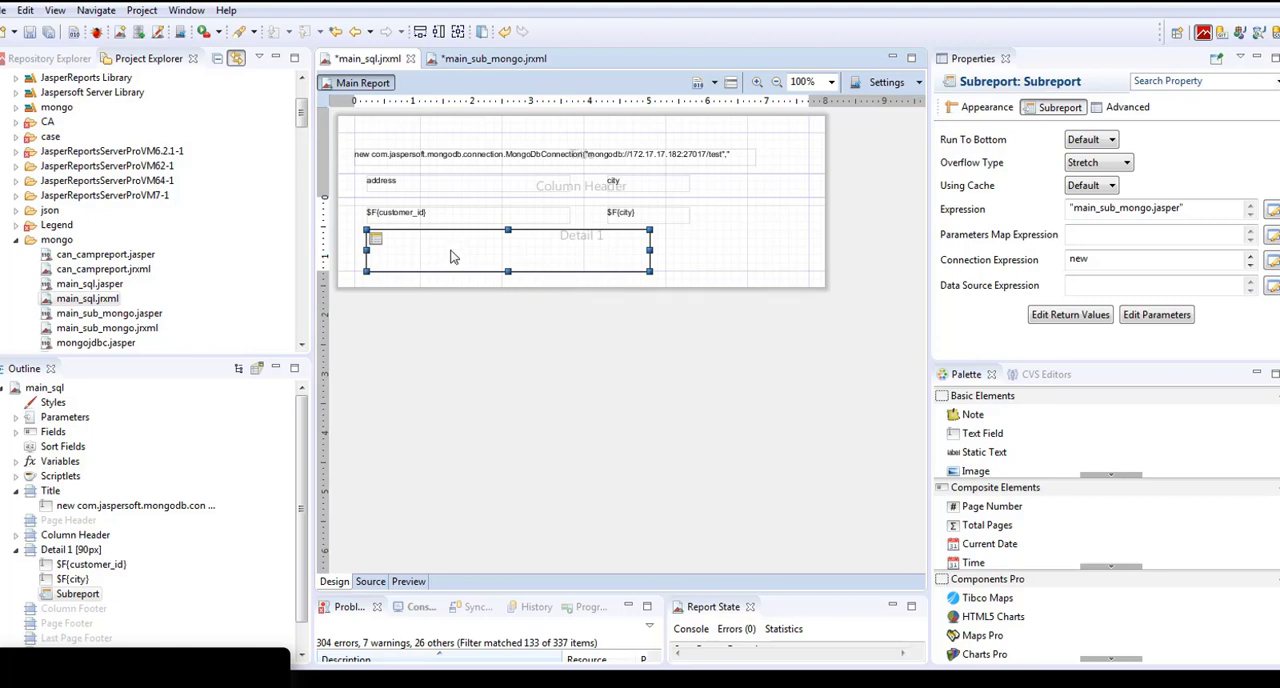
mouse_move(483, 265)
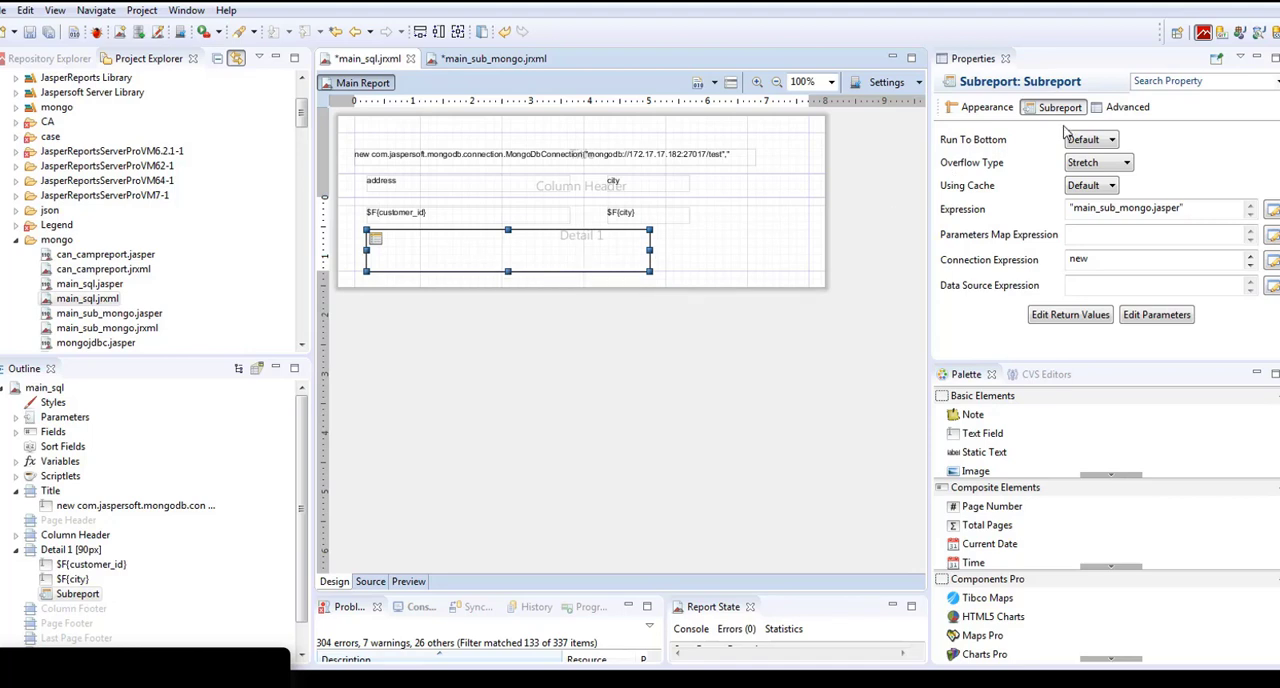
mouse_move(965, 270)
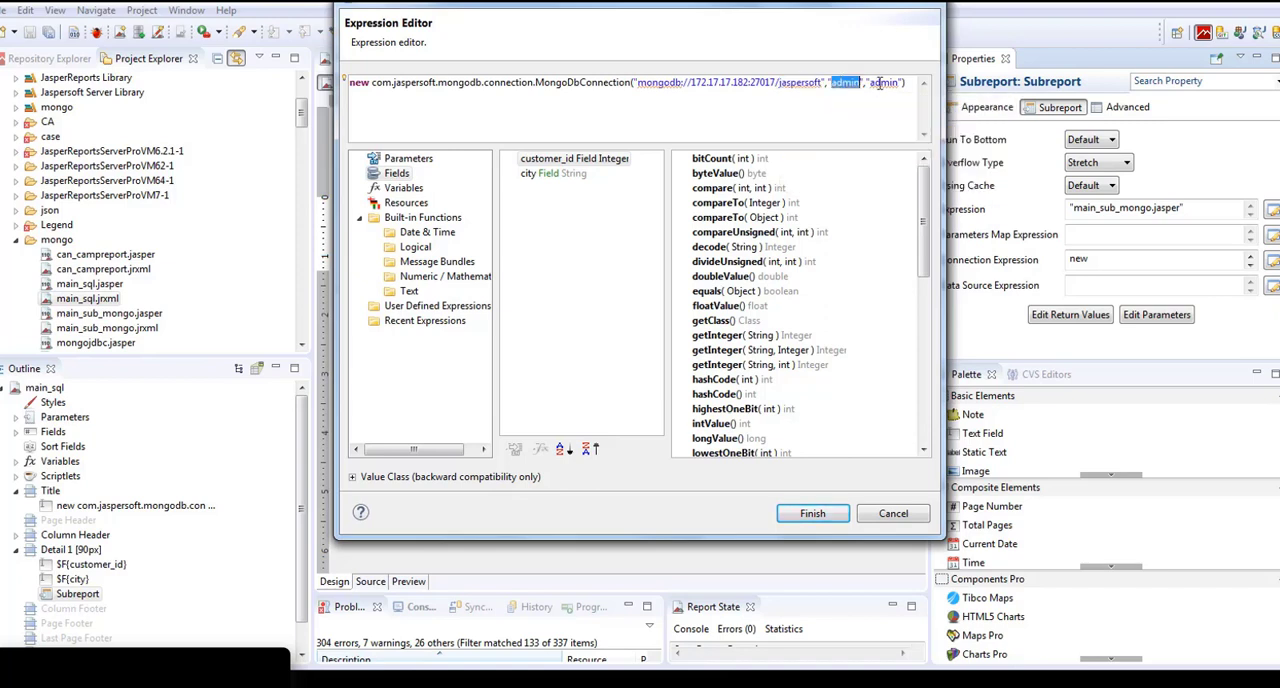
mouse_move(813, 498)
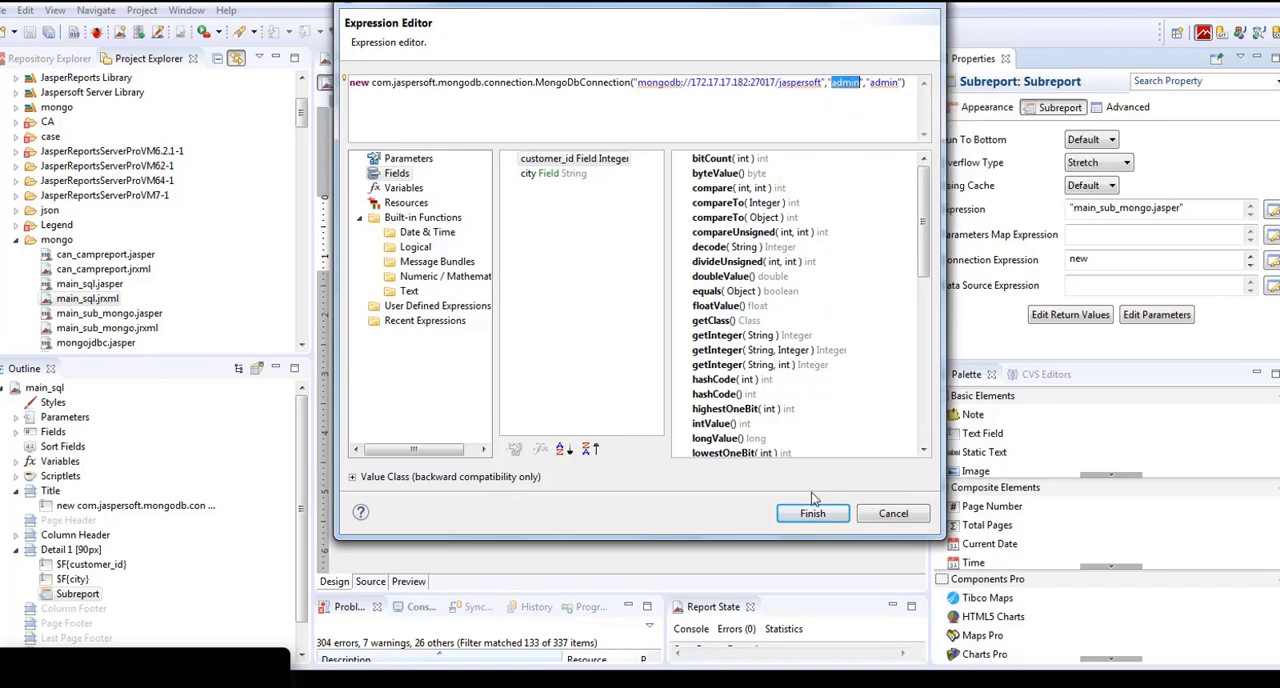
Finish the MongoDbConnection expression for the jaspersoft database at 172.17.17.182:27017
left_click(812, 513)
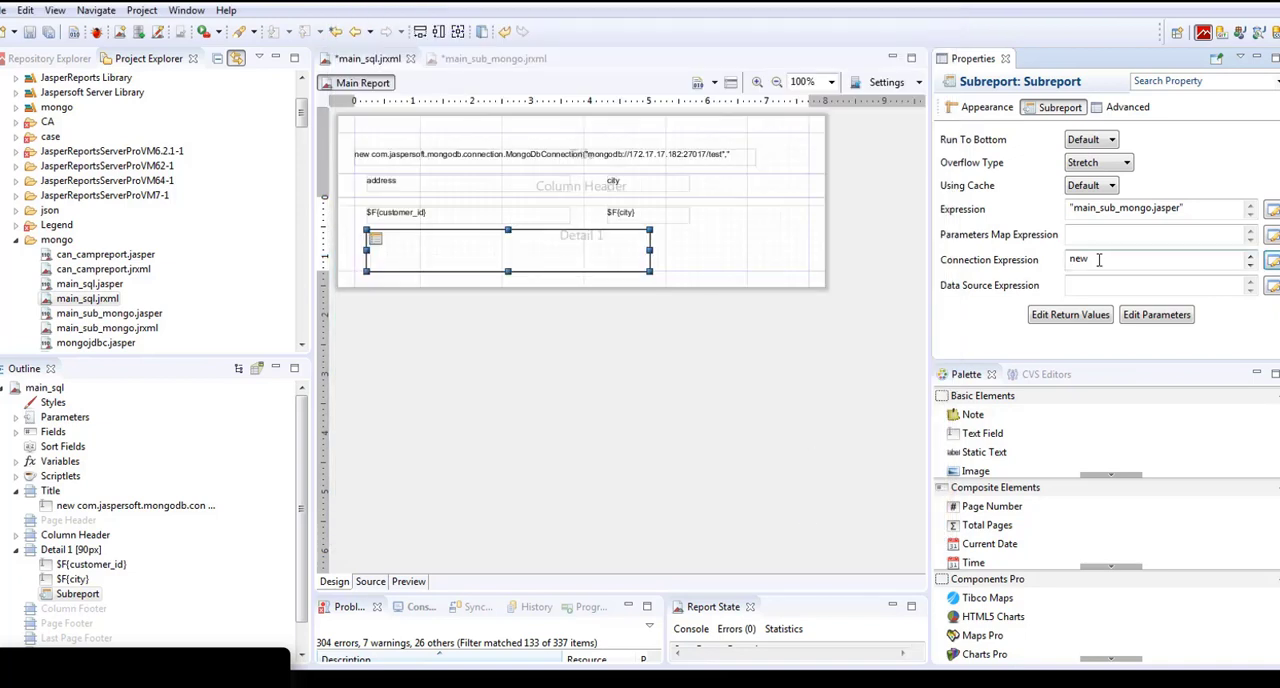
left_click(645, 212)
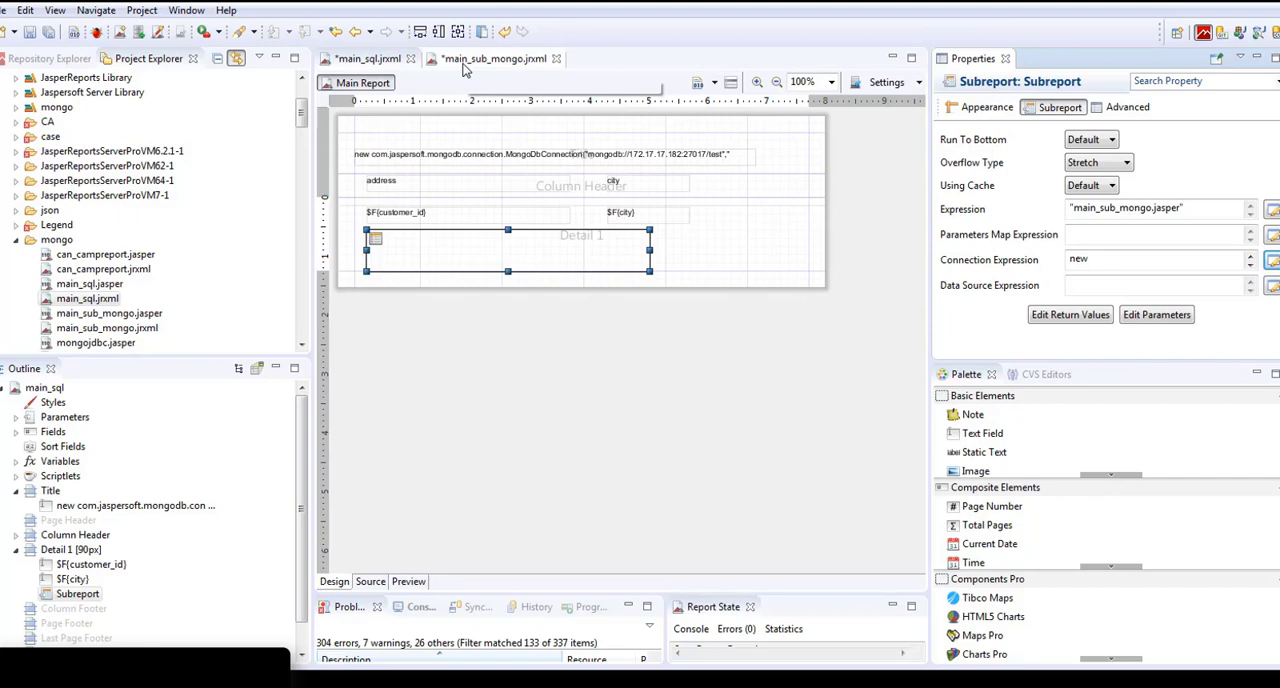
Switch to main_sub_mongo, highlight the users collection in its query, and close the dialog
left_click(494, 58)
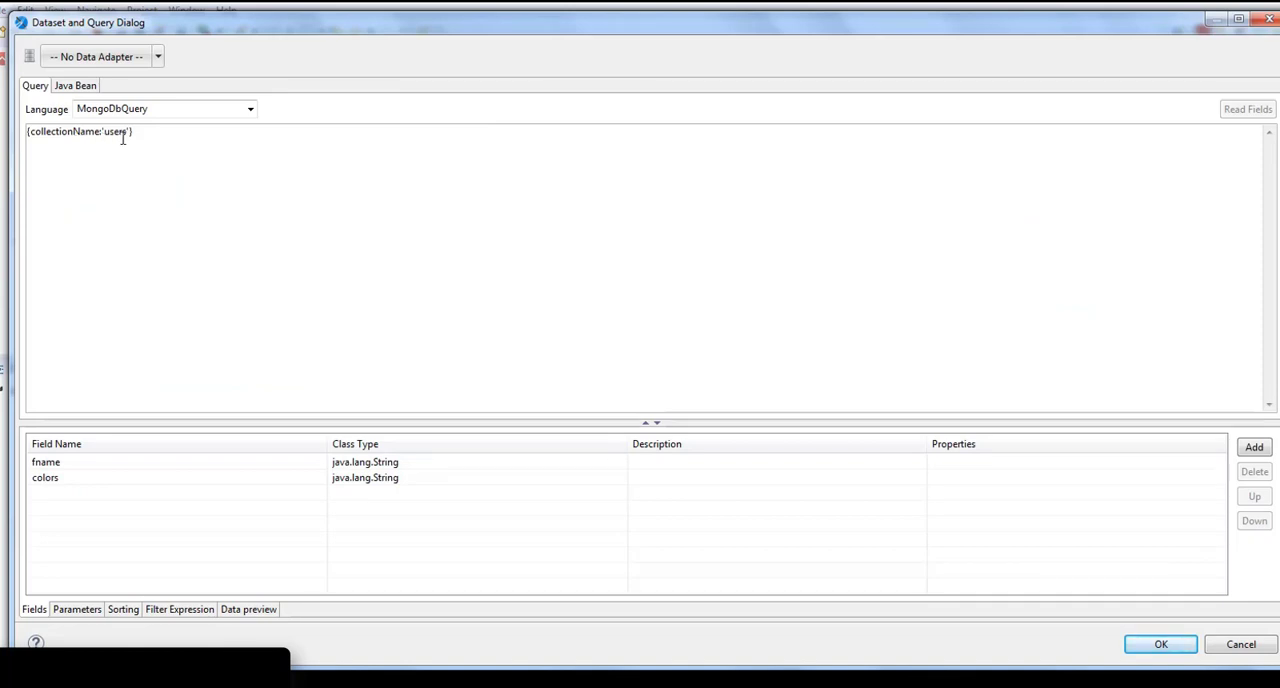
double_click(115, 131)
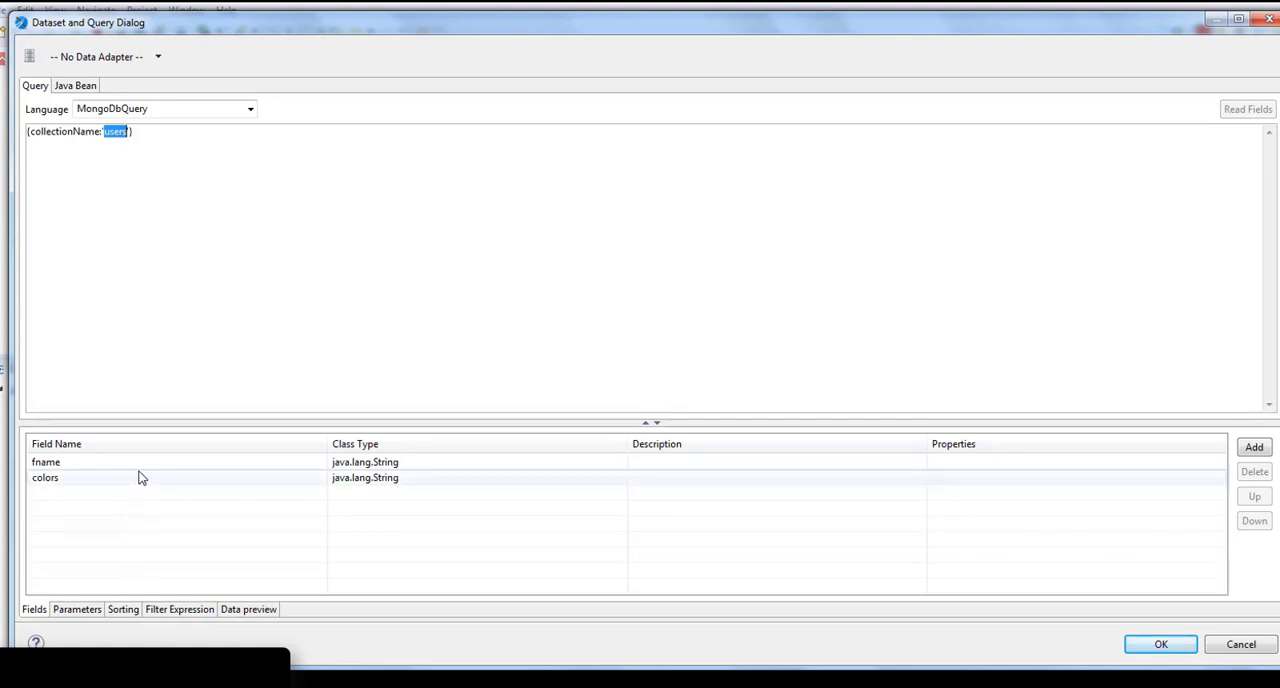
mouse_move(143, 482)
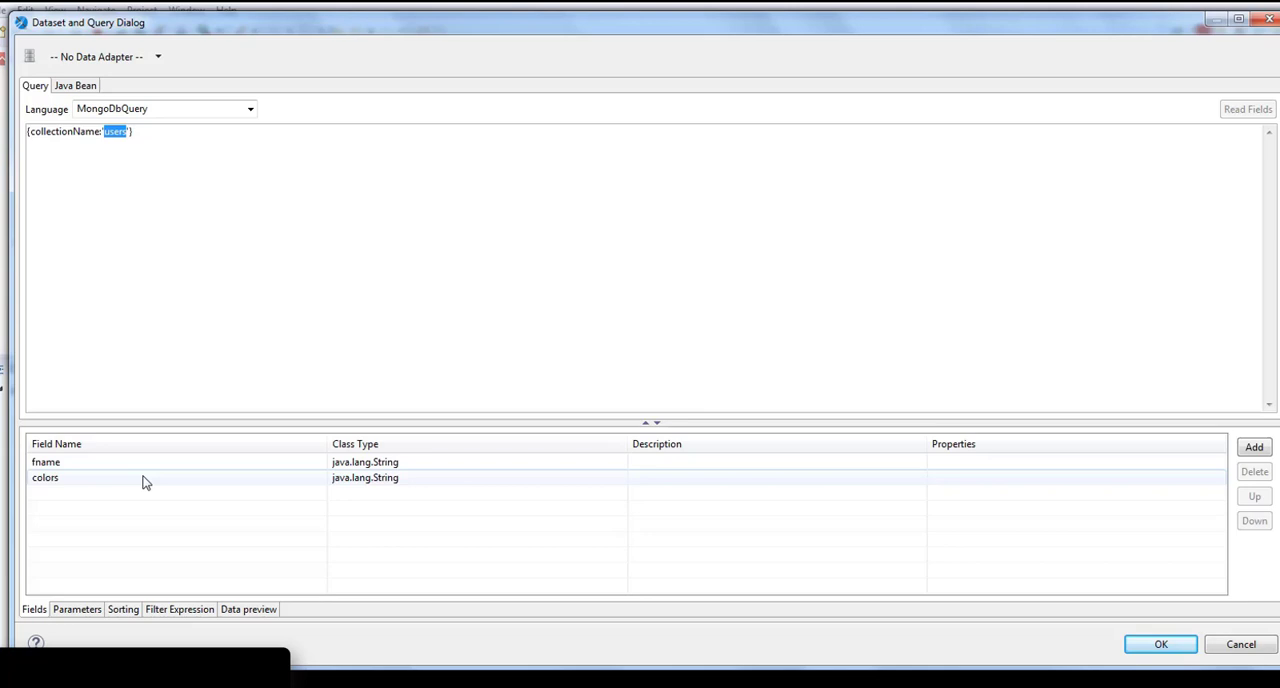
mouse_move(1160, 644)
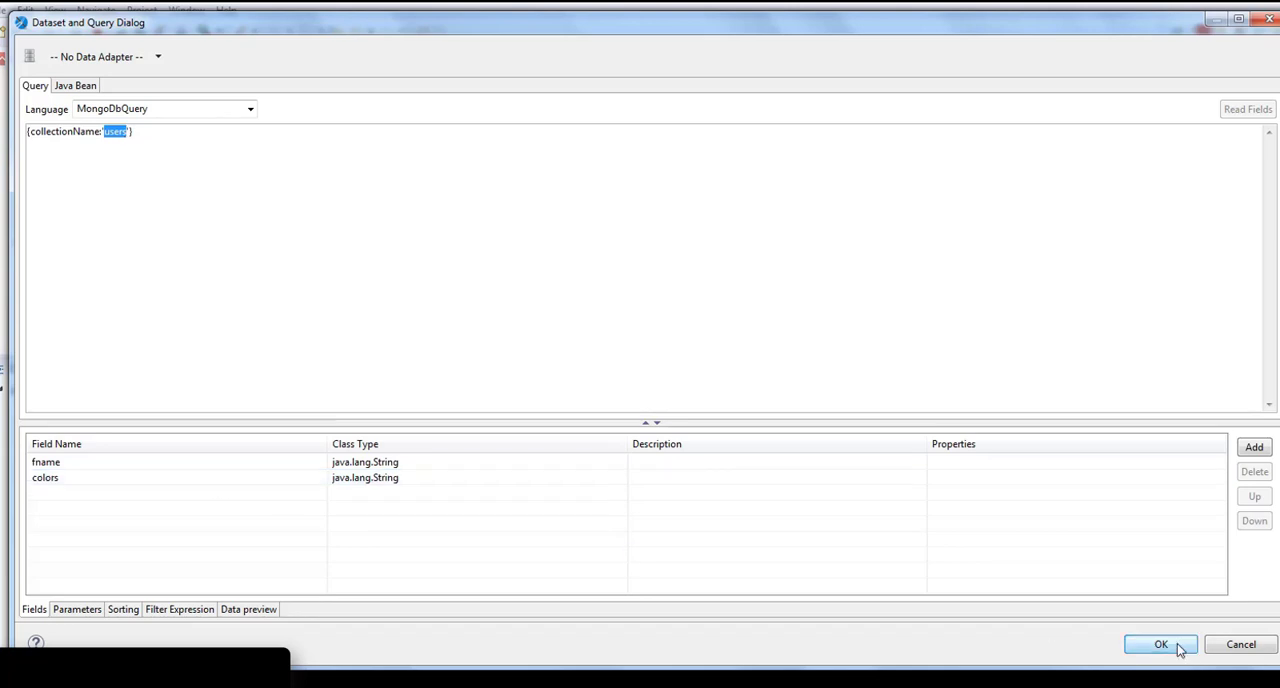
left_click(1160, 644)
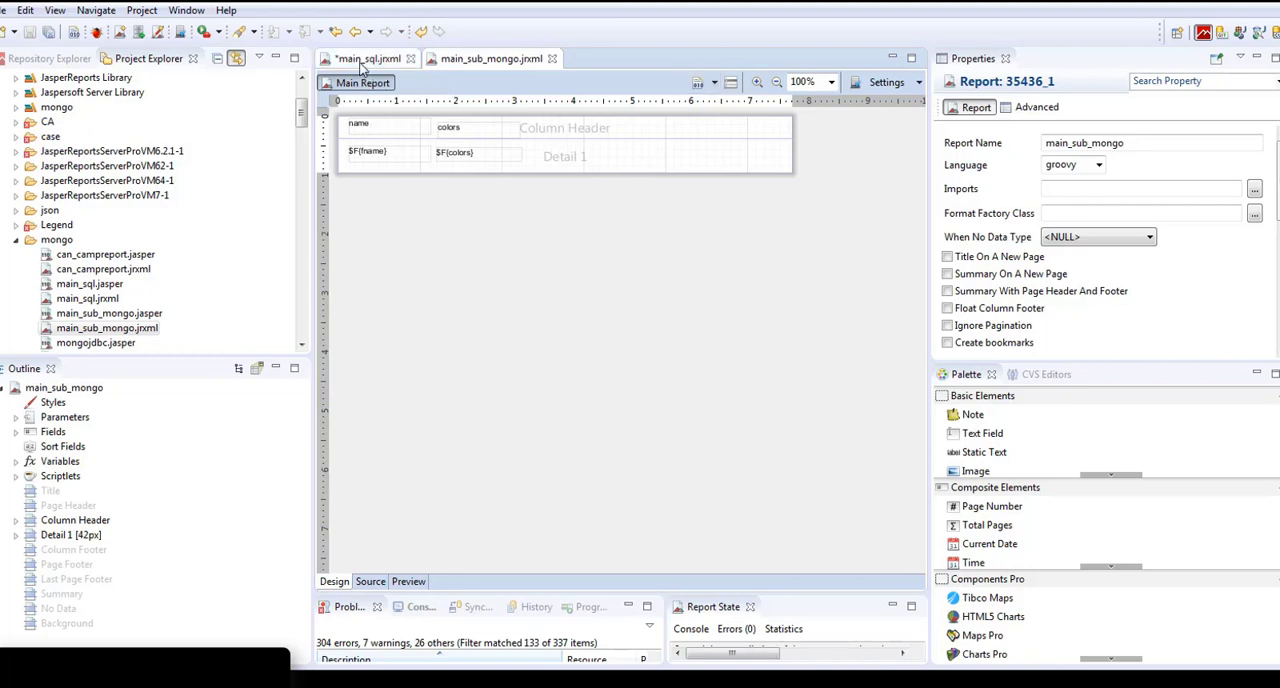
Return to main_sql, select the subreport, and preview customers with name and color rows
left_click(363, 58)
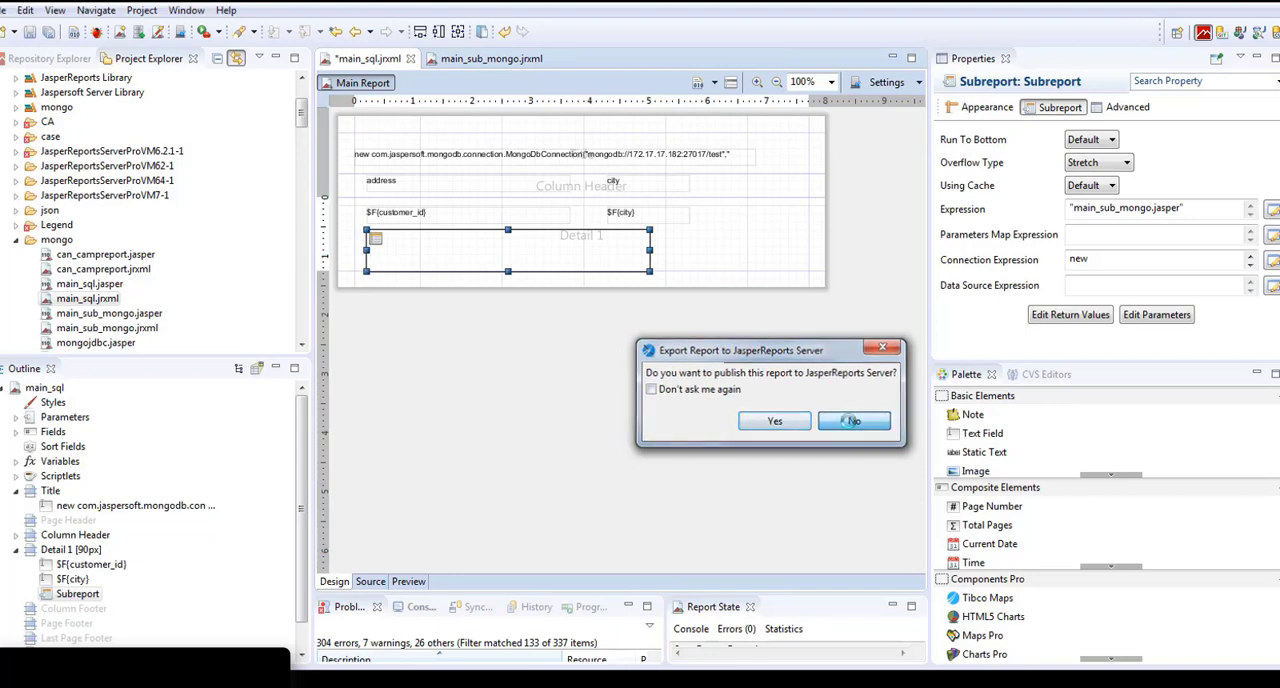
left_click(853, 420)
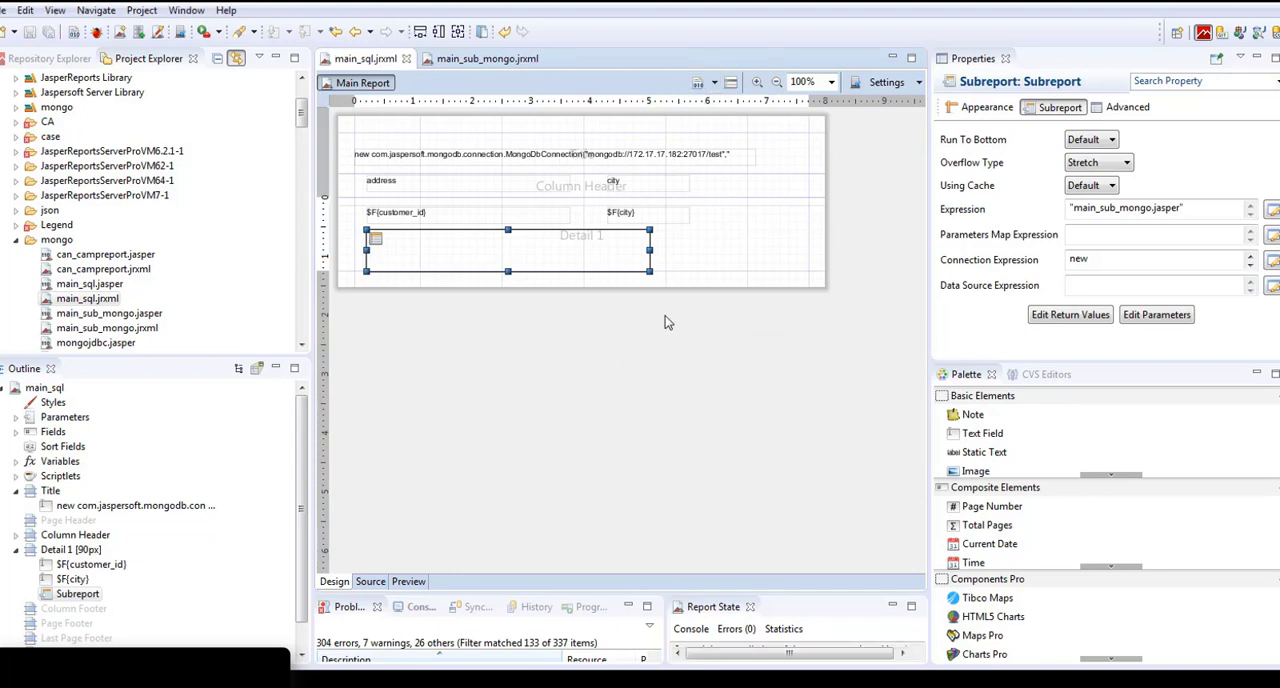
mouse_move(464, 564)
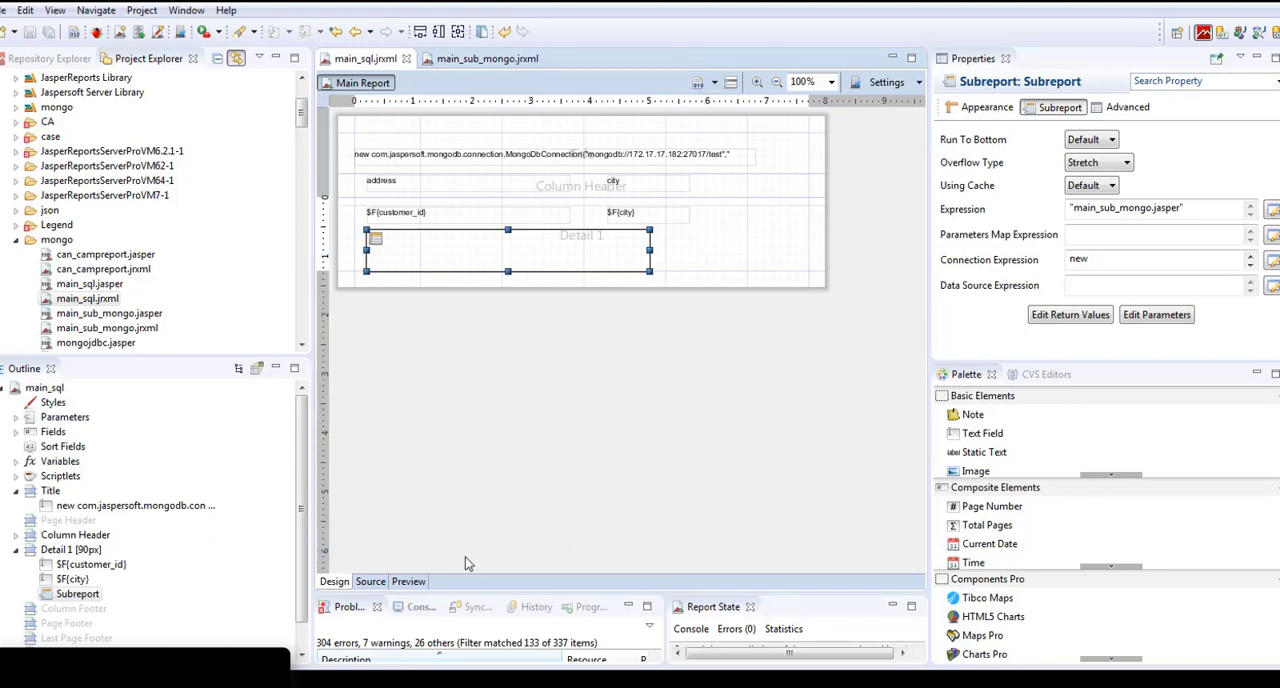
mouse_move(505, 421)
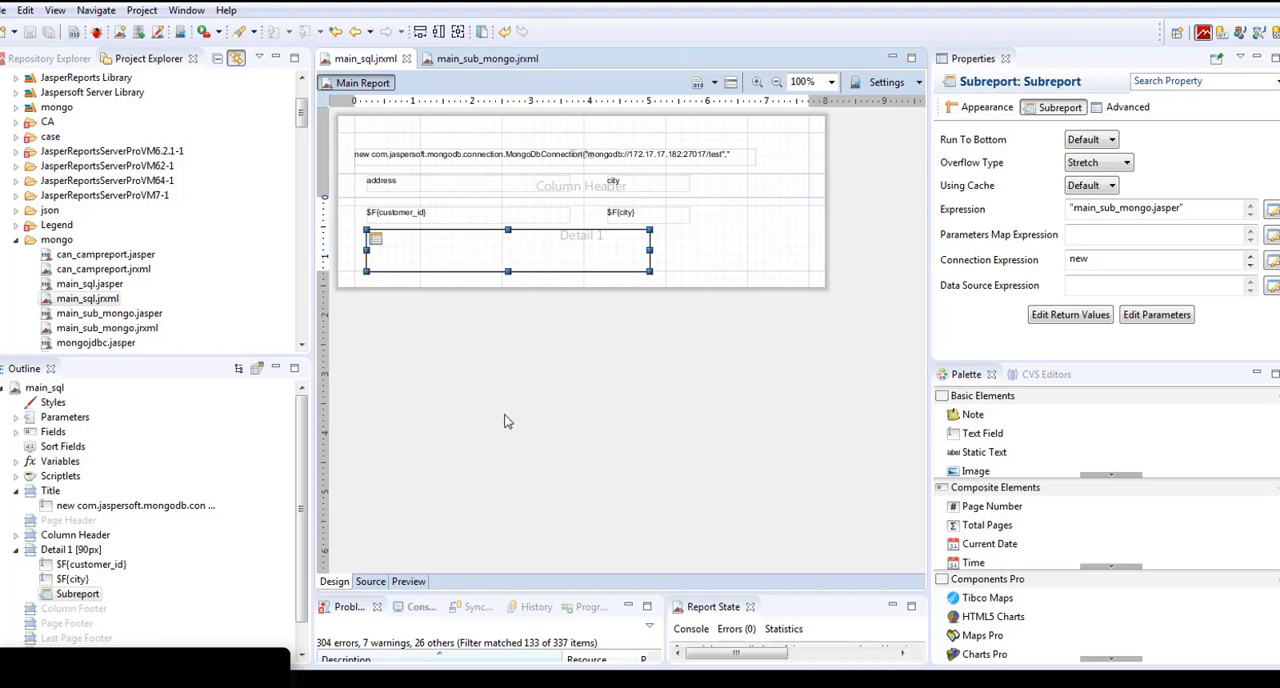
left_click(408, 581)
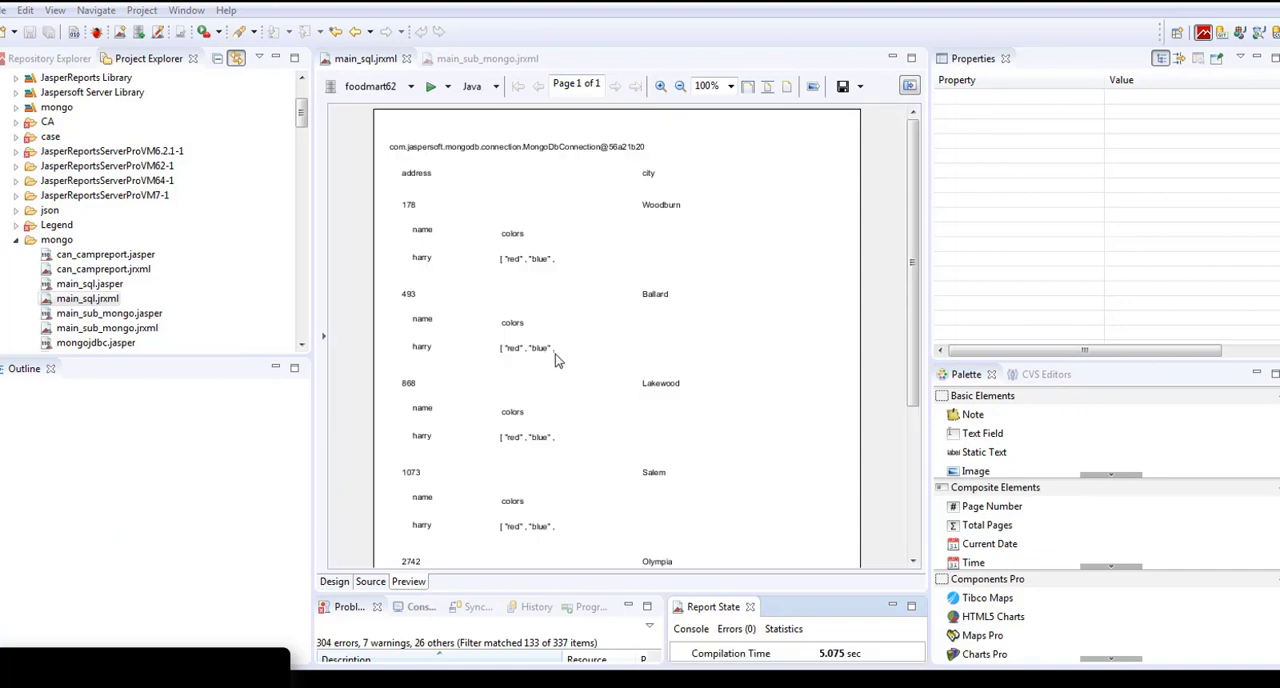
mouse_move(435, 195)
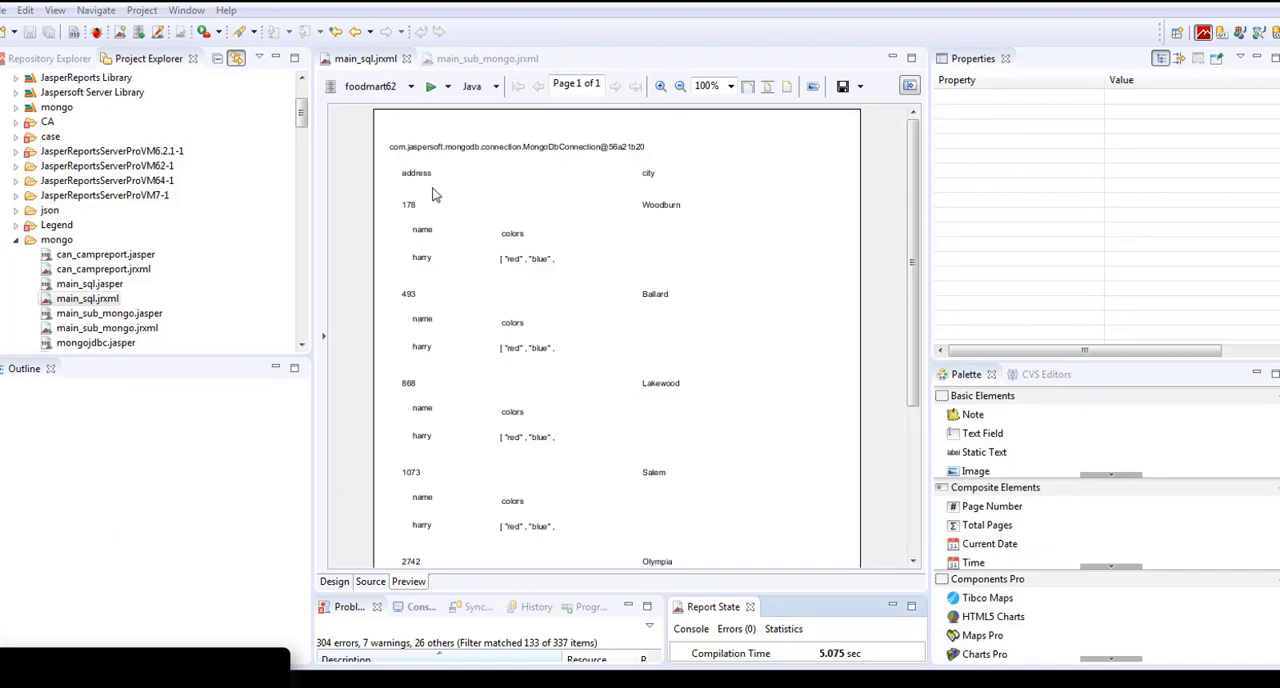
mouse_move(683, 212)
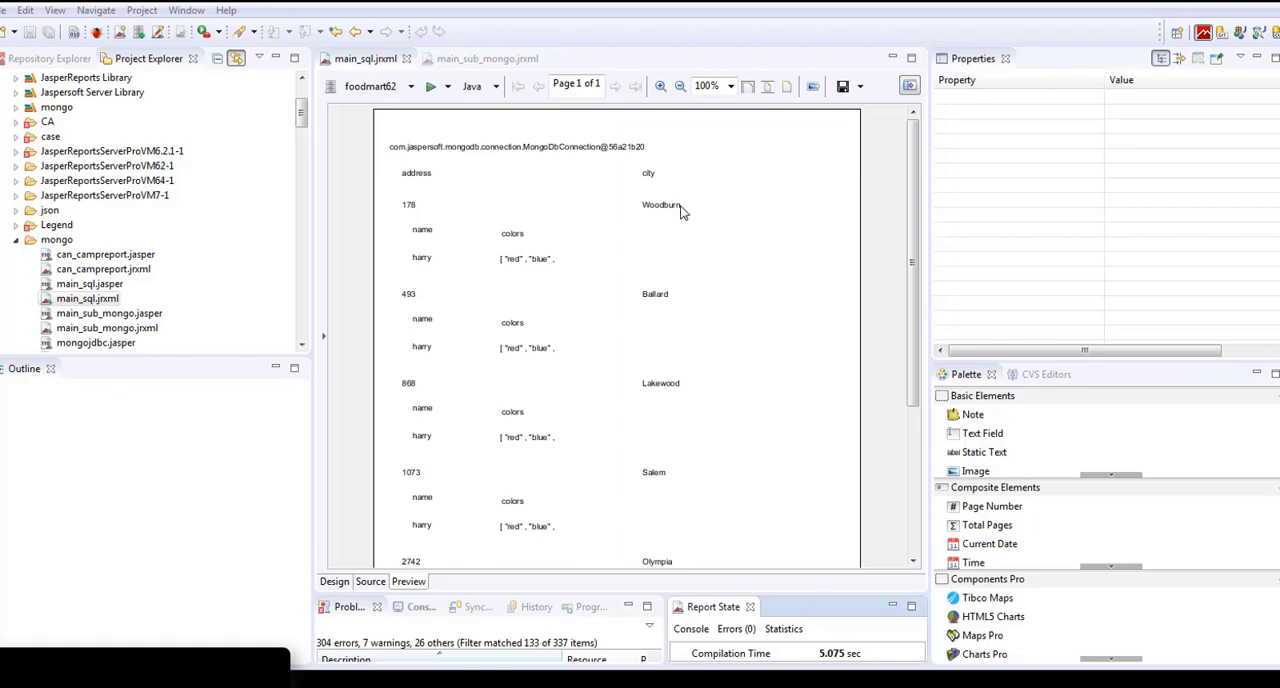
mouse_move(435, 247)
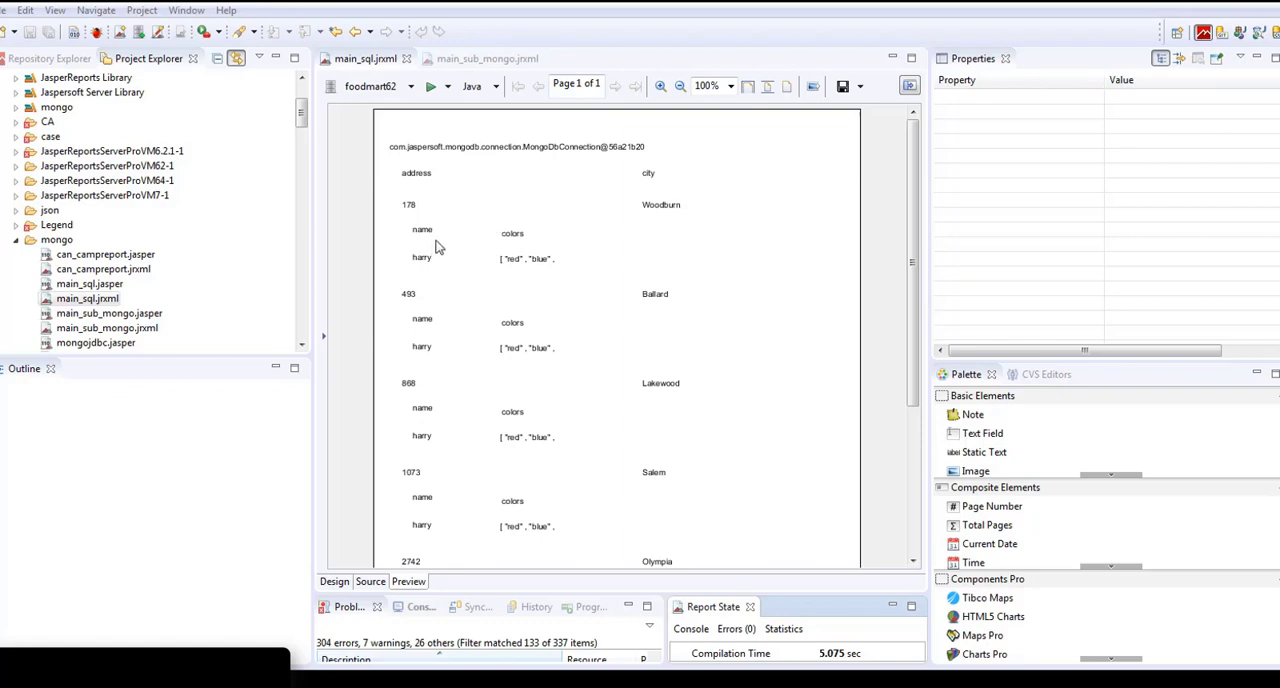
mouse_move(543, 245)
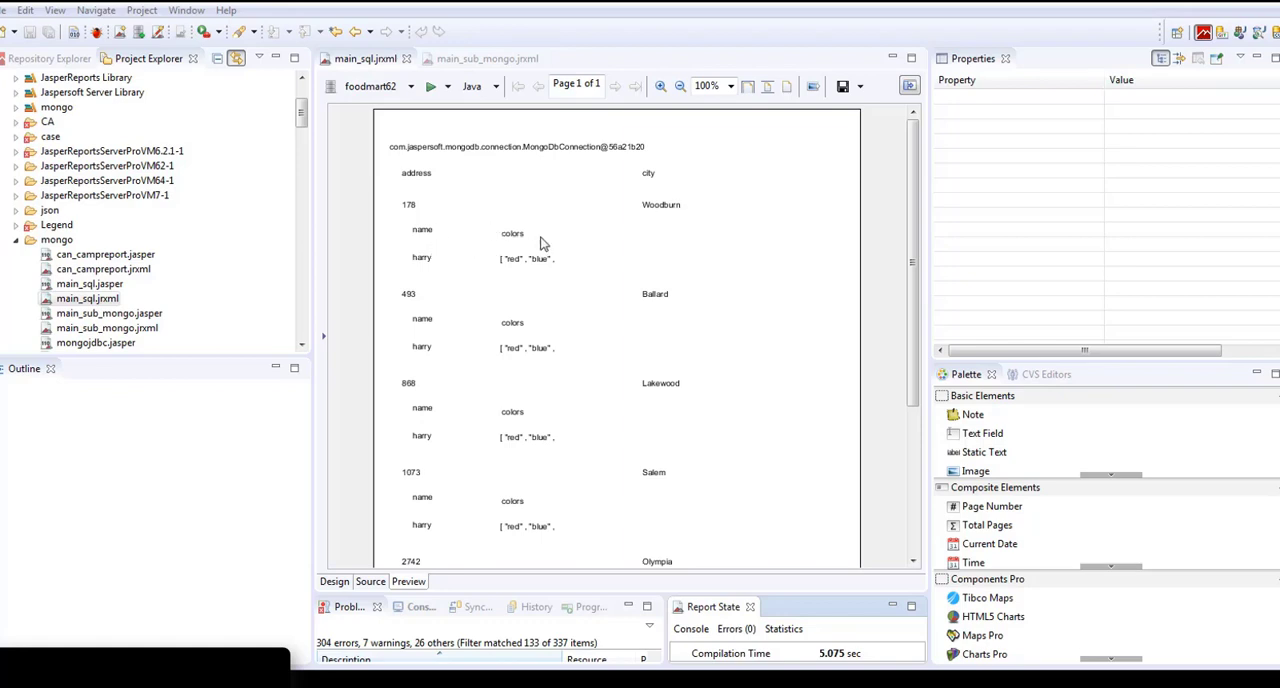
mouse_move(515, 267)
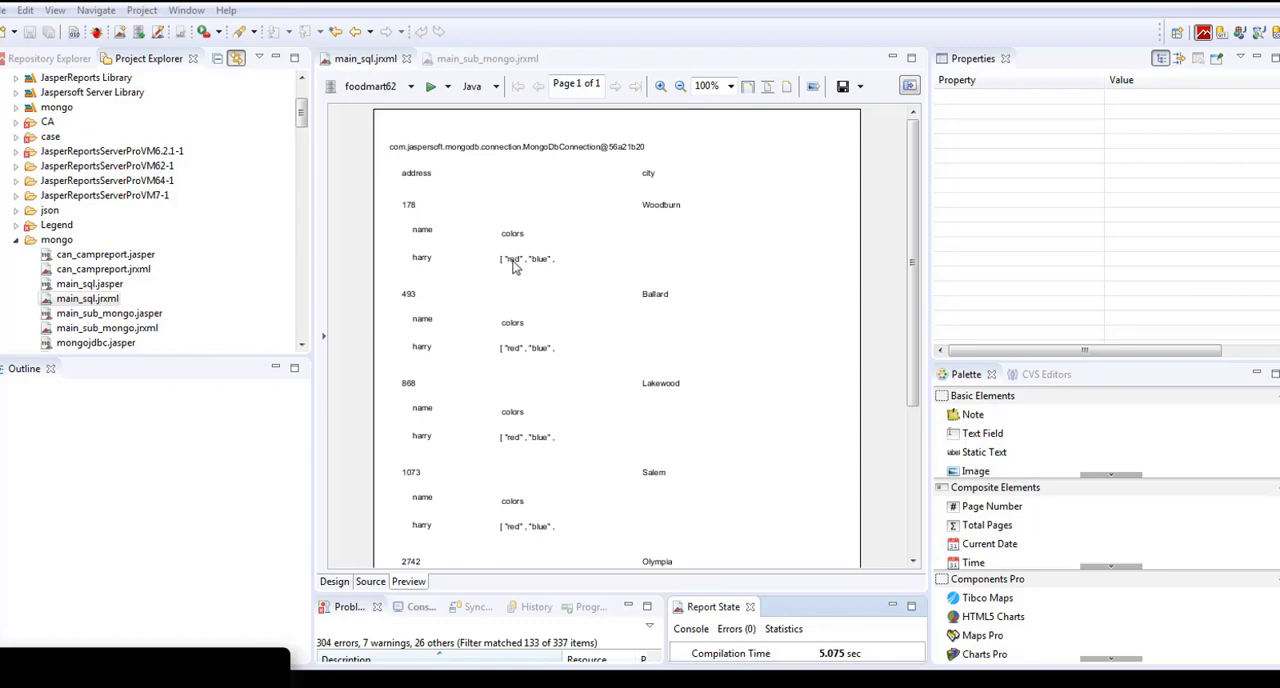
mouse_move(342, 408)
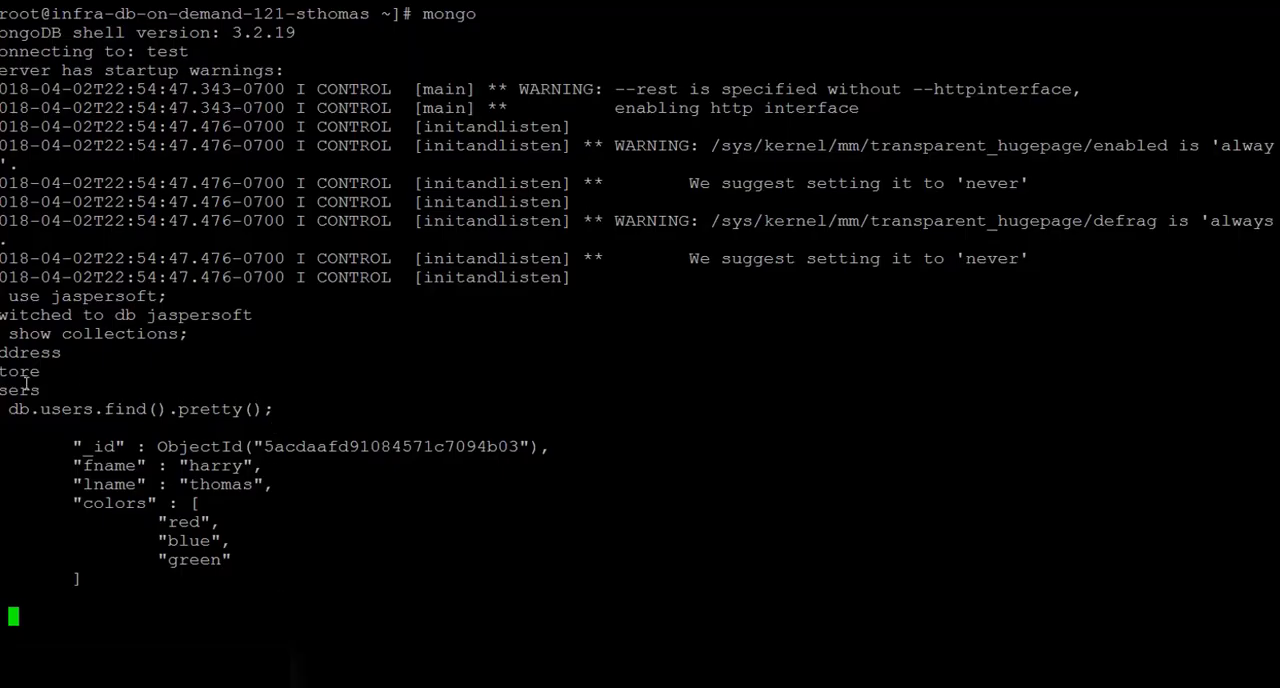
double_click(20, 390)
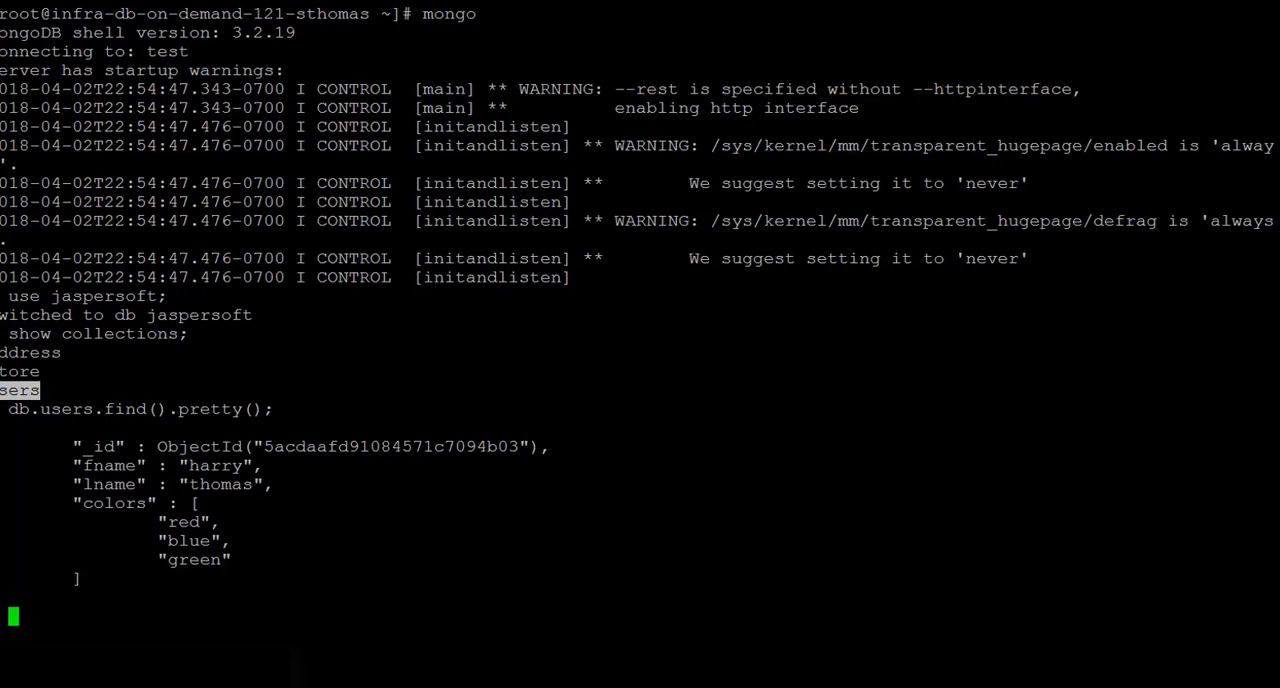
mouse_move(267, 453)
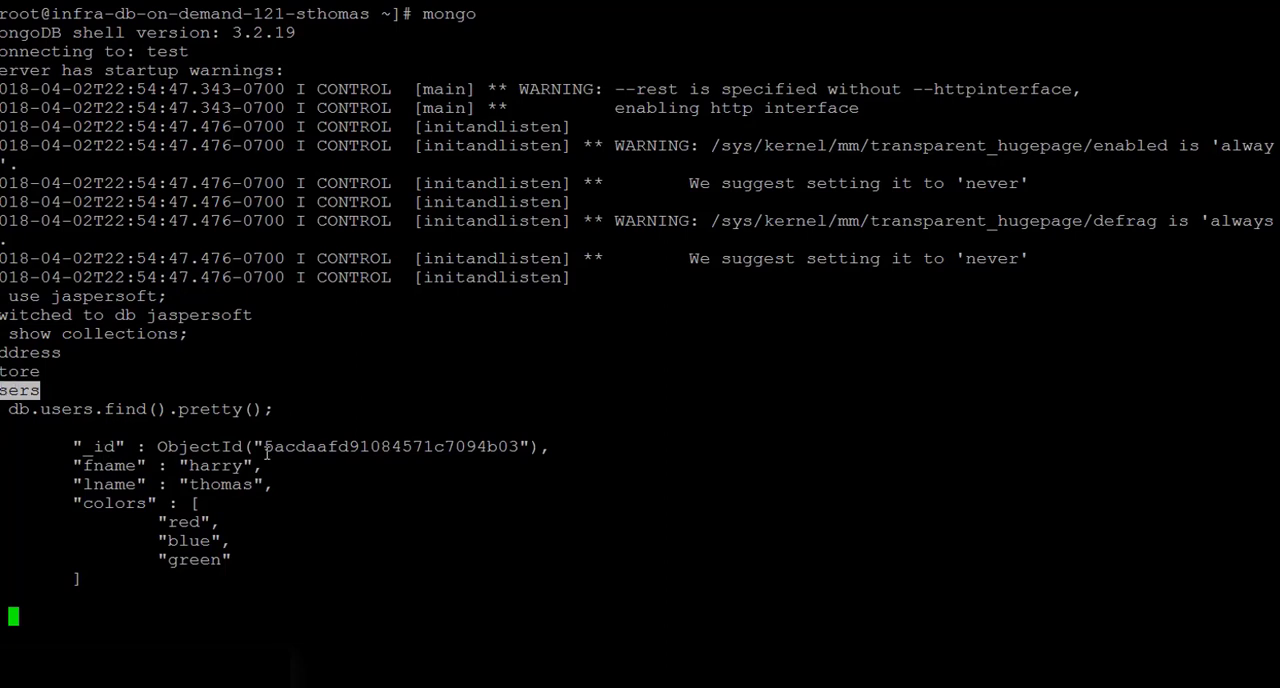
double_click(110, 465)
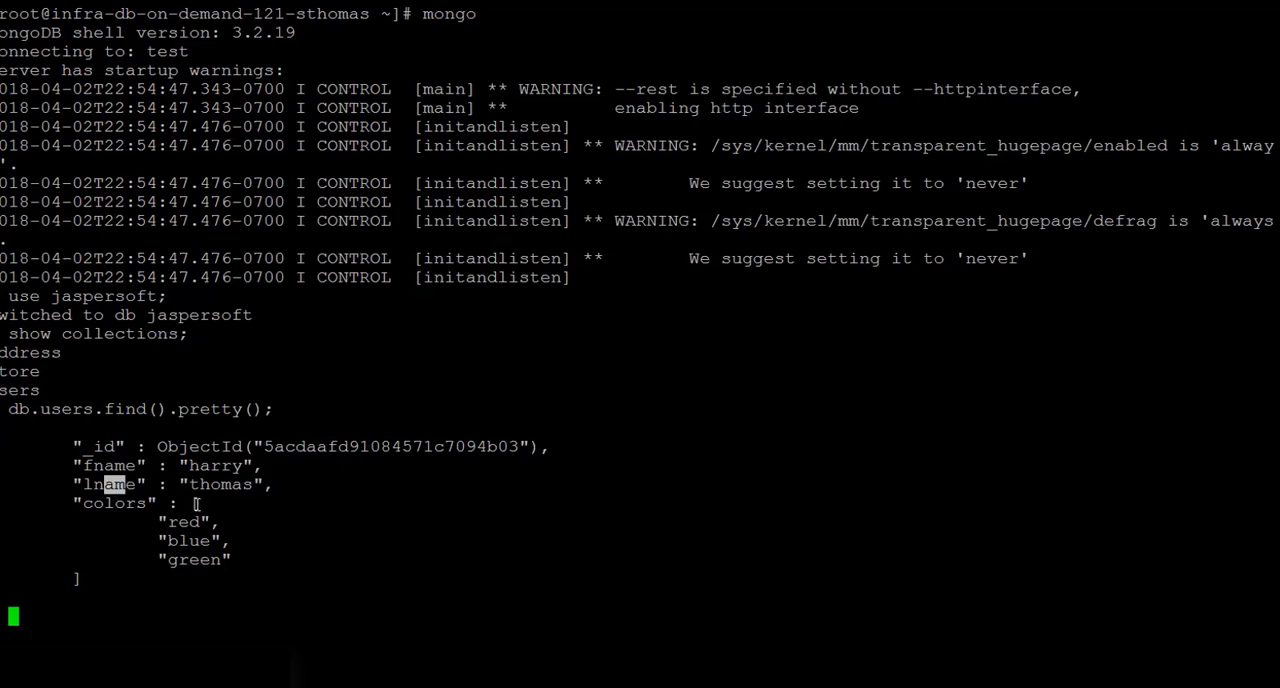
left_click_drag(195, 503, 210, 570)
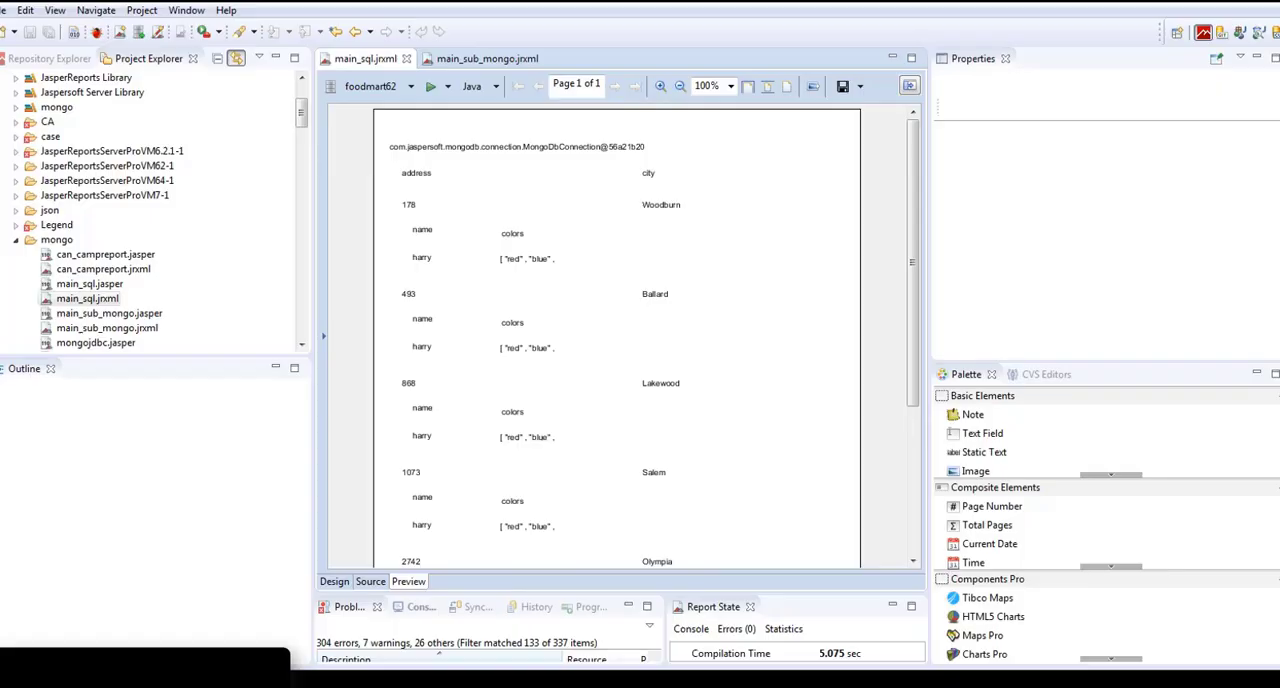
mouse_move(574, 283)
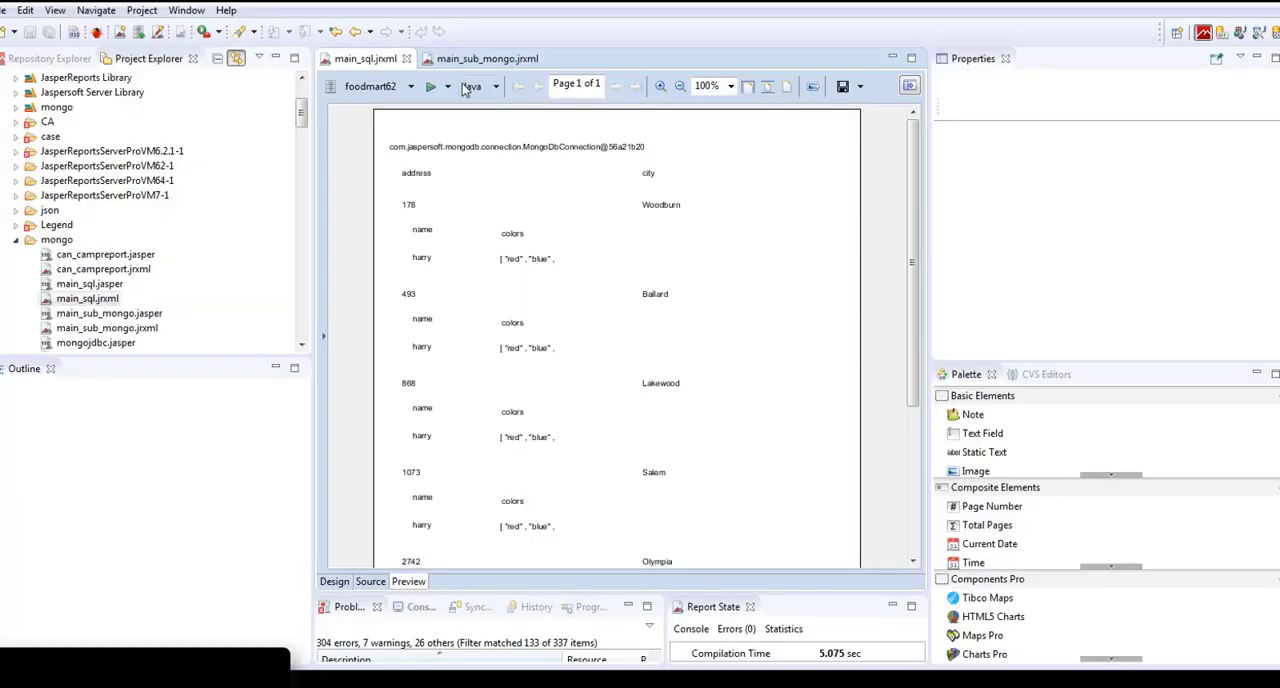
Switch to the main_sub_mongo.jrxml design with its name and colors fields
left_click(334, 581)
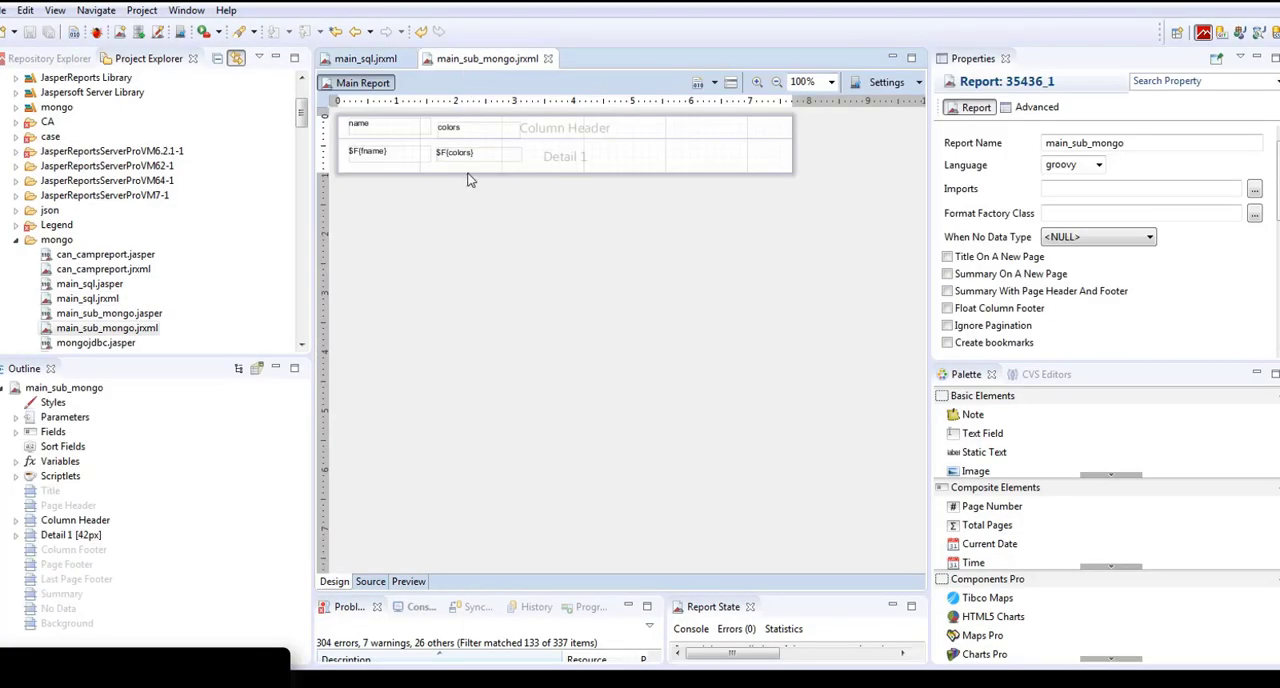
mouse_move(757, 137)
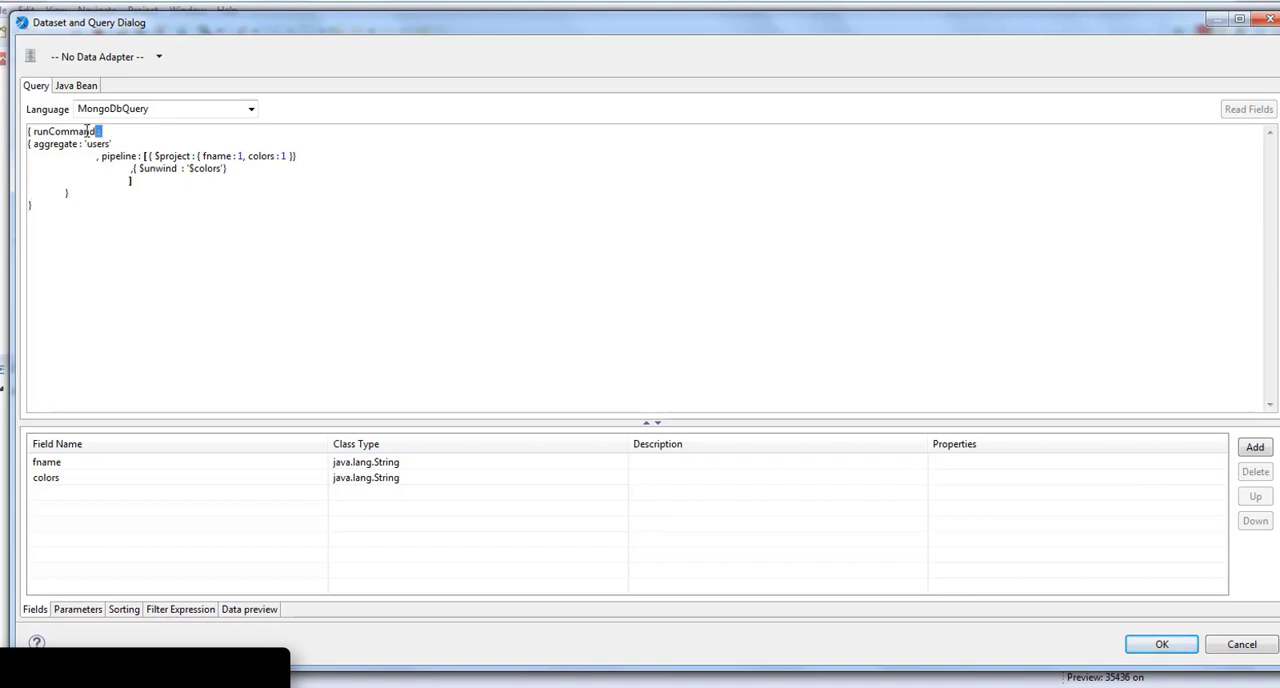
Highlight the runCommand aggregate on users with $project fname, colors and $unwind '$colors'
double_click(62, 131)
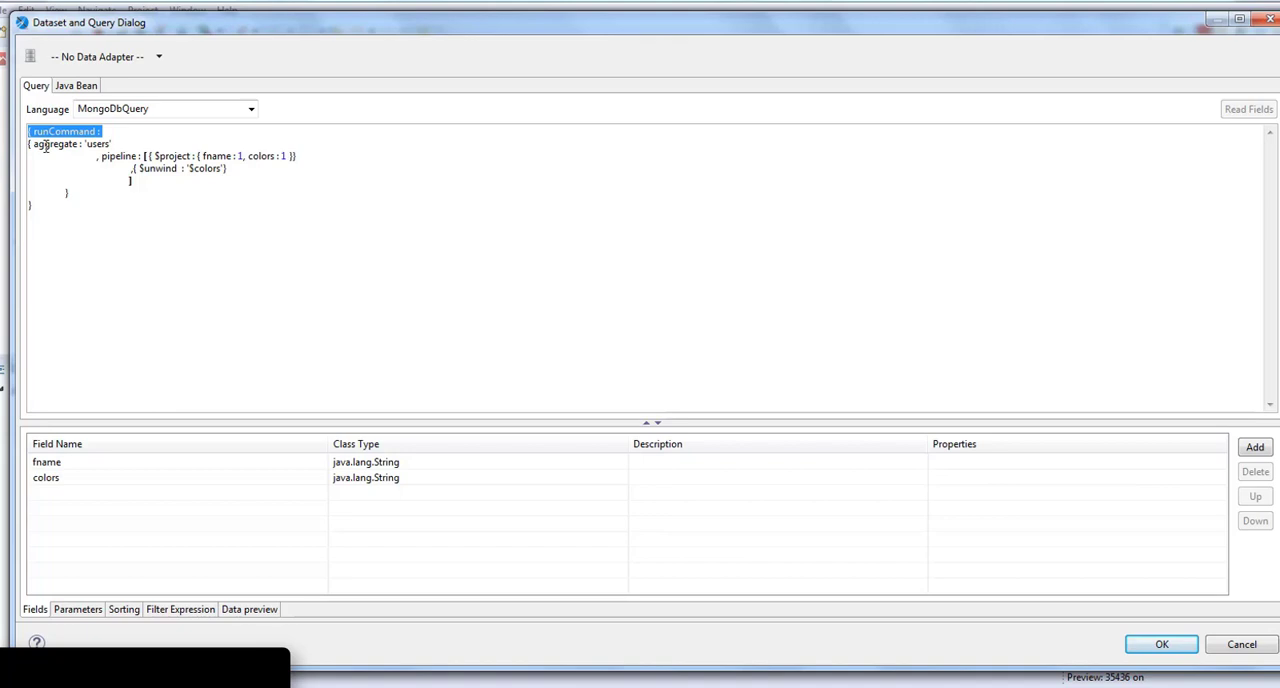
double_click(54, 144)
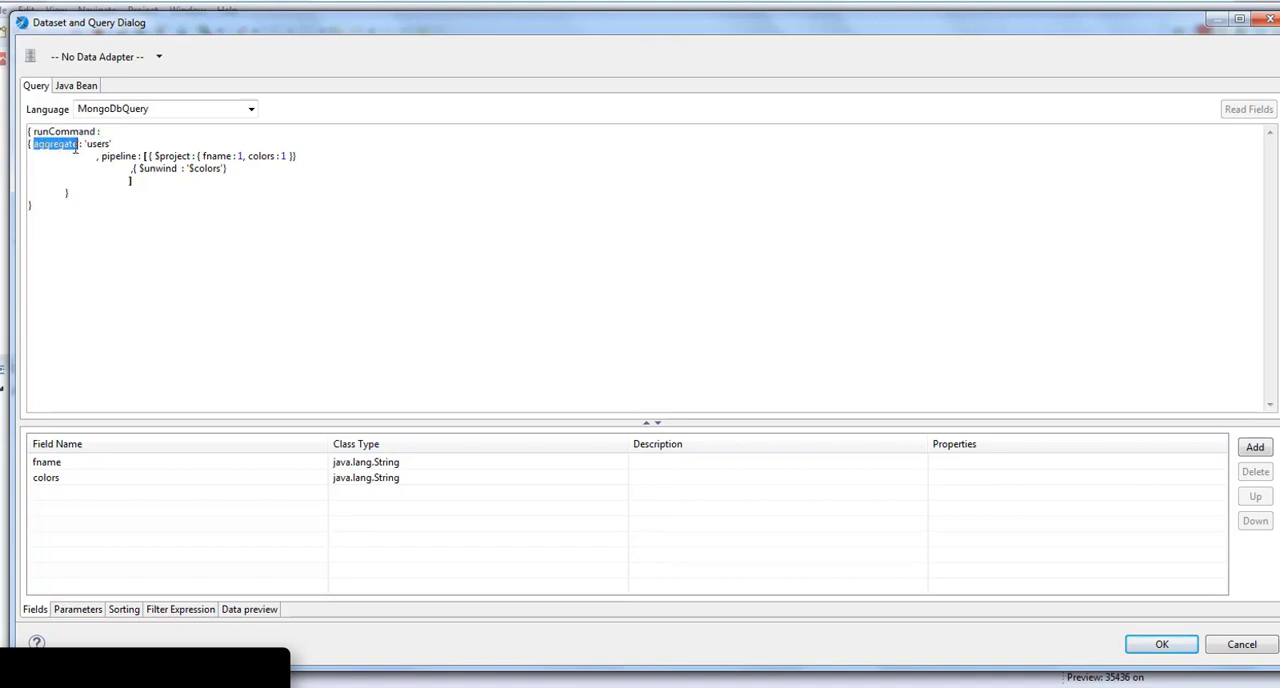
double_click(97, 143)
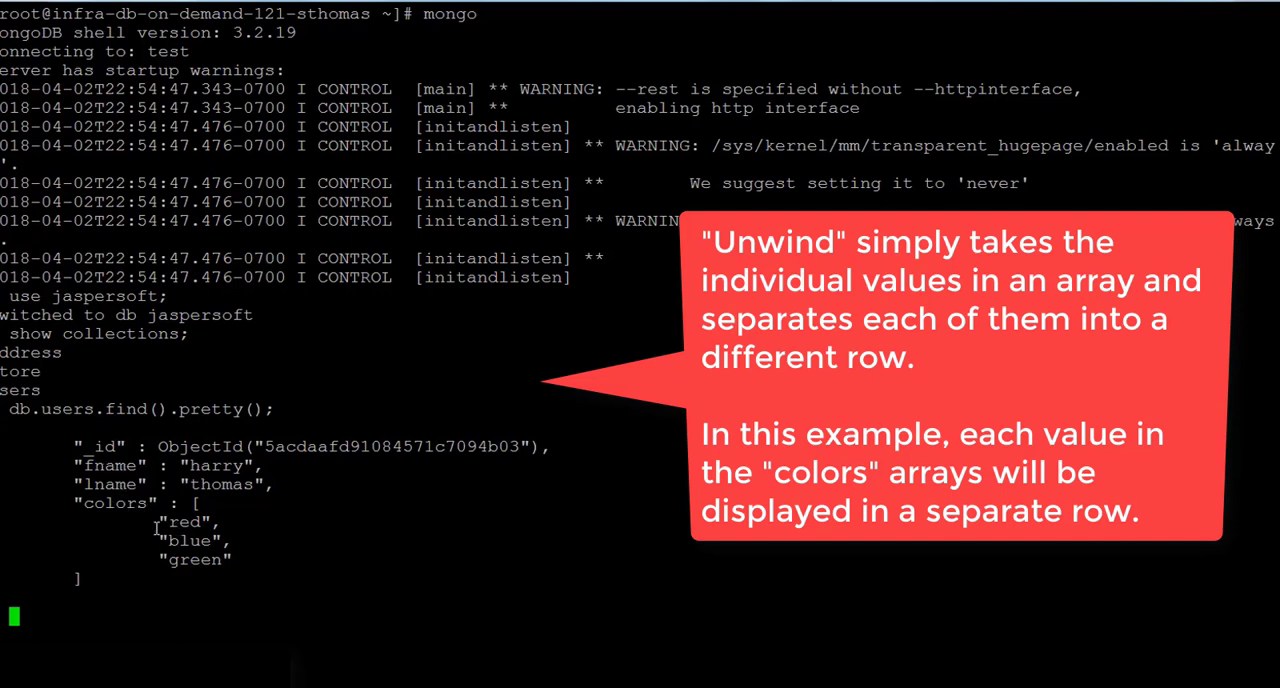
mouse_move(140, 524)
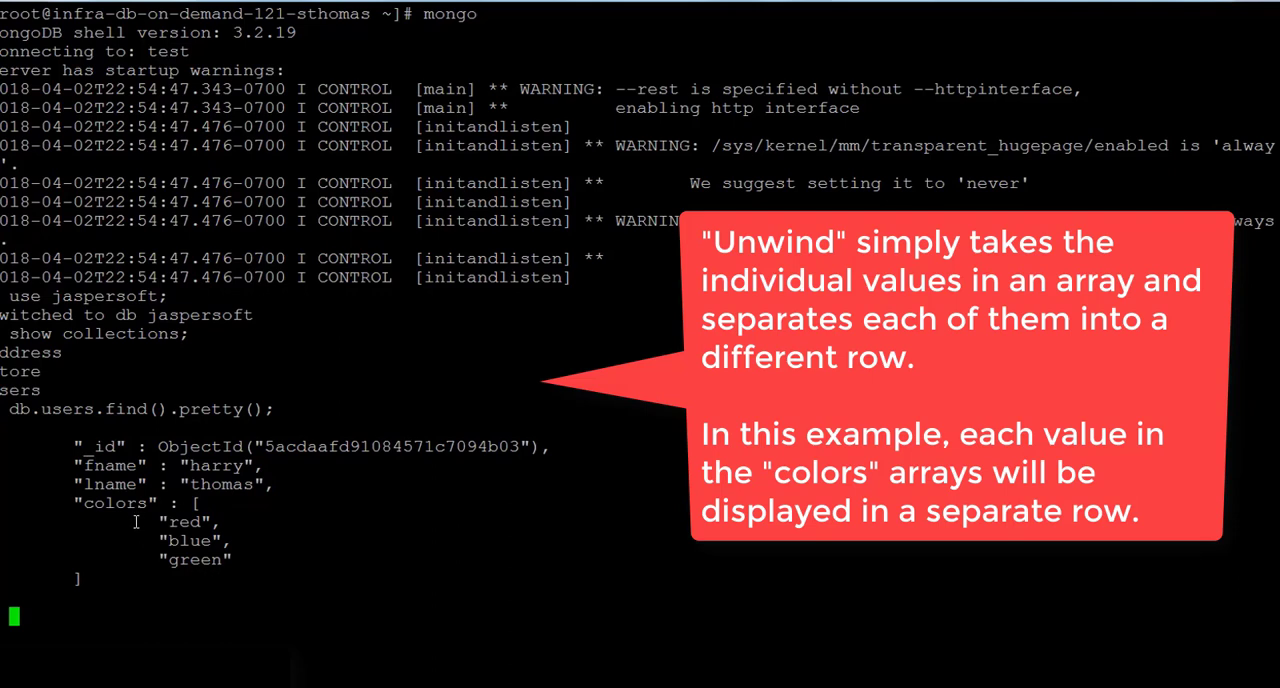
mouse_move(238, 511)
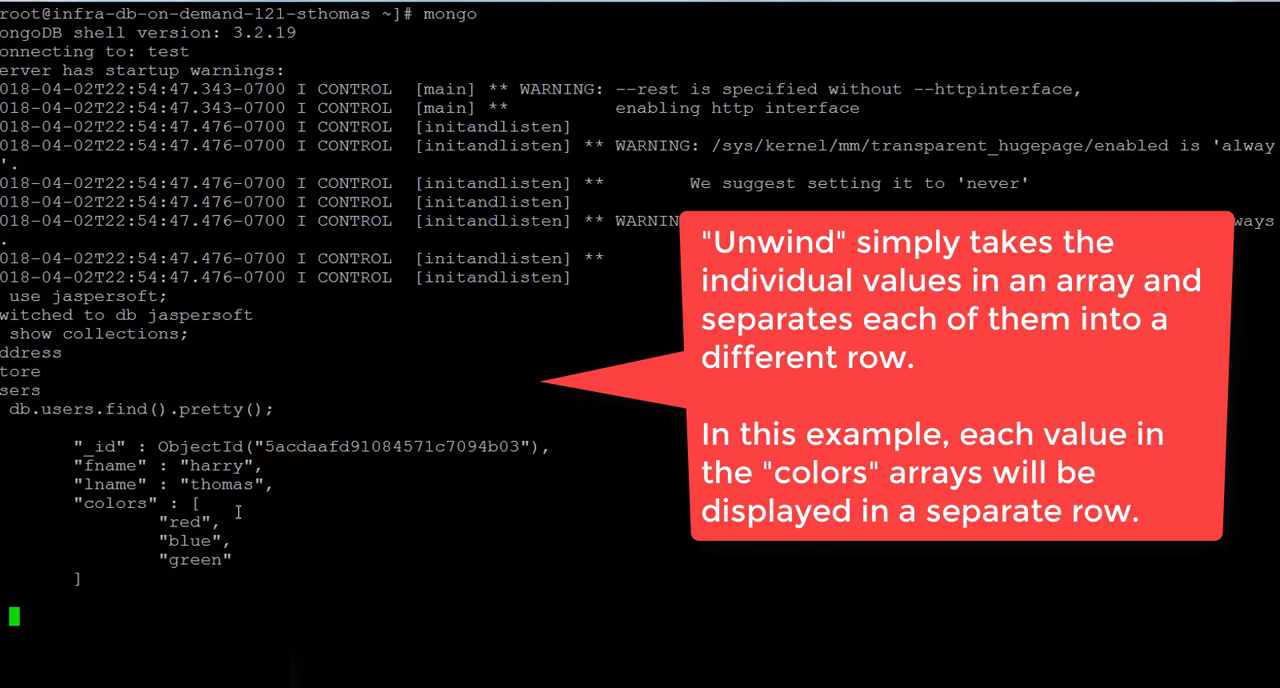
mouse_move(429, 672)
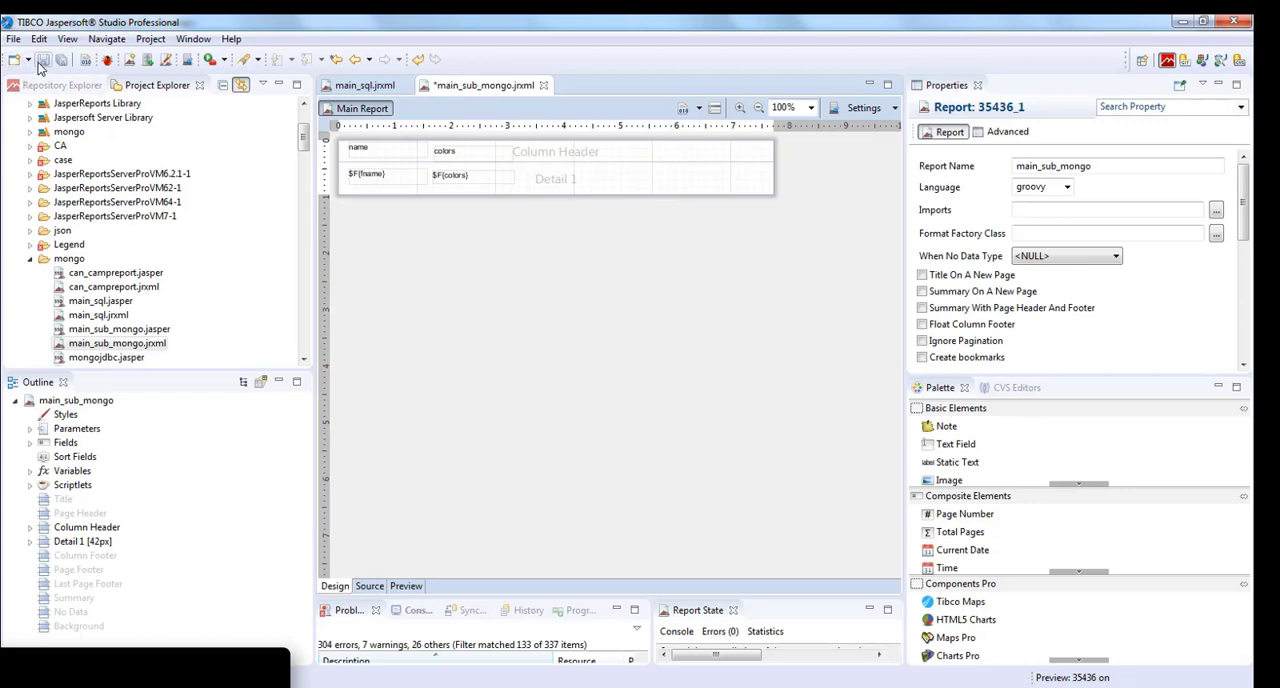
Save main_sub_mongo and return to main_sql's design showing the subreport properties
left_click(43, 59)
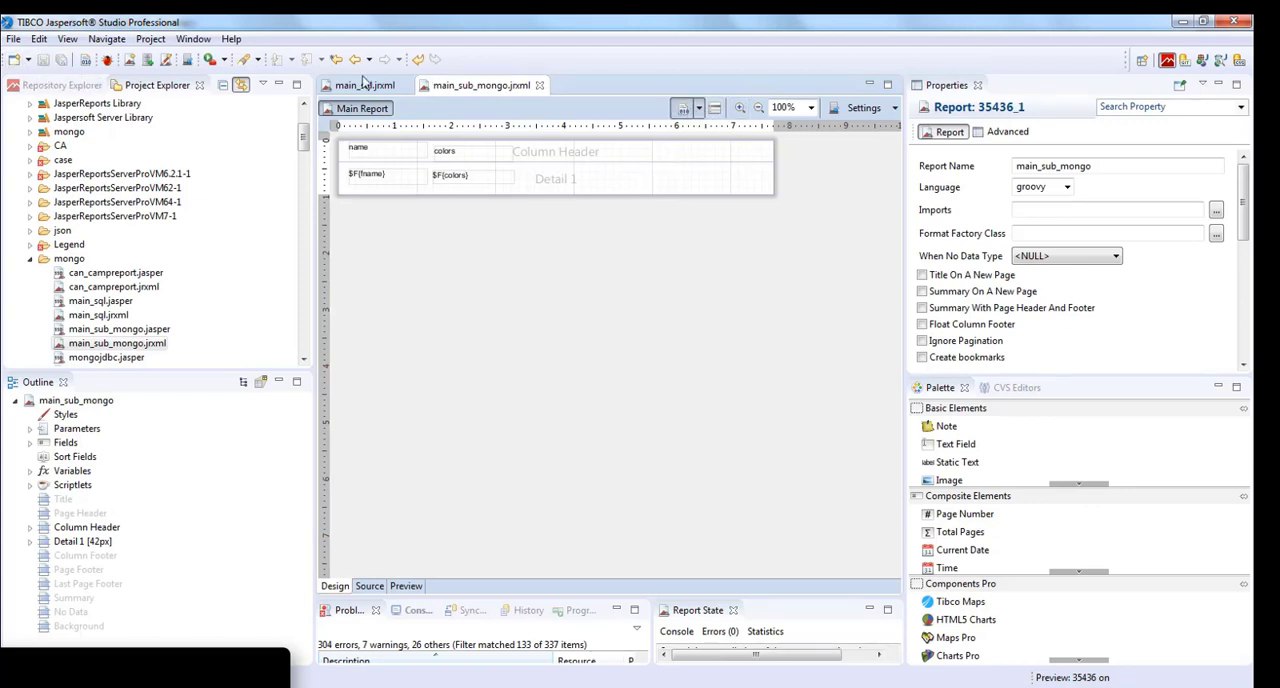
left_click(405, 586)
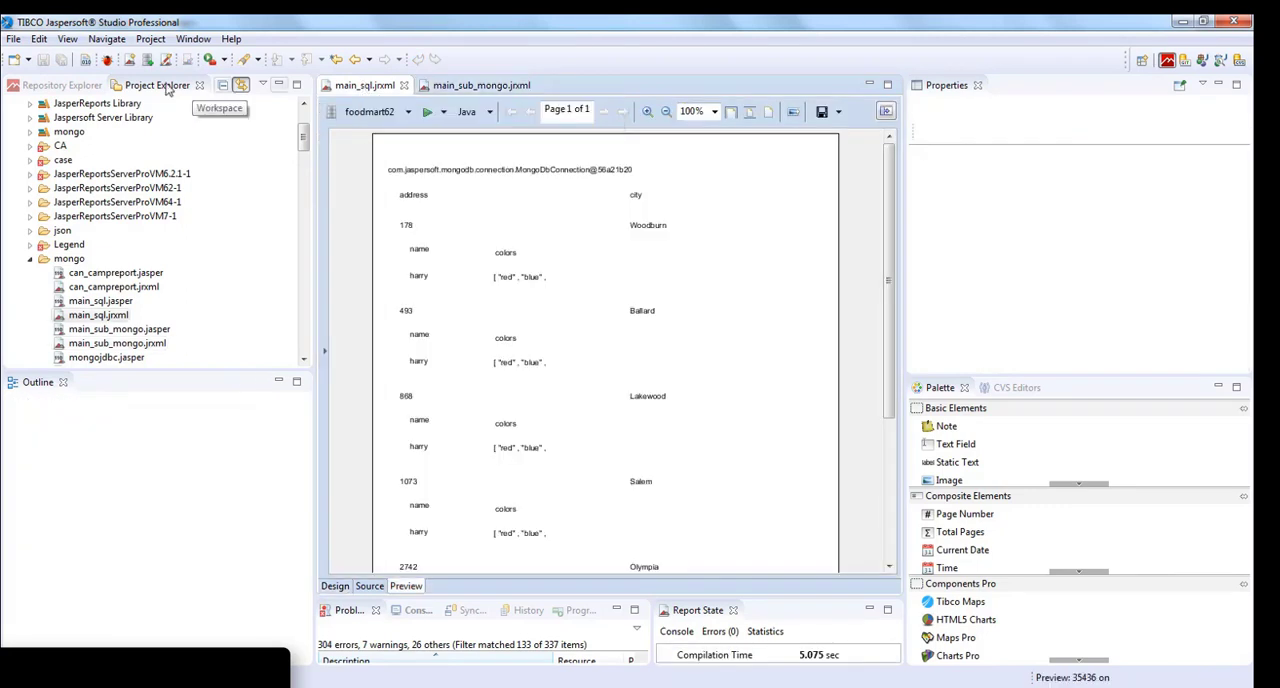
mouse_move(512, 292)
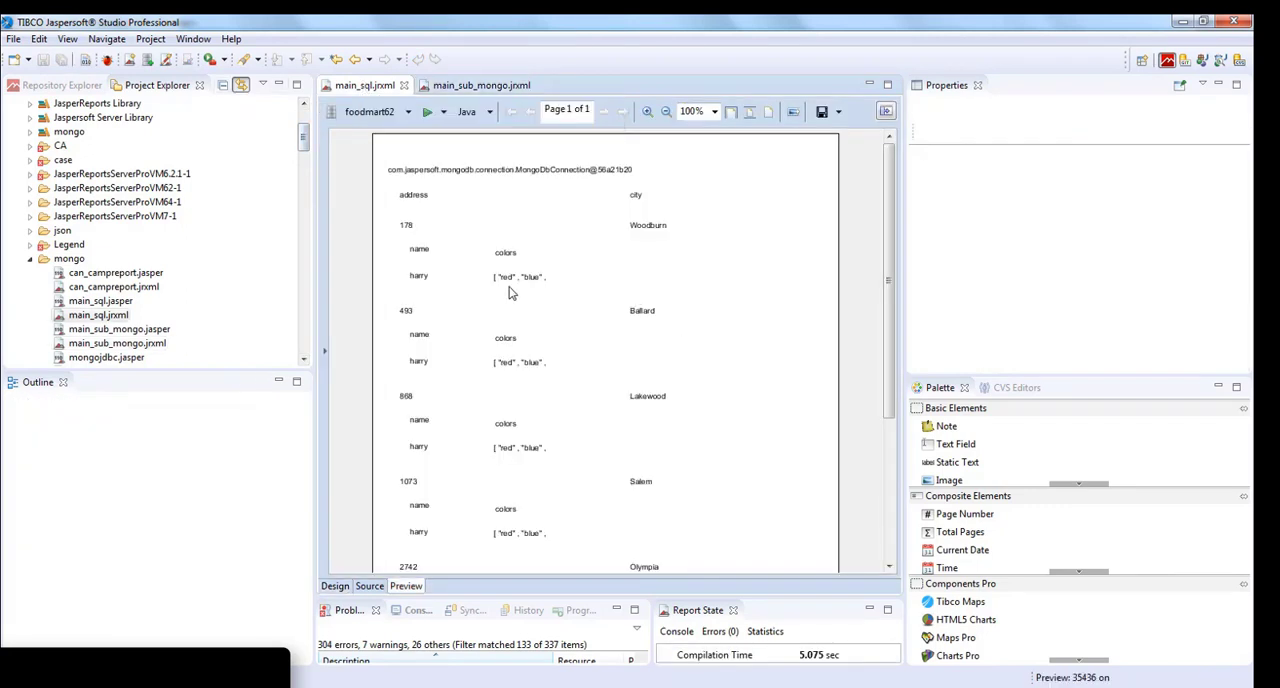
mouse_move(503, 287)
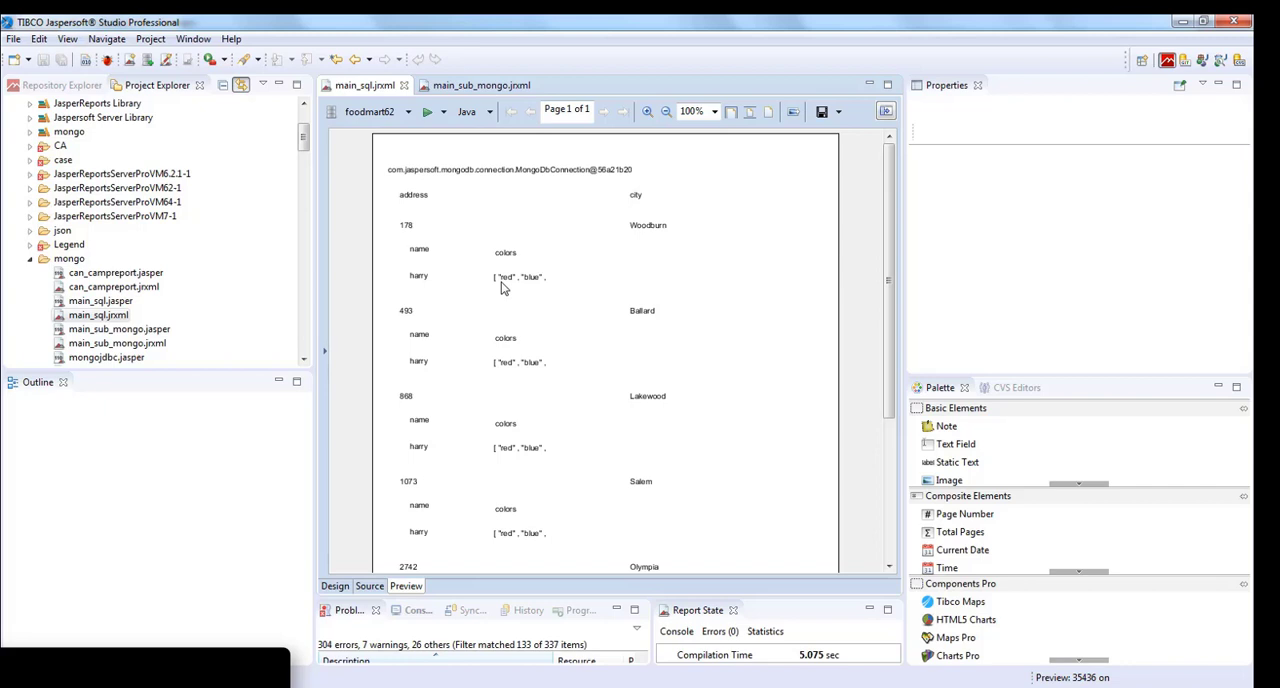
left_click(335, 586)
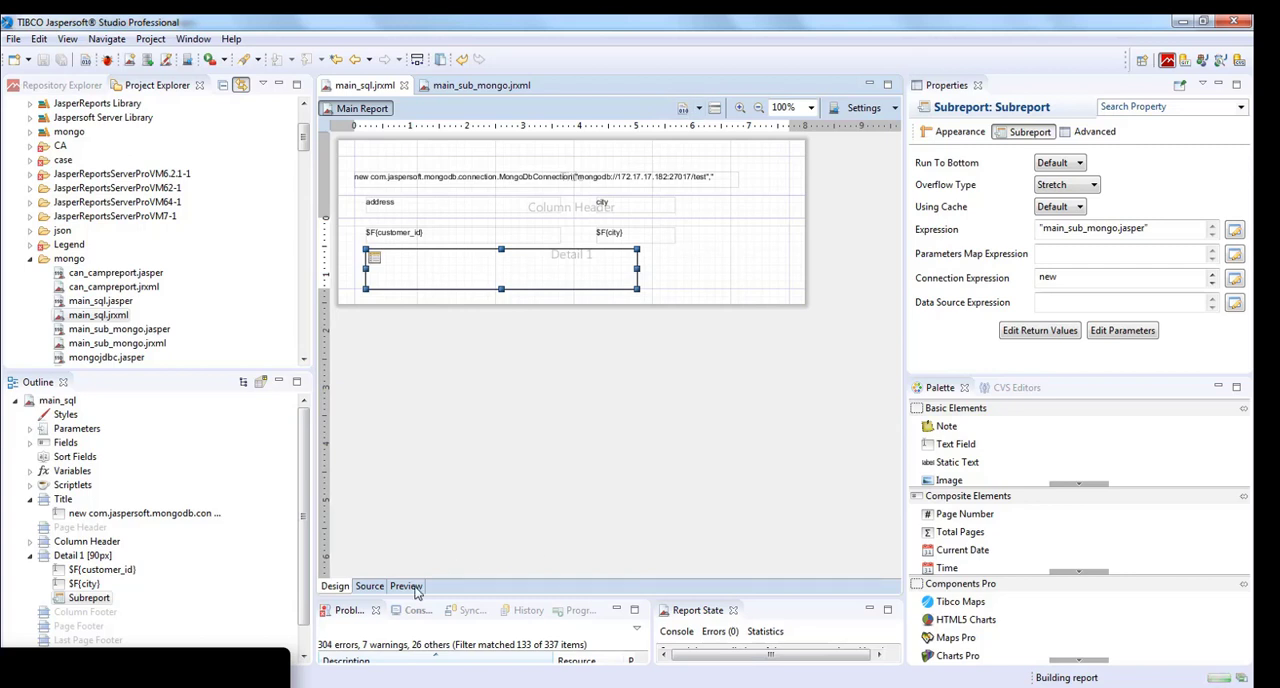
Preview main_sql, showing harry's red, blue and green colors as separate rows
left_click(405, 586)
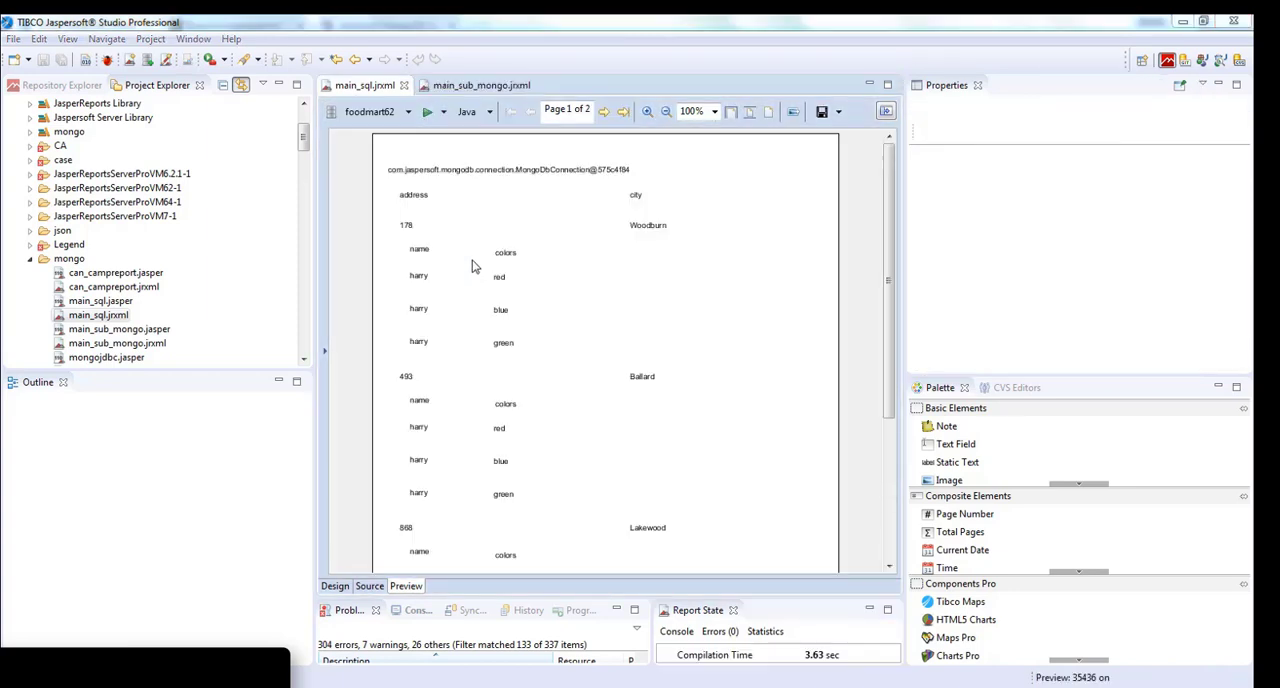
mouse_move(459, 293)
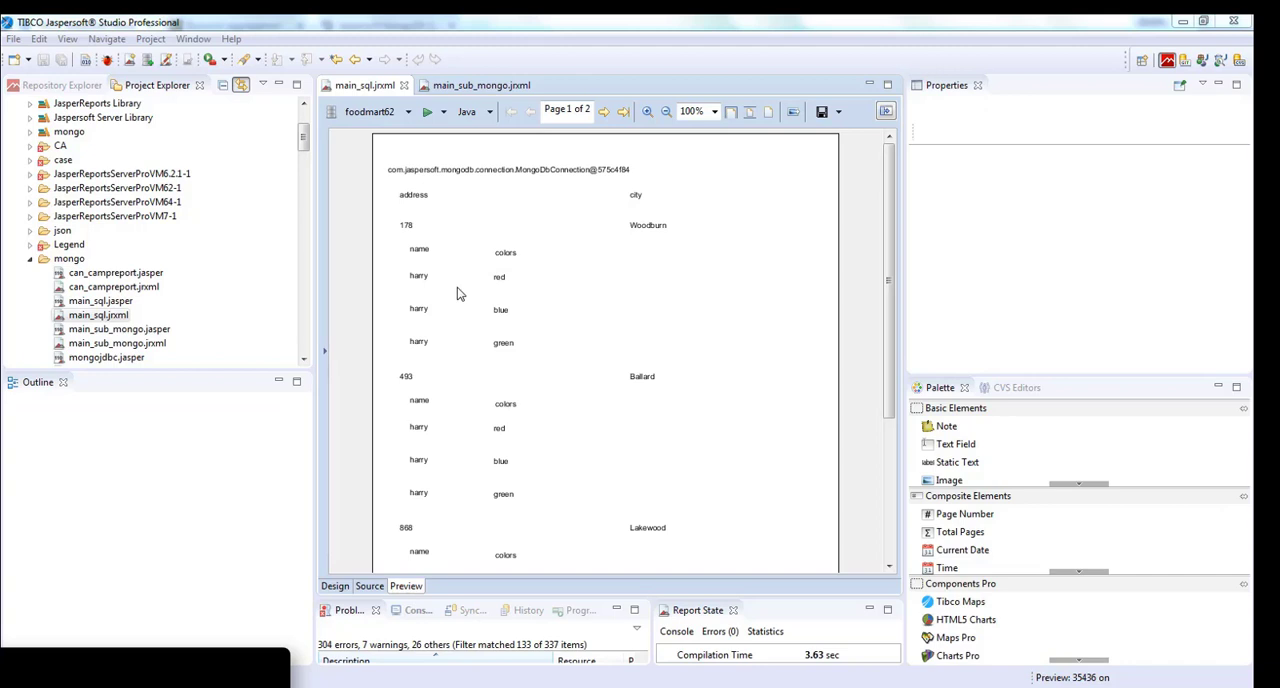
mouse_move(434, 311)
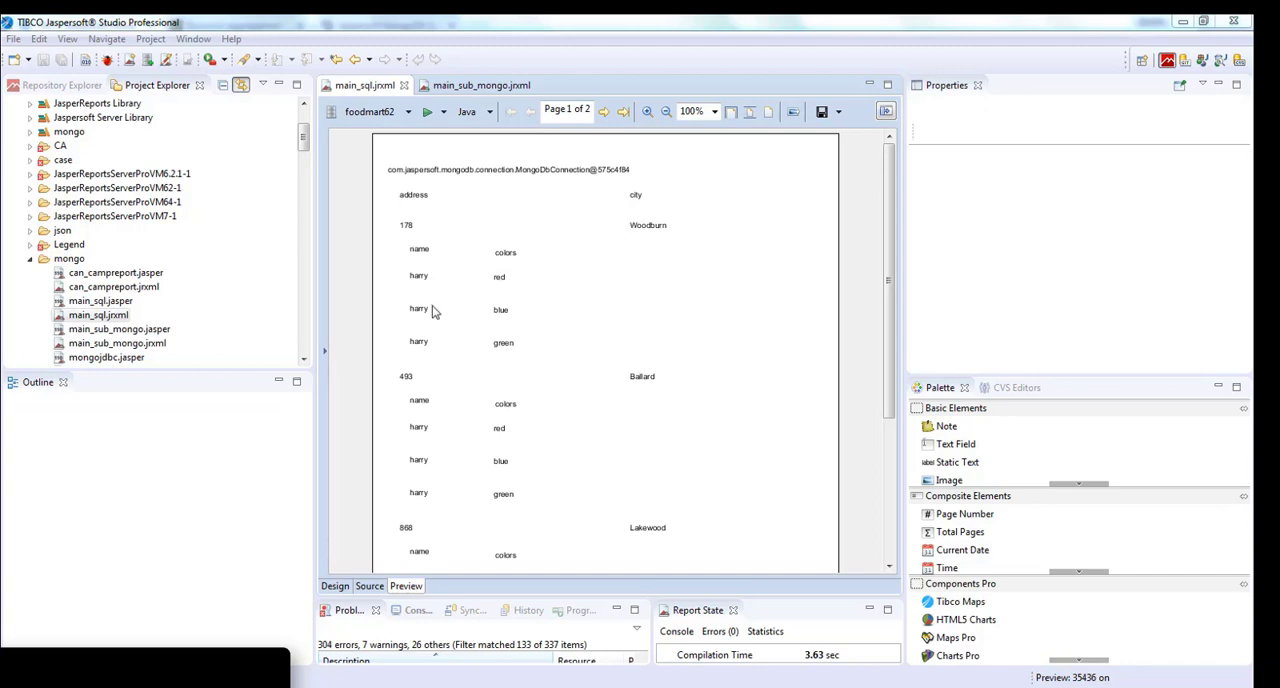
mouse_move(435, 295)
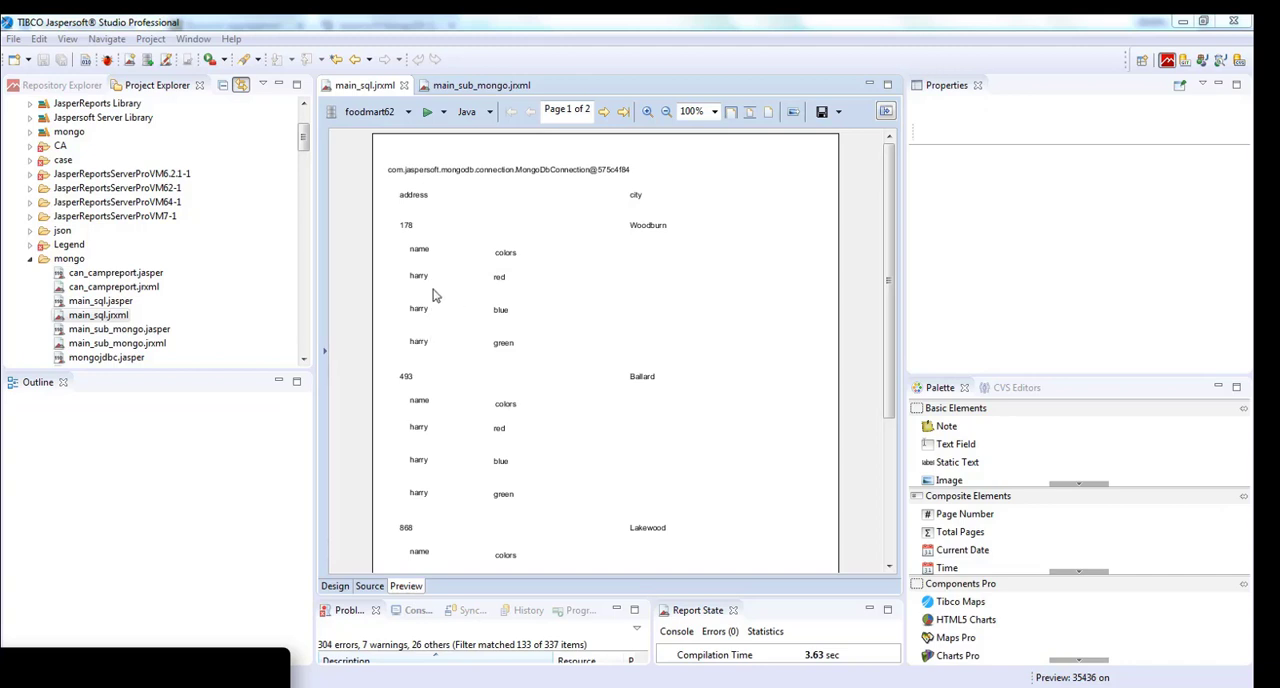
mouse_move(490, 290)
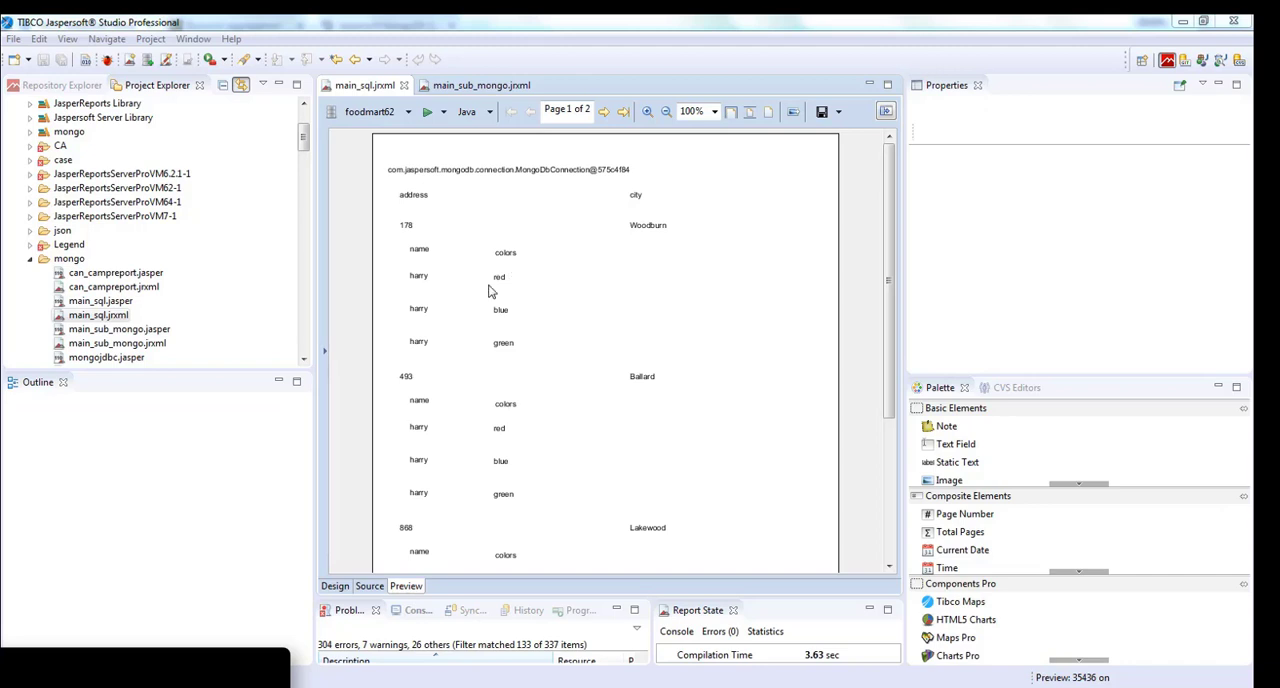
mouse_move(500, 290)
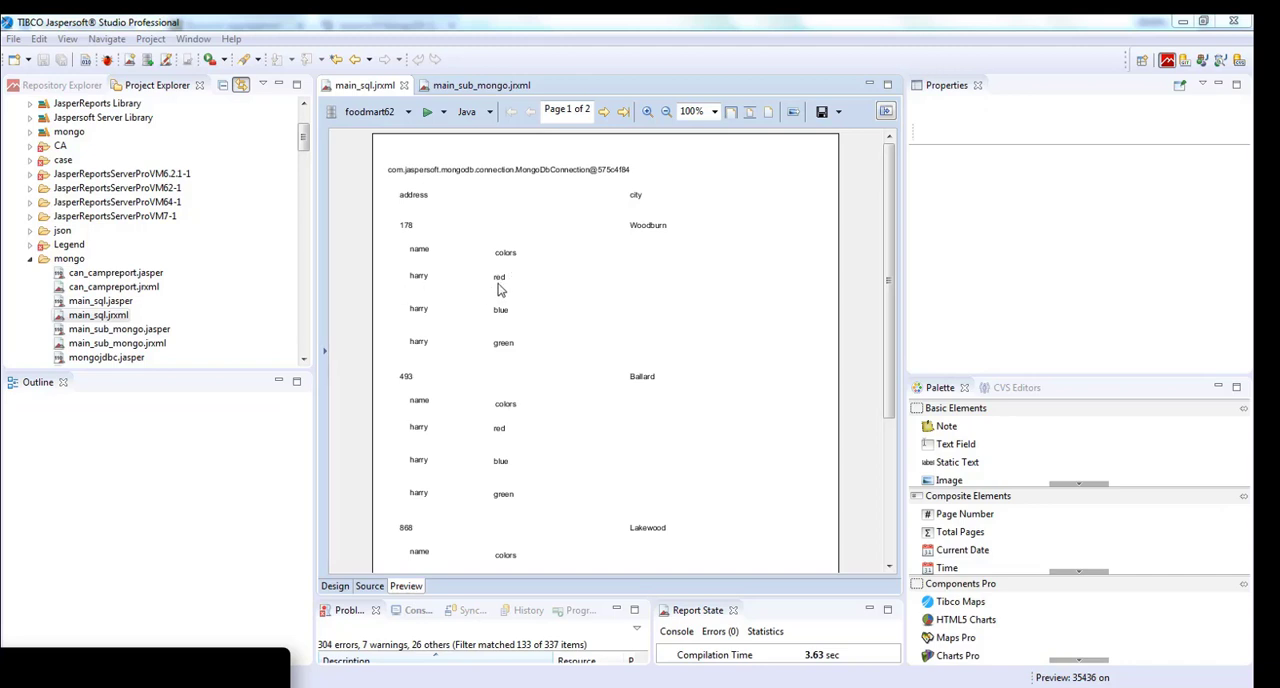
mouse_move(517, 340)
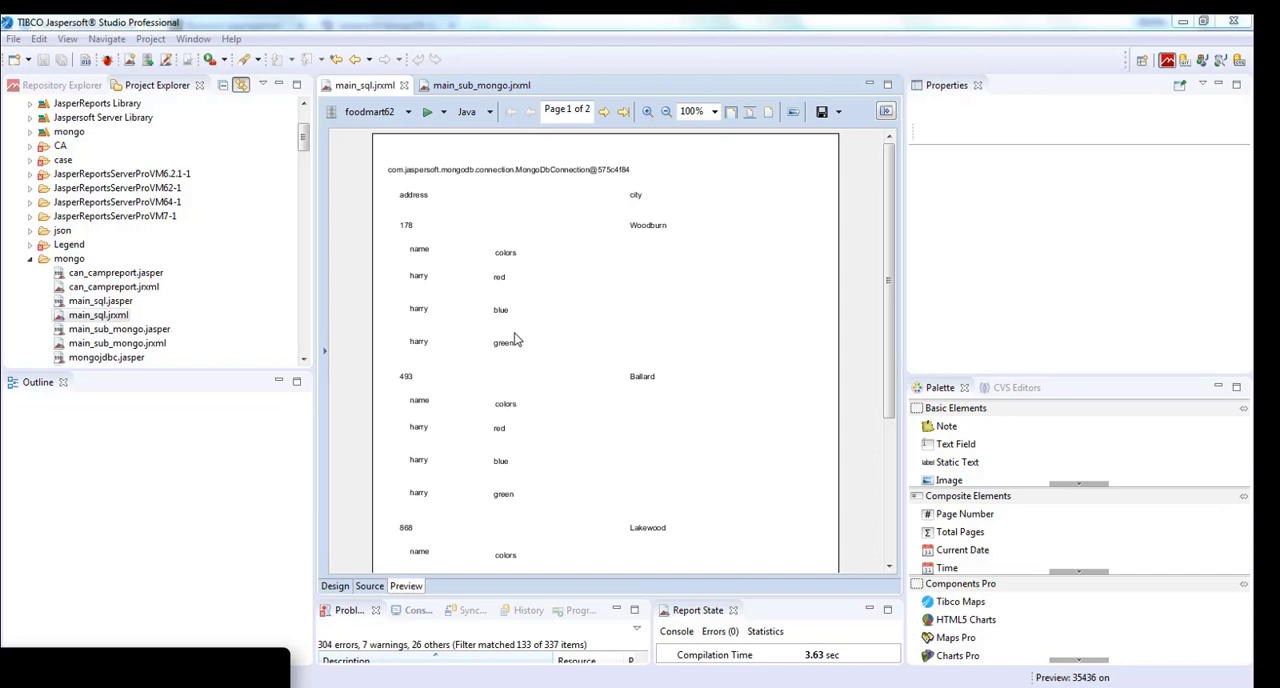
mouse_move(513, 360)
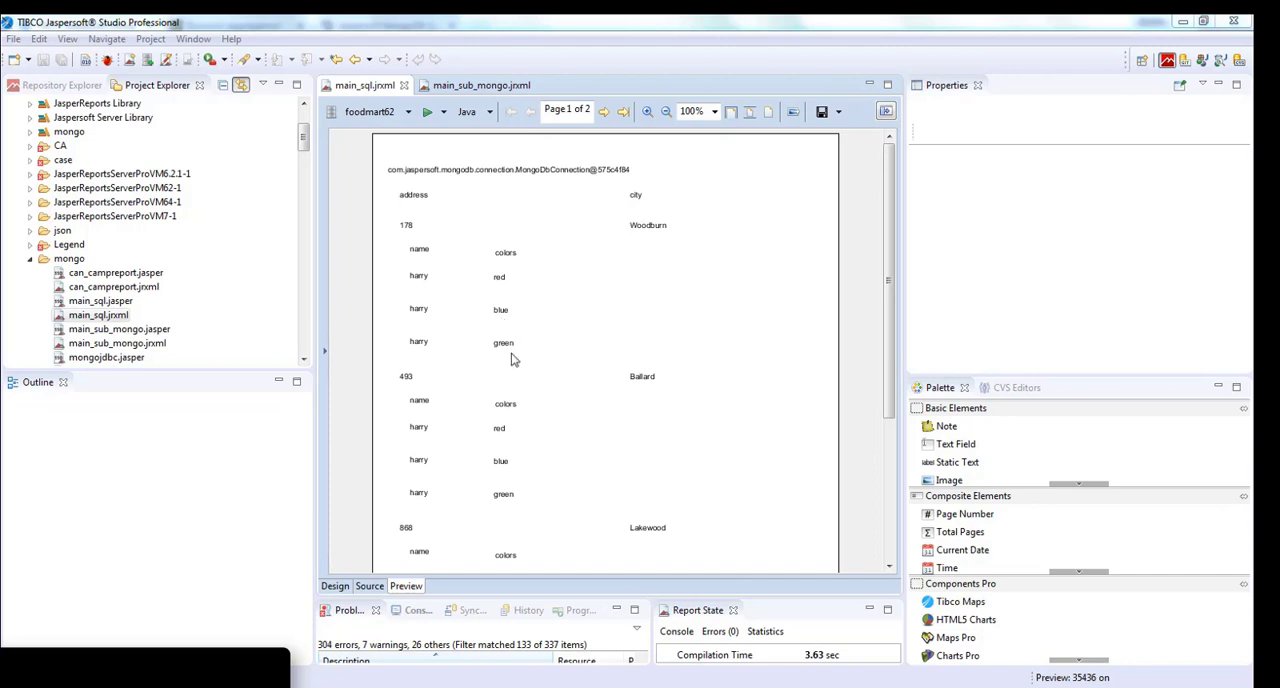
mouse_move(533, 361)
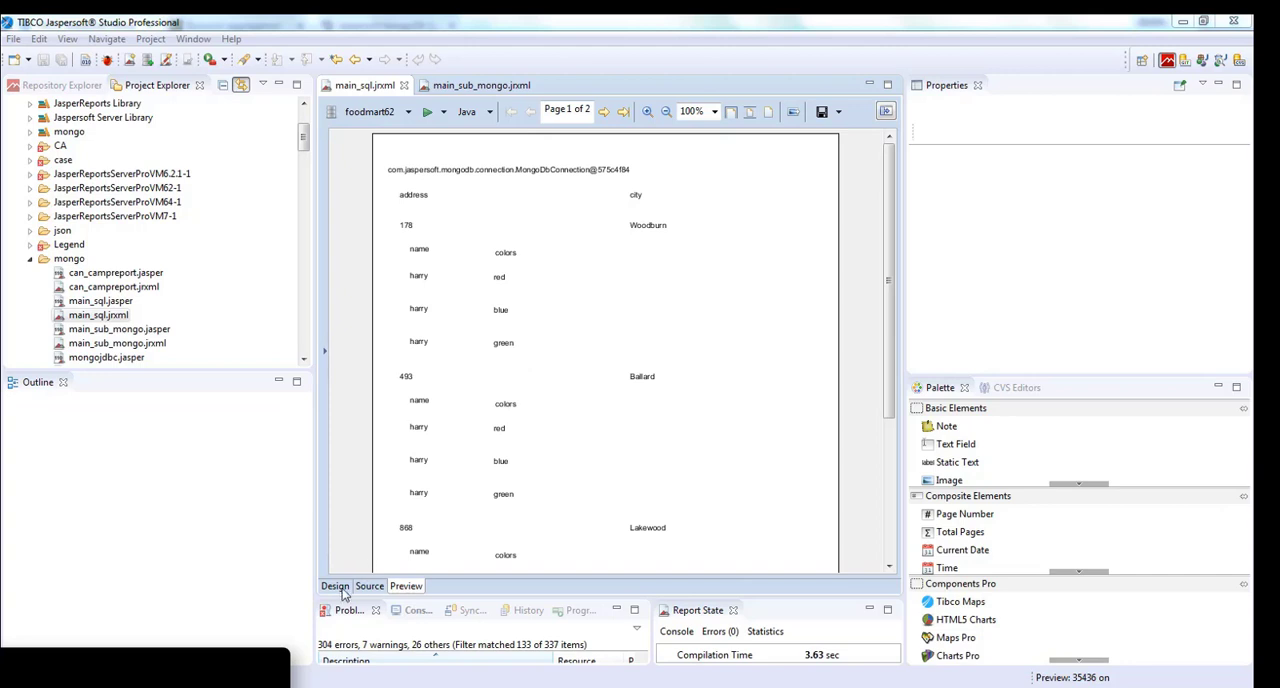
Change the subreport Expression to "repo:main_sub_mongo.jrxml" and save
left_click(335, 586)
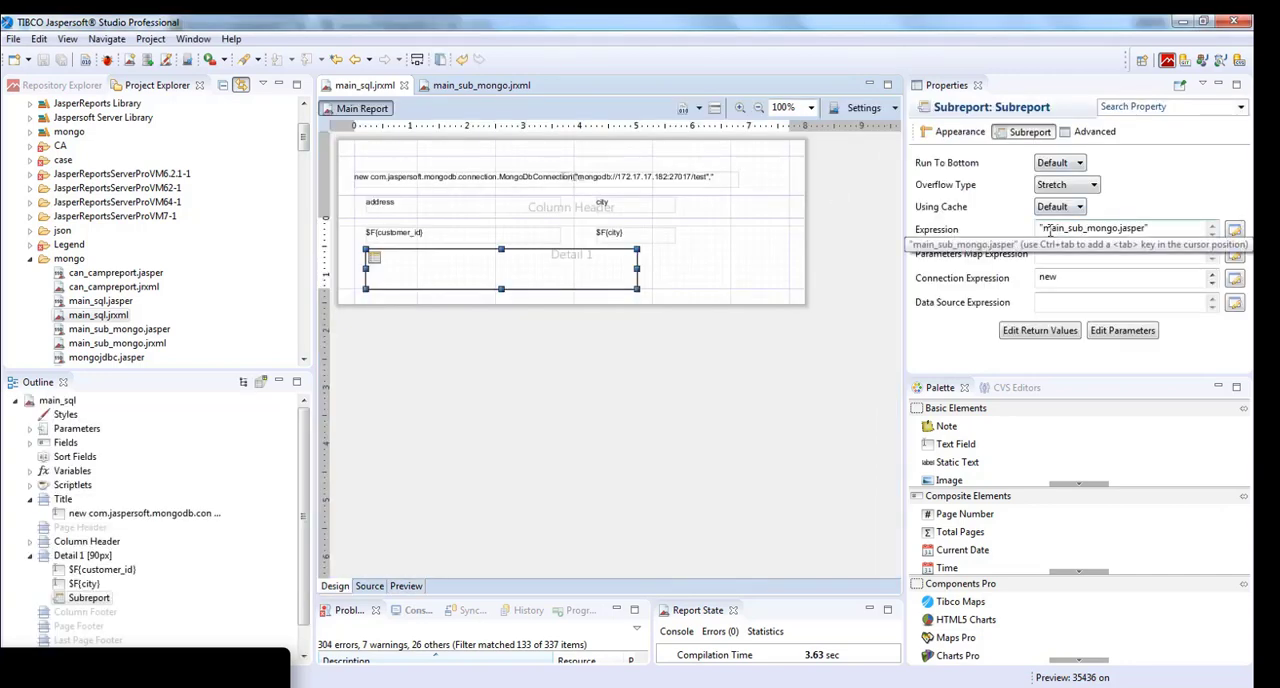
triple_click(1120, 228)
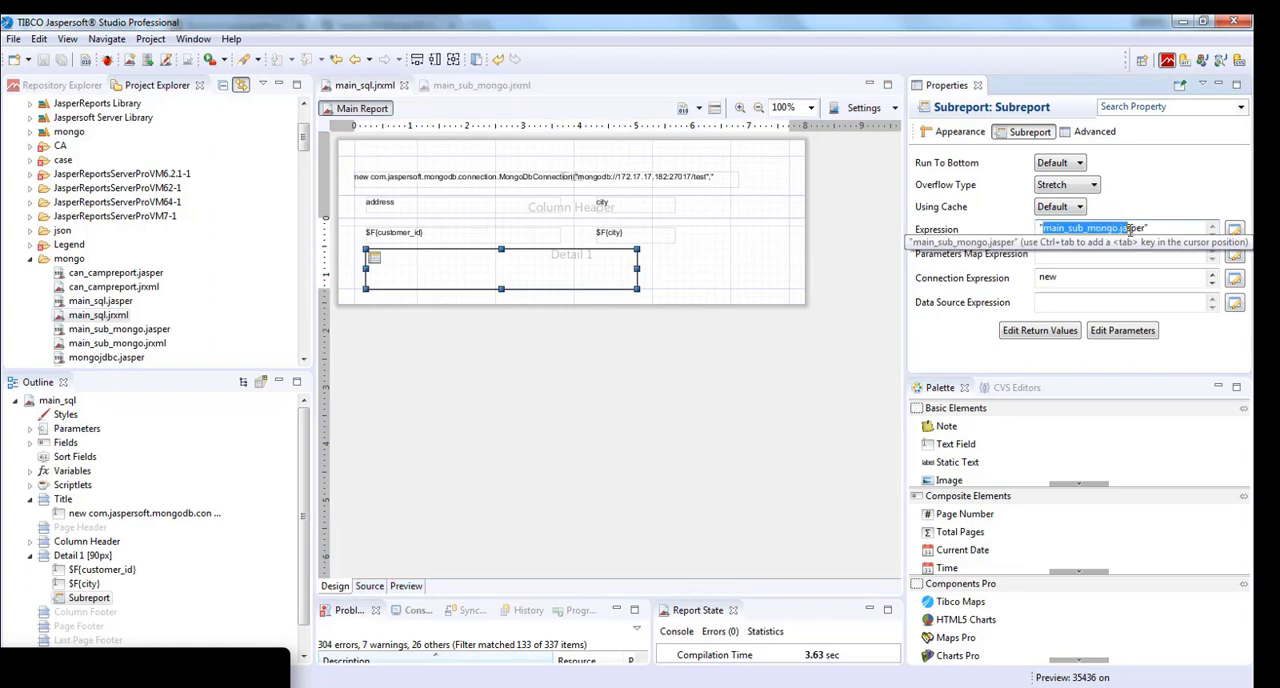
left_click(1124, 228)
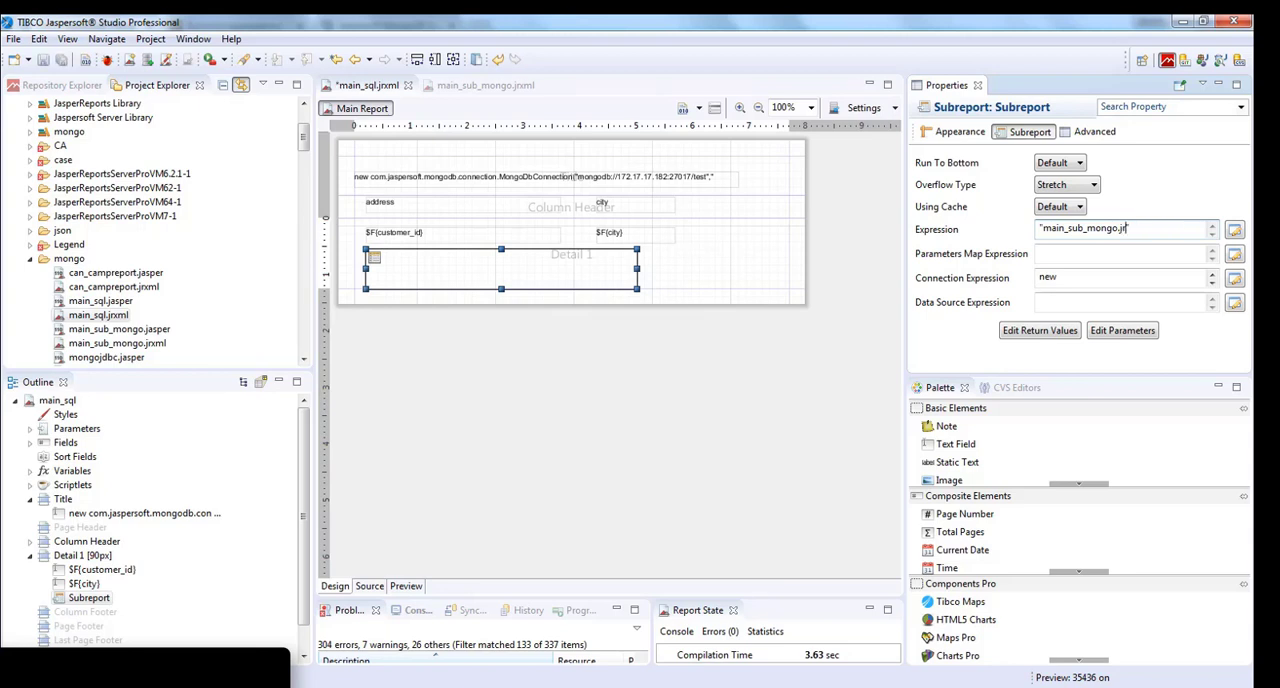
type("rxml\"")
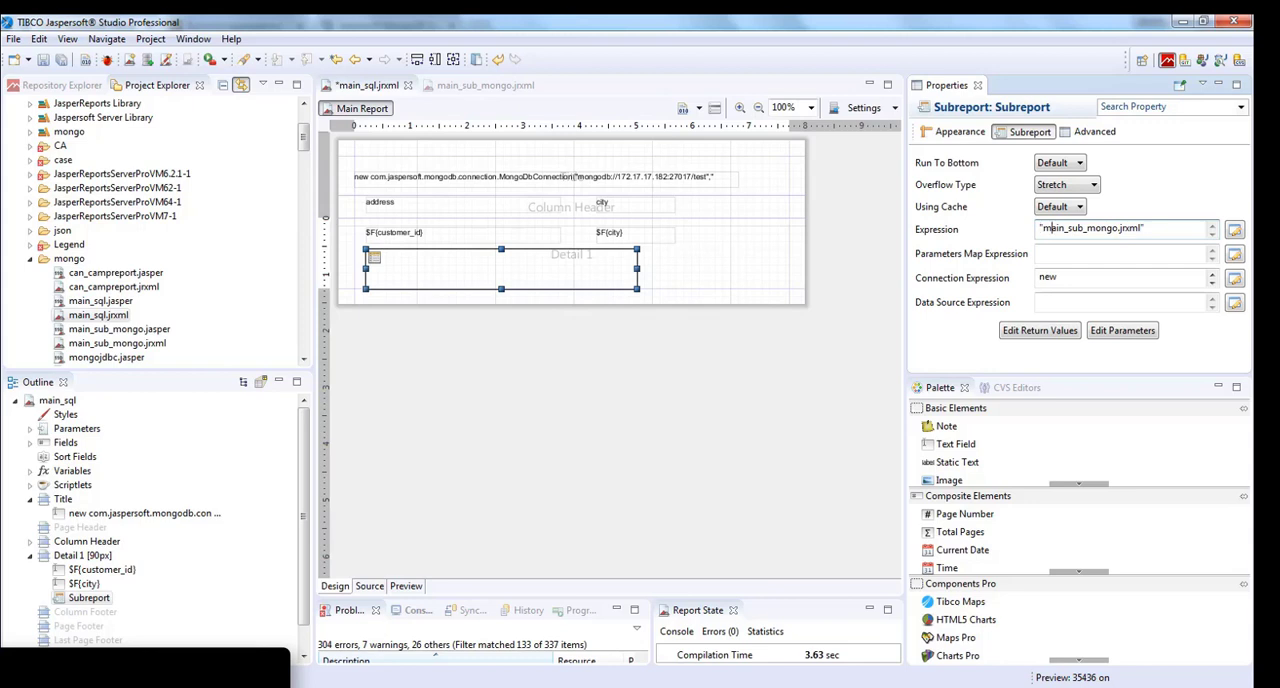
type("repo:main_sub_mongo.jrxml")
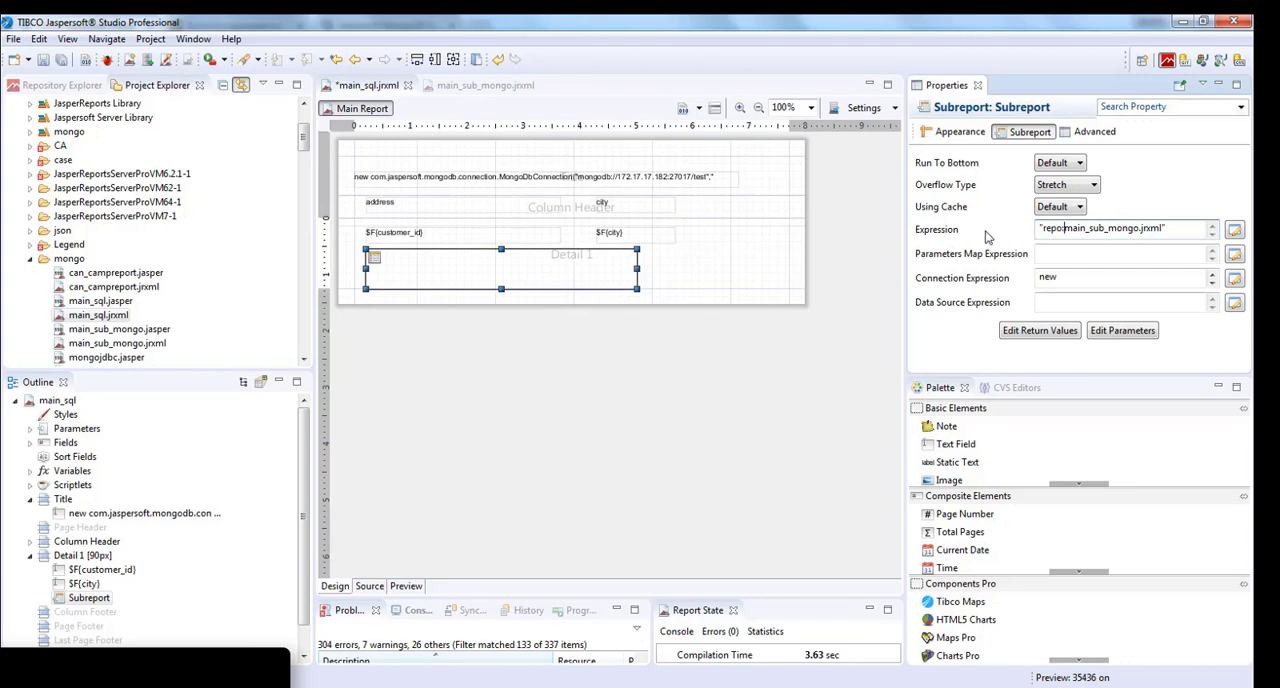
left_click(43, 59)
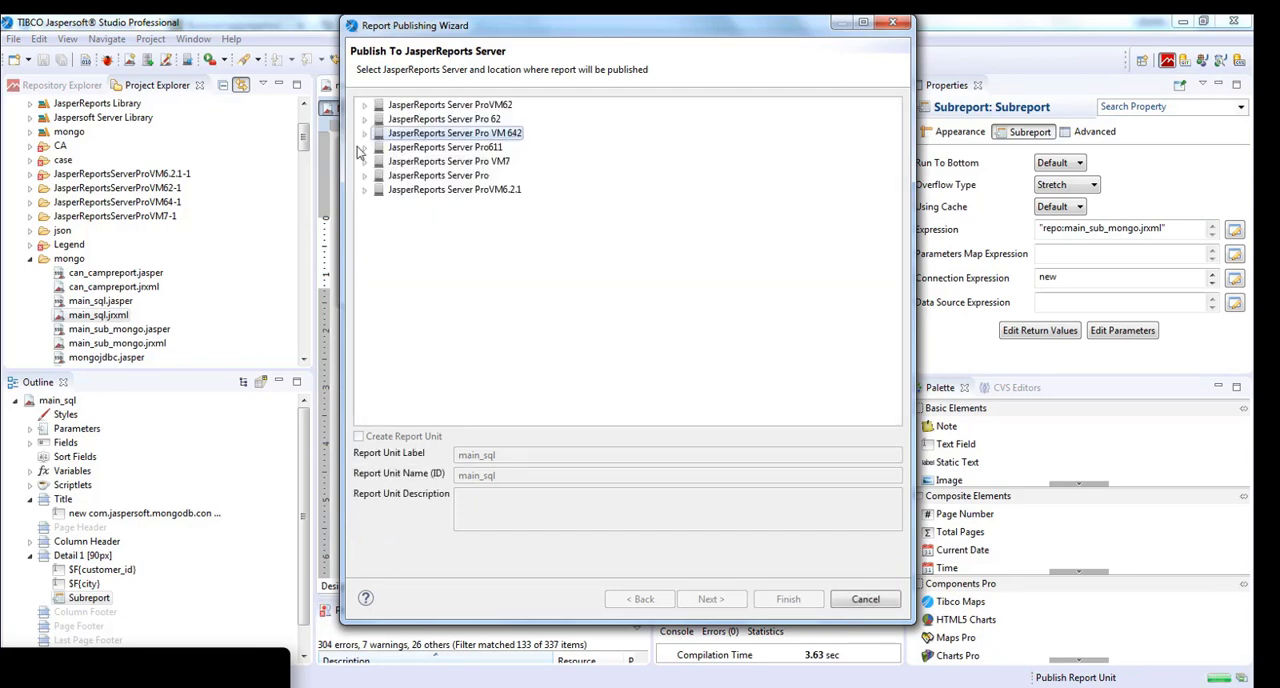
Target VM 642 > Organizations > Organization > Reports and advance to data source settings
left_click(365, 133)
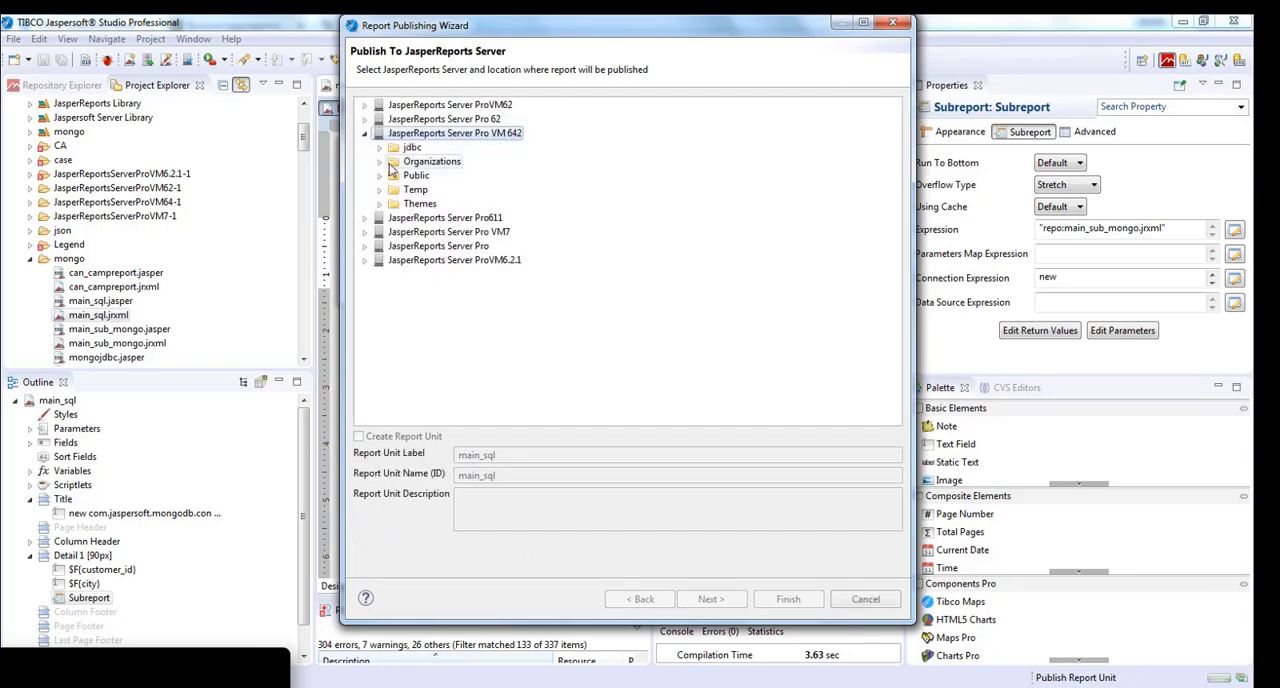
left_click(380, 161)
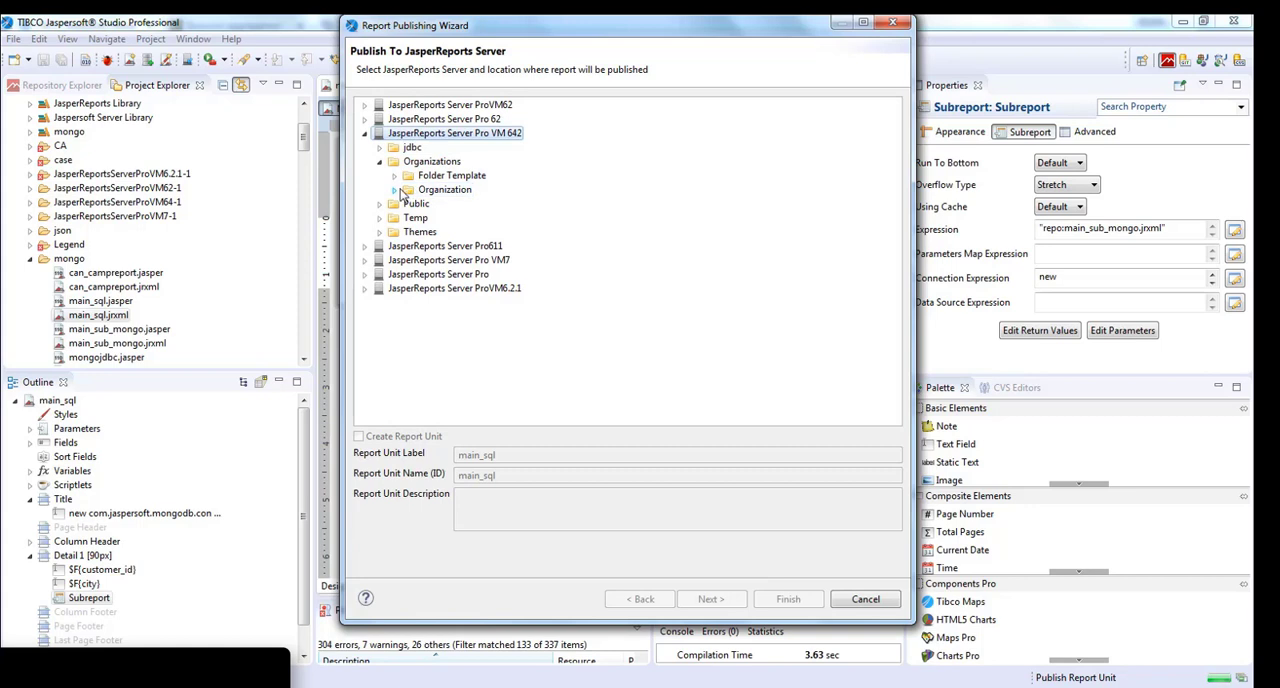
left_click(395, 189)
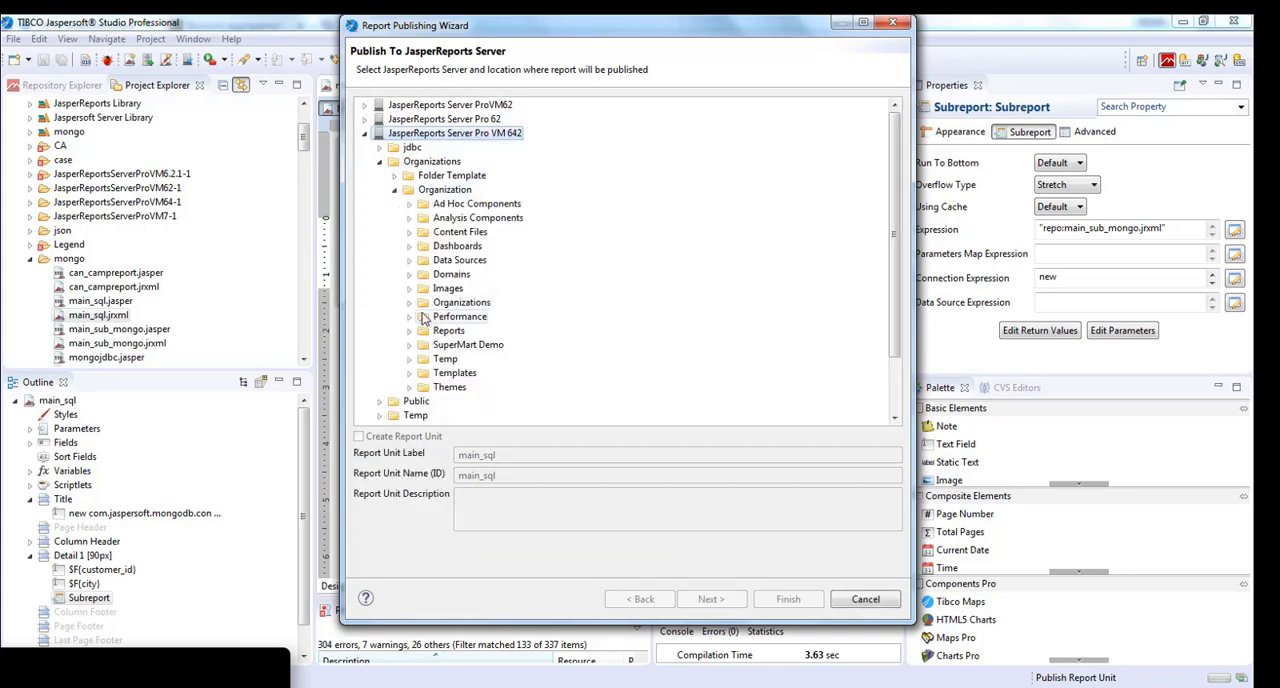
left_click(358, 436)
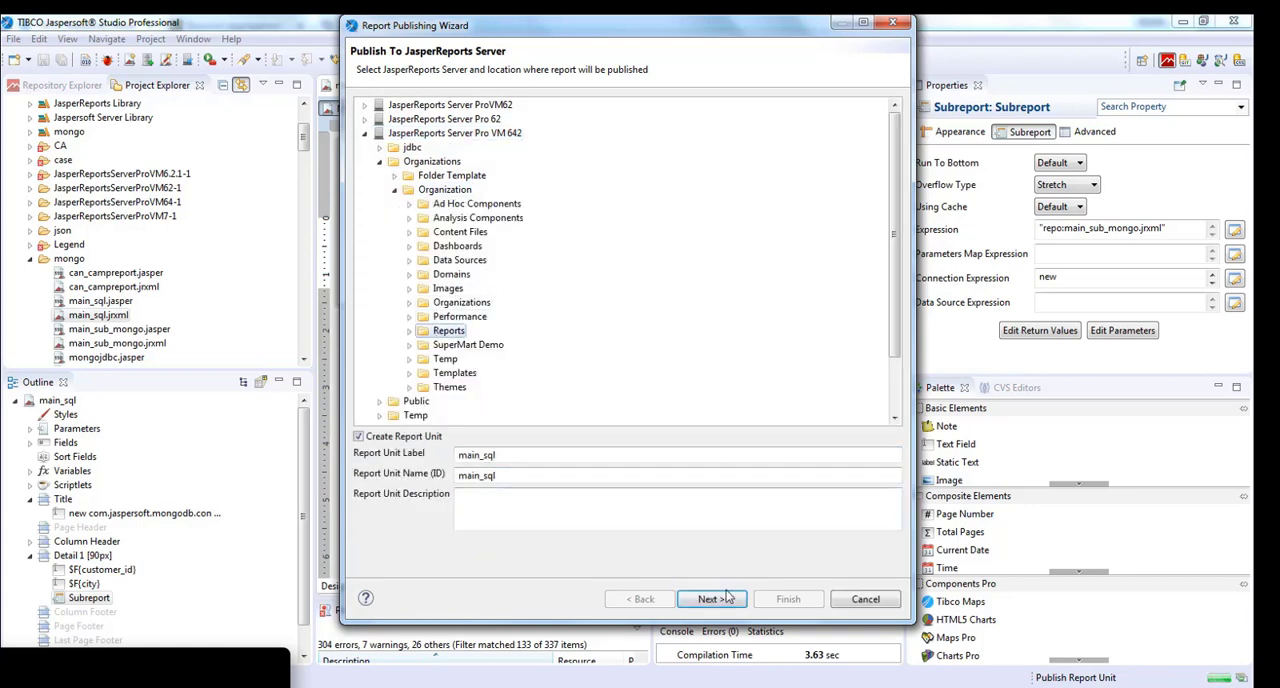
left_click(711, 598)
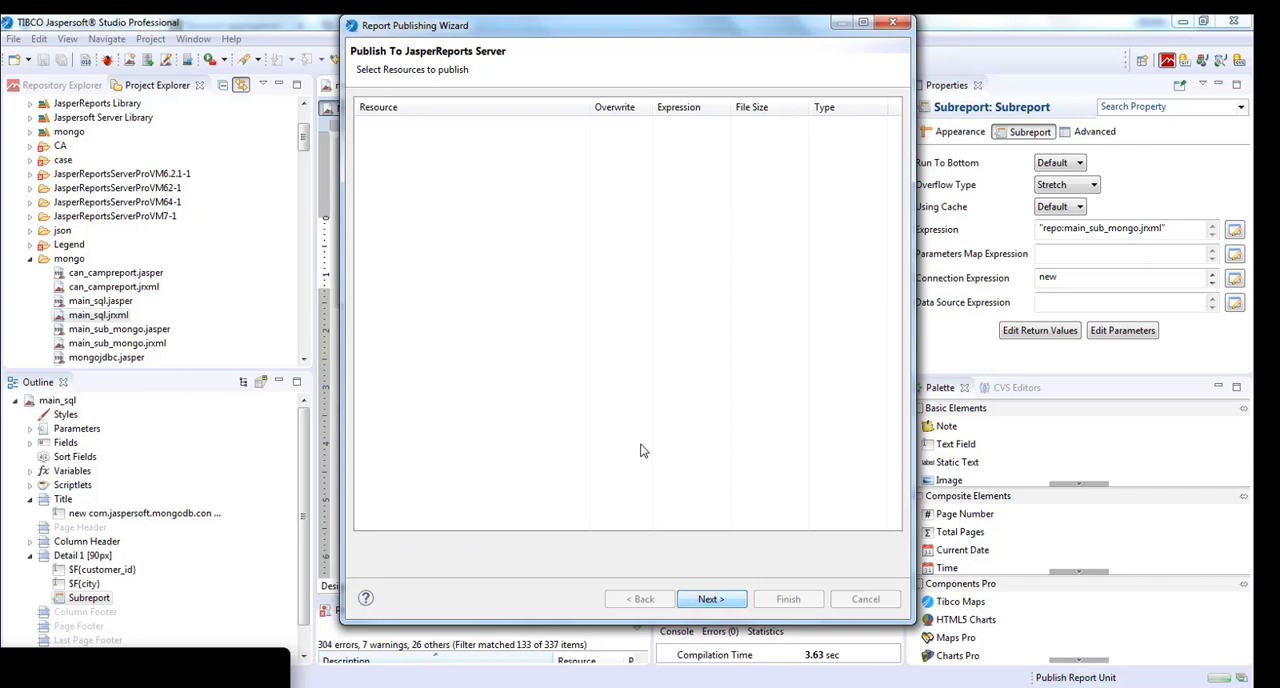
left_click(711, 598)
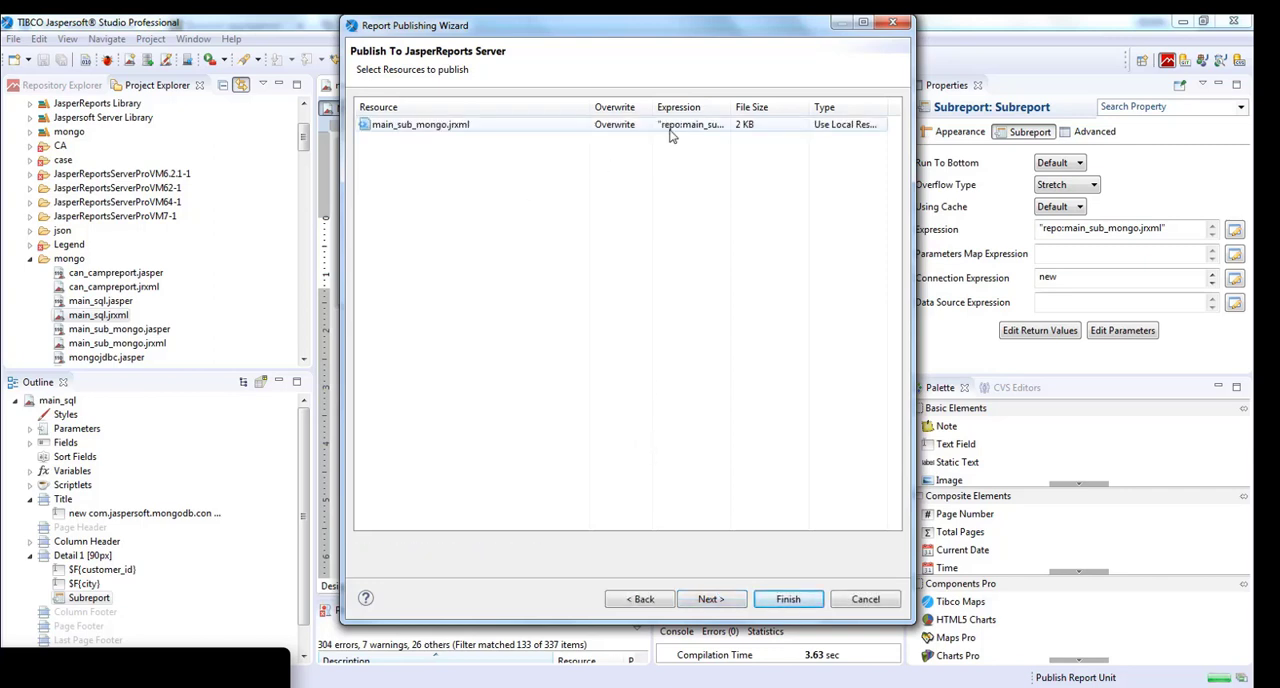
left_click(711, 598)
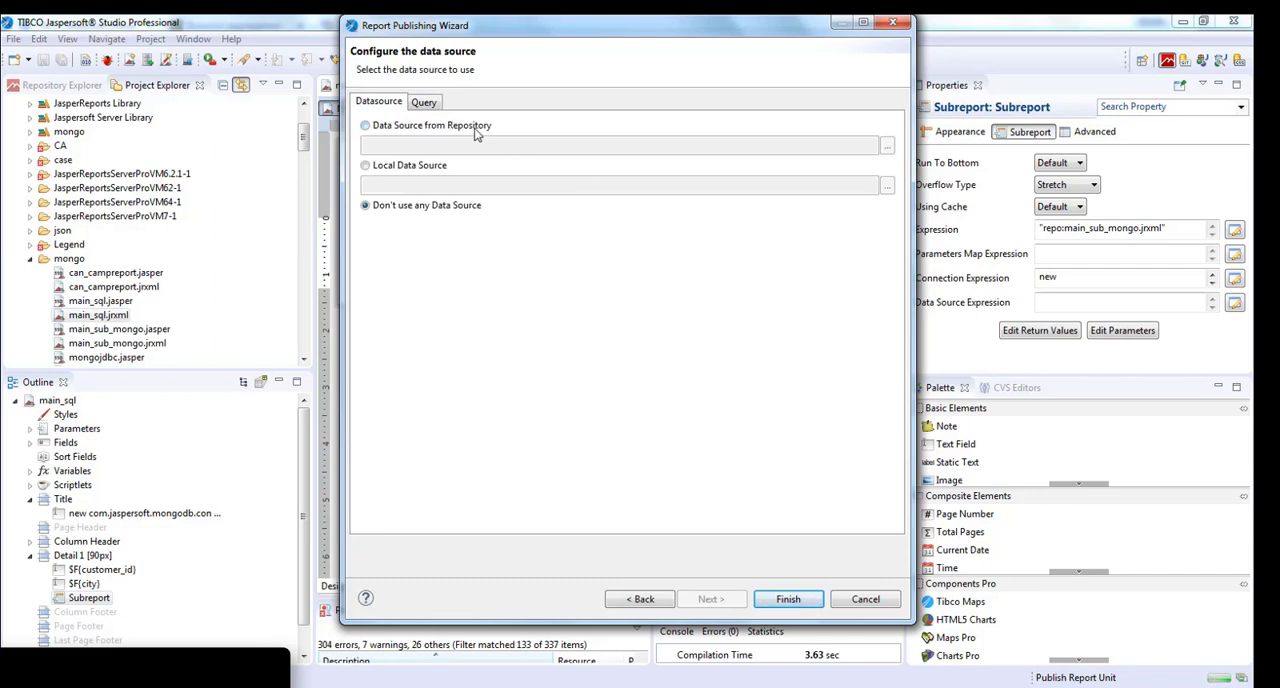
Use the server repository's Foodmart Data Source from public Samples for the report
left_click(364, 125)
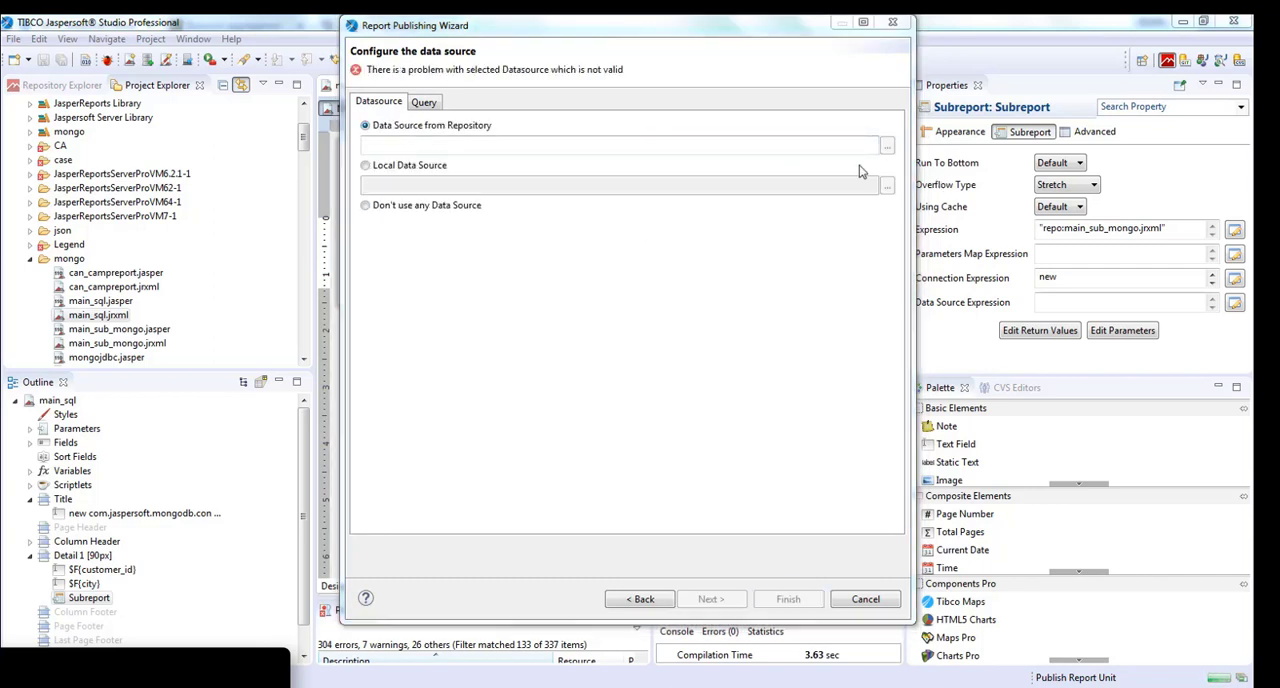
left_click(885, 146)
type("foodmar")
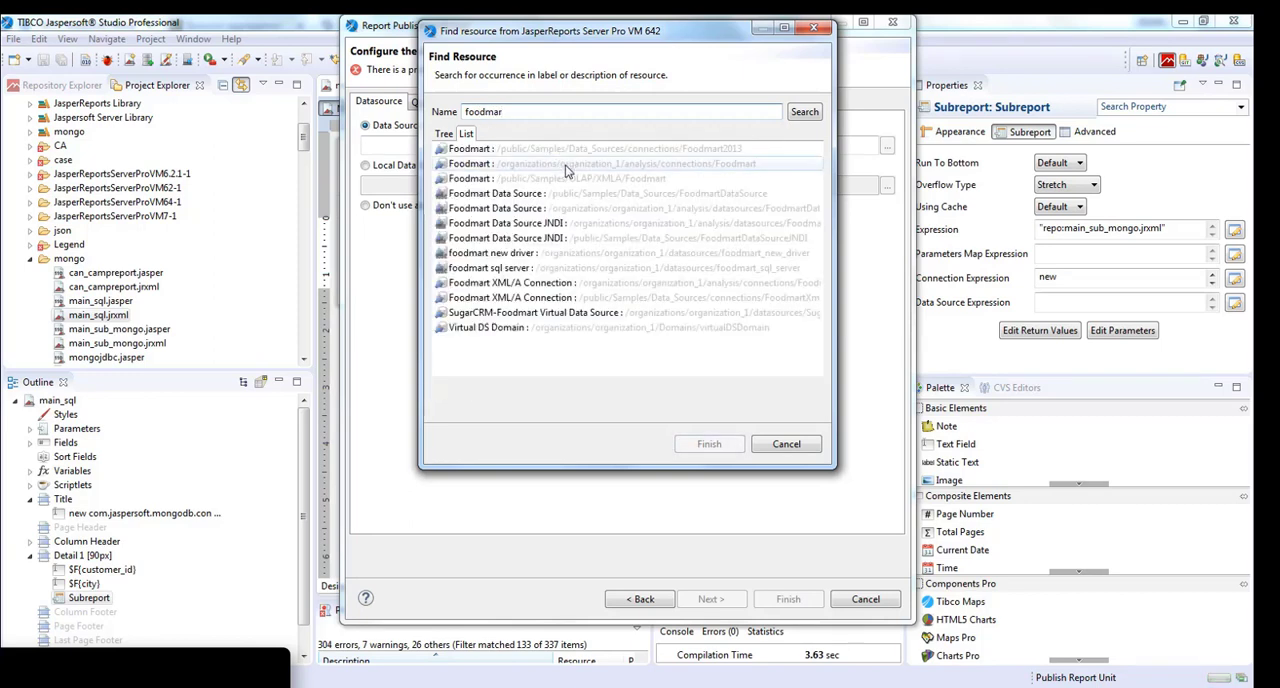
mouse_move(670, 238)
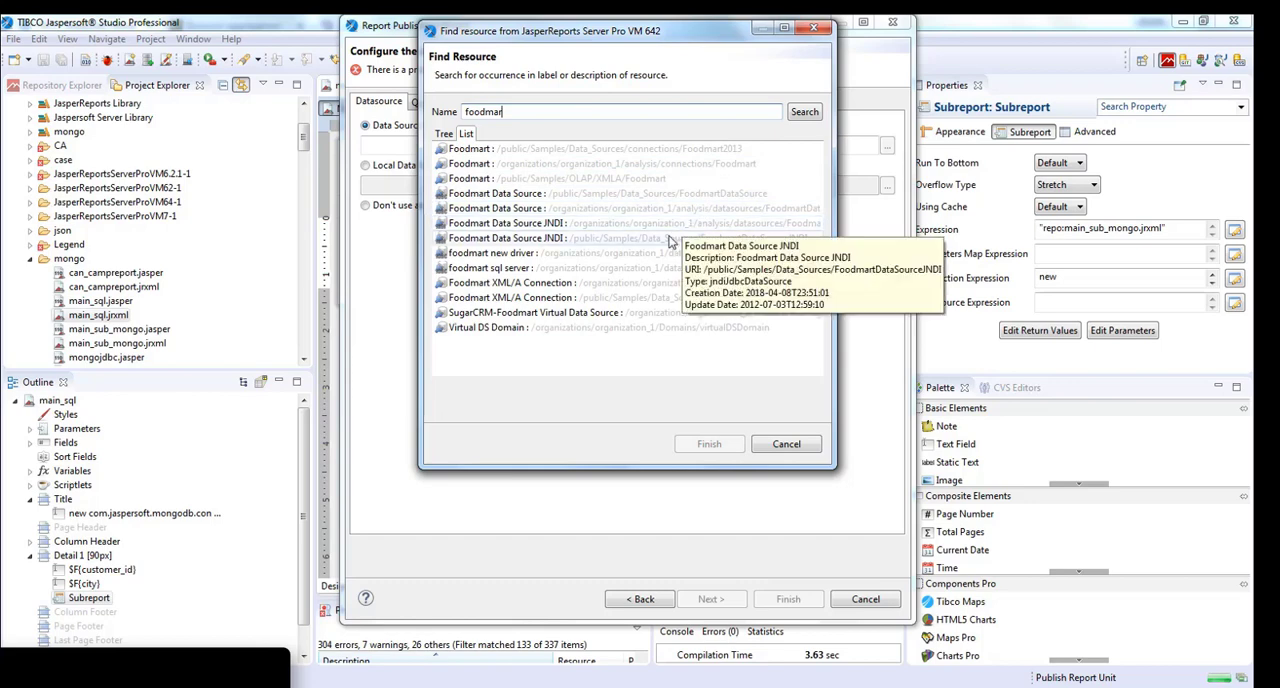
left_click(600, 193)
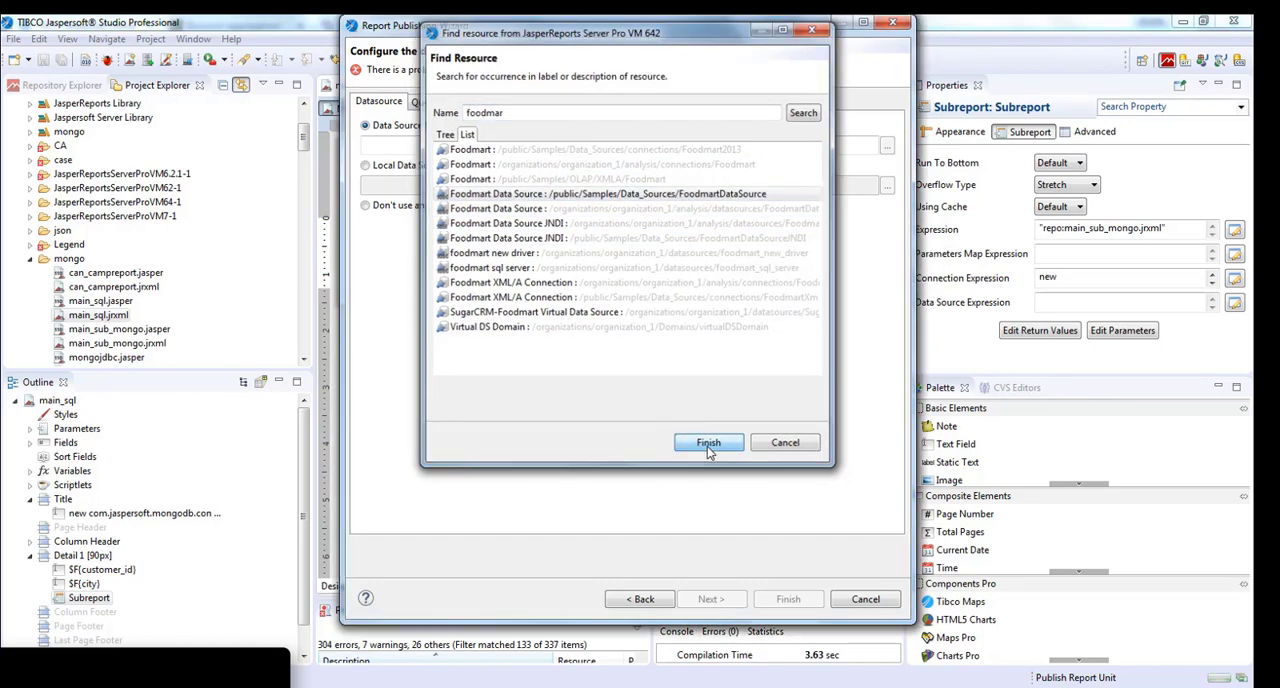
Publish main_sql and main_sub_mongo to the server and acknowledge the success message
left_click(708, 443)
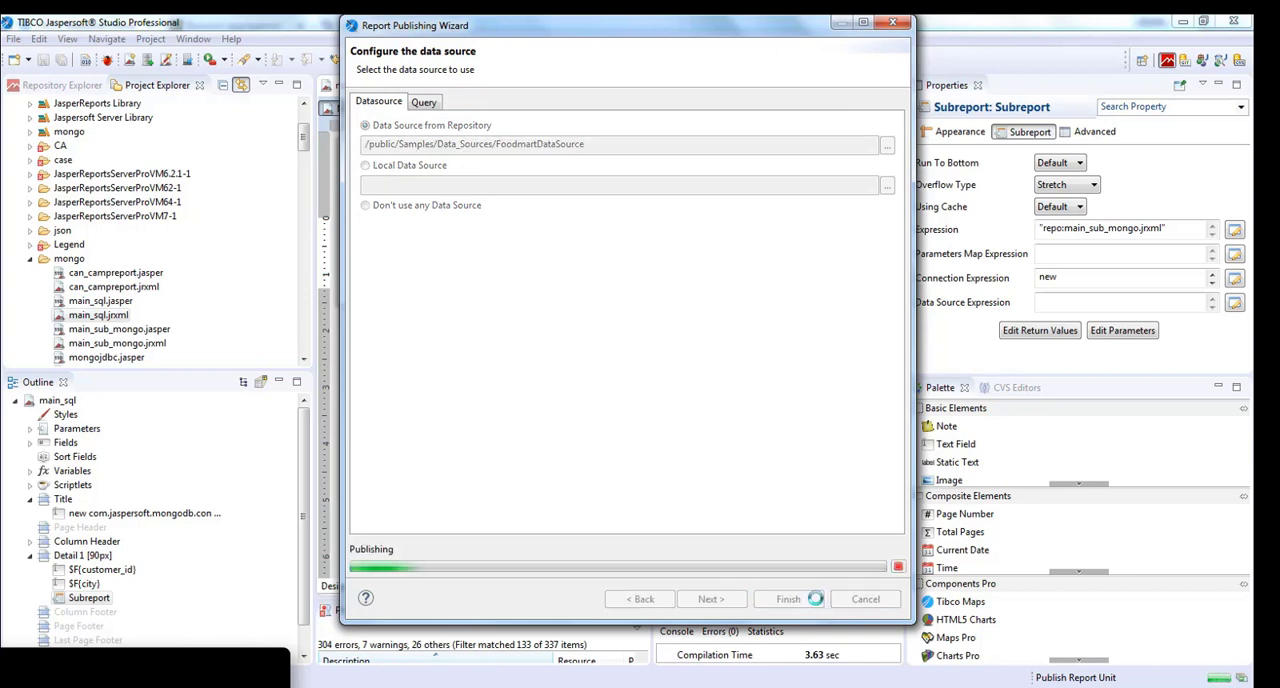
left_click(788, 599)
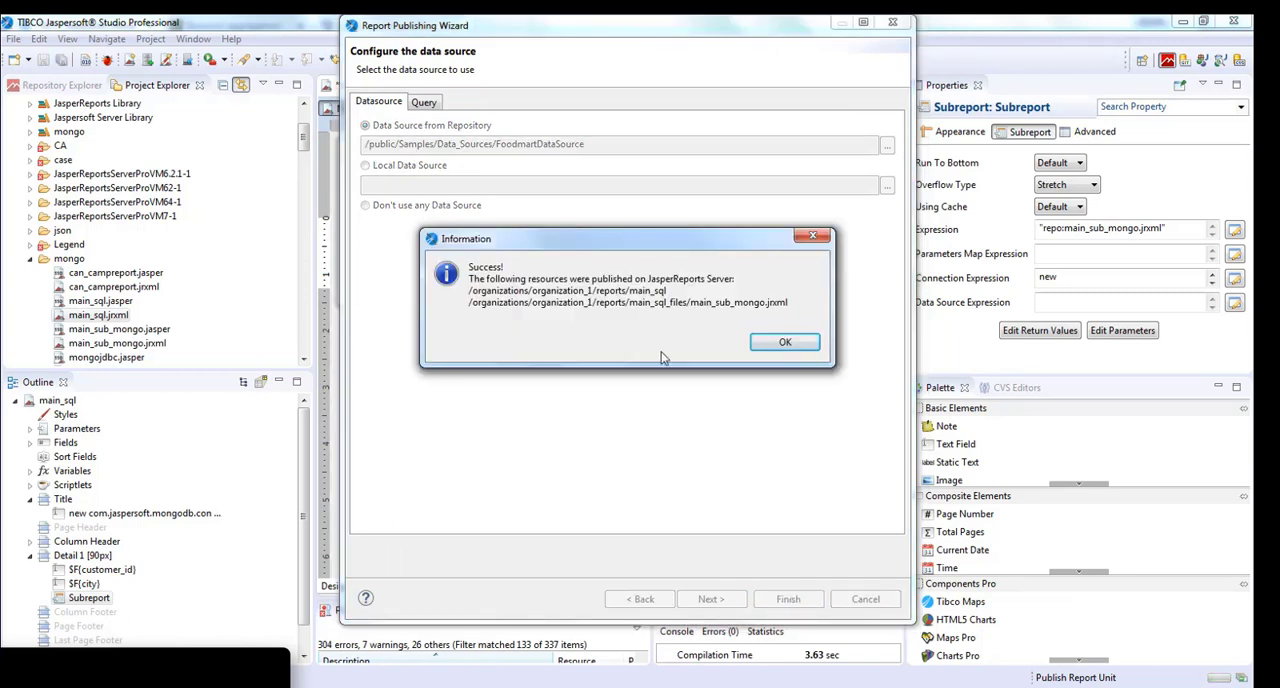
left_click(784, 341)
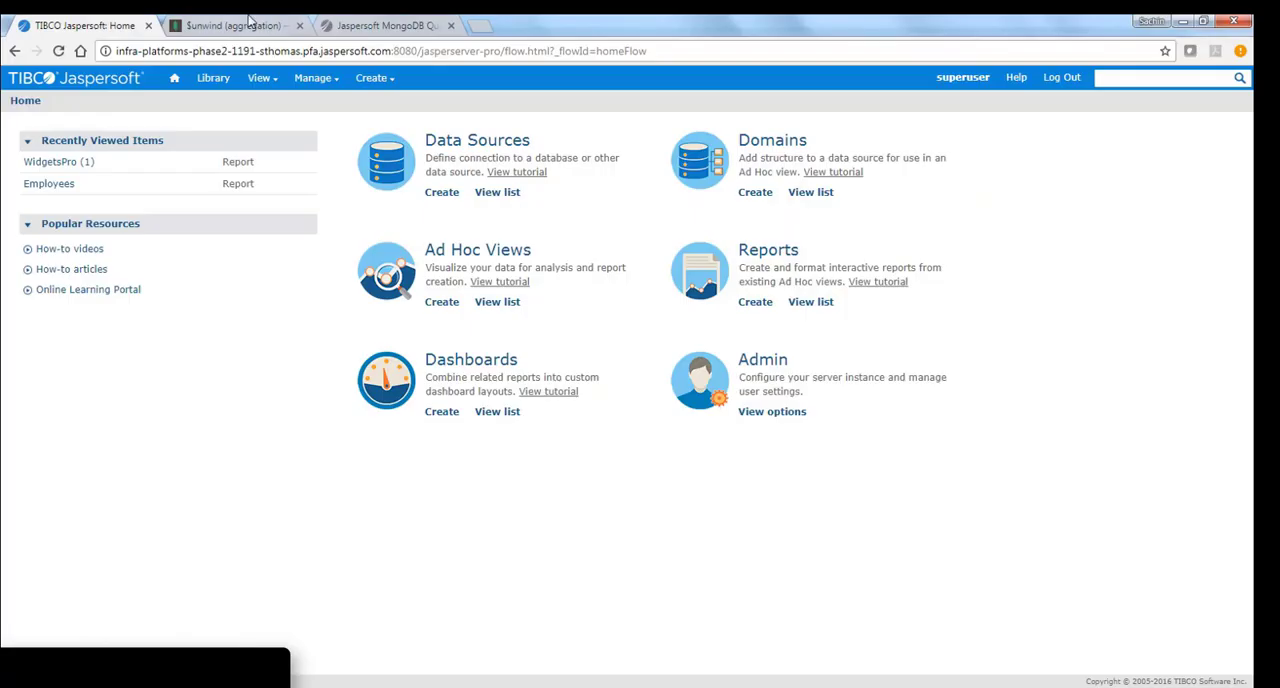
Browse the server repository to Organization > Reports and run main_sql
left_click(258, 78)
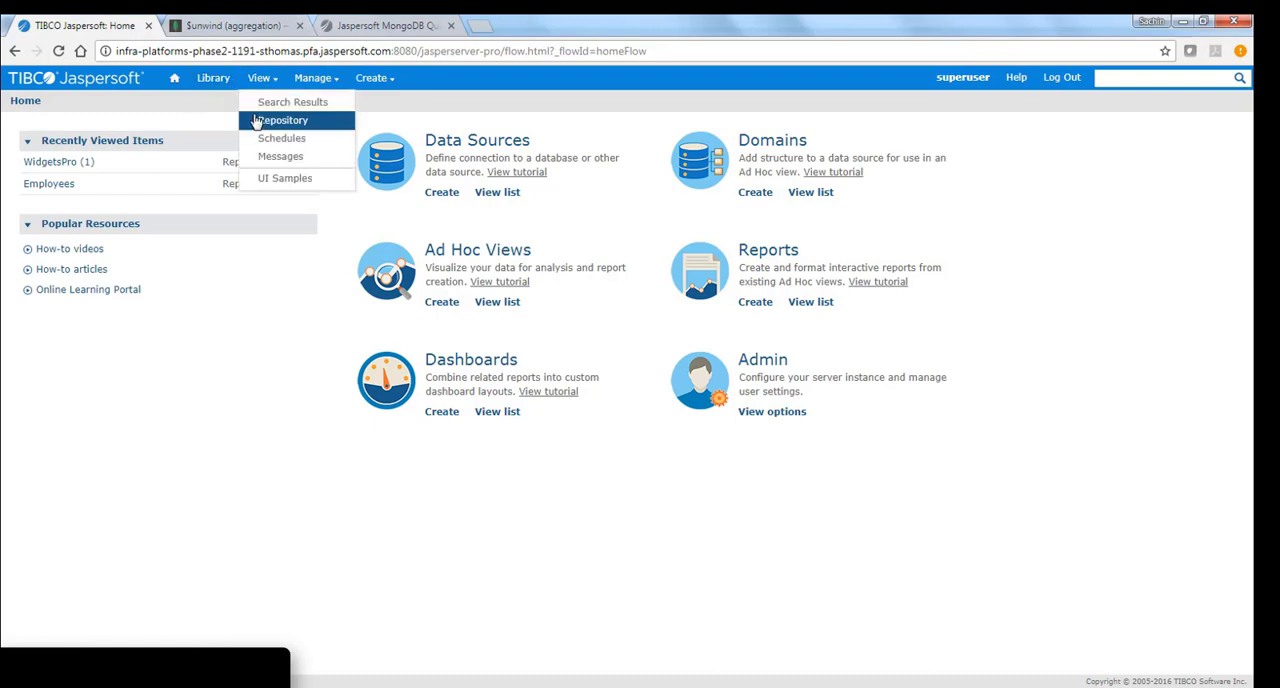
left_click(282, 120)
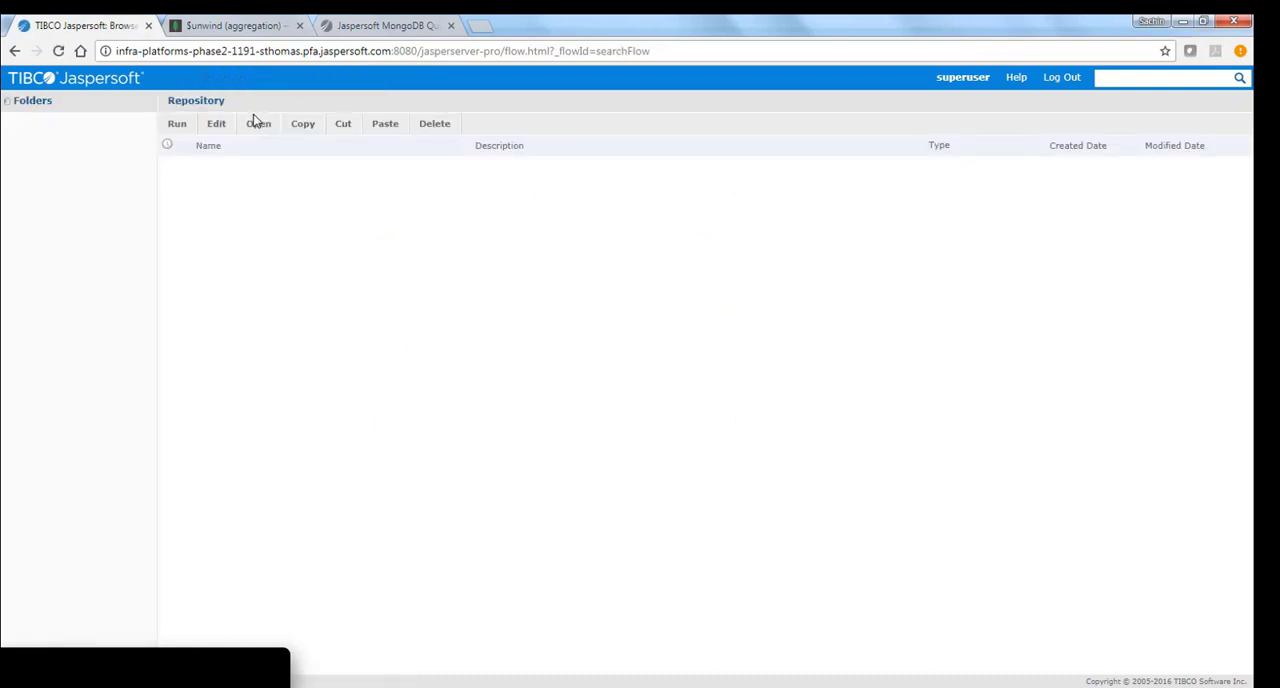
left_click(91, 363)
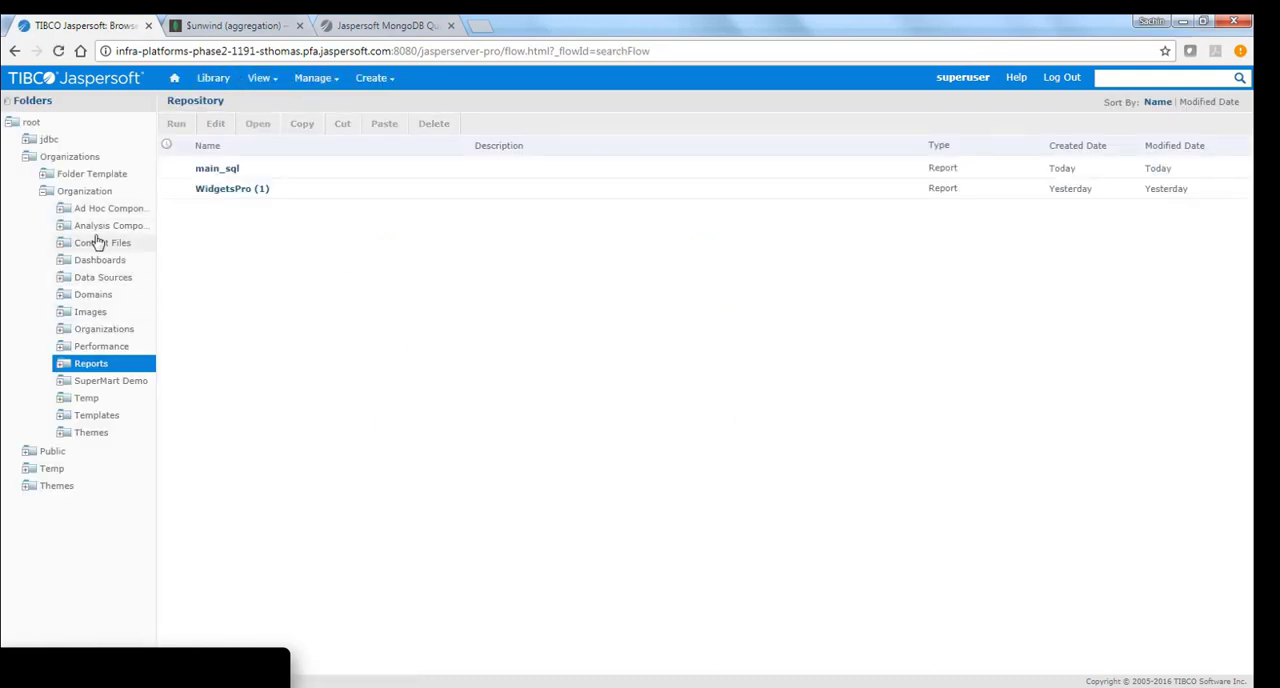
mouse_move(135, 357)
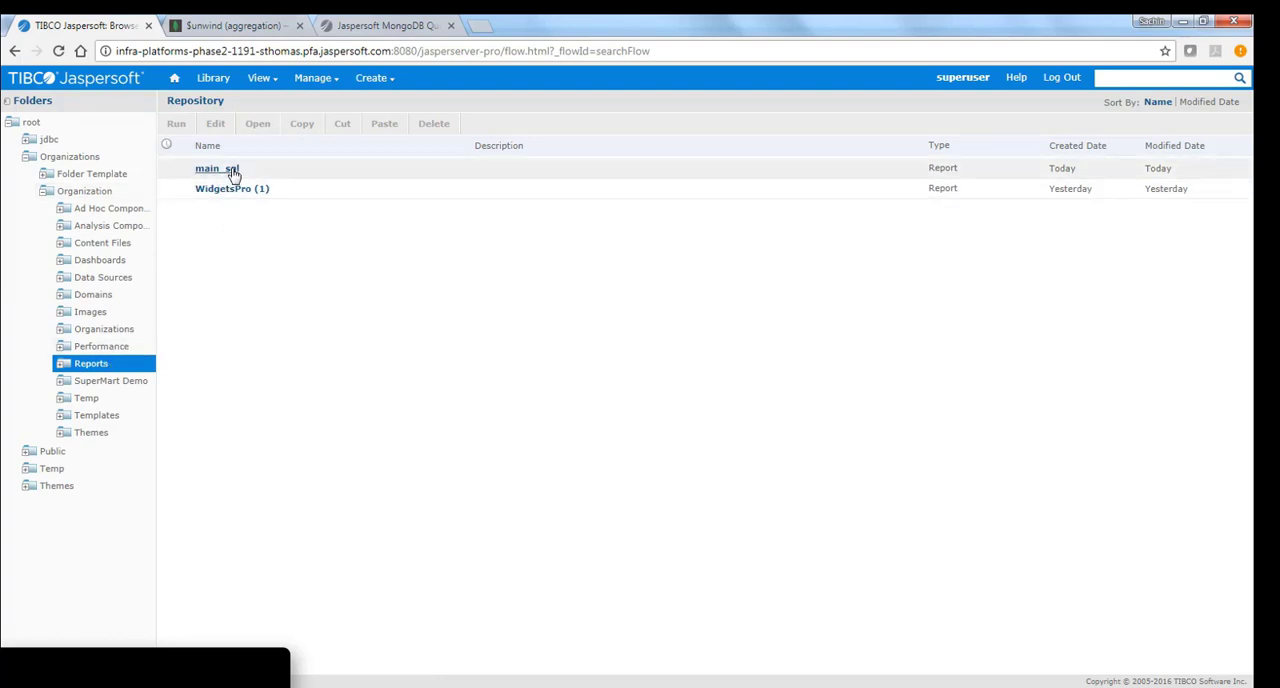
double_click(216, 168)
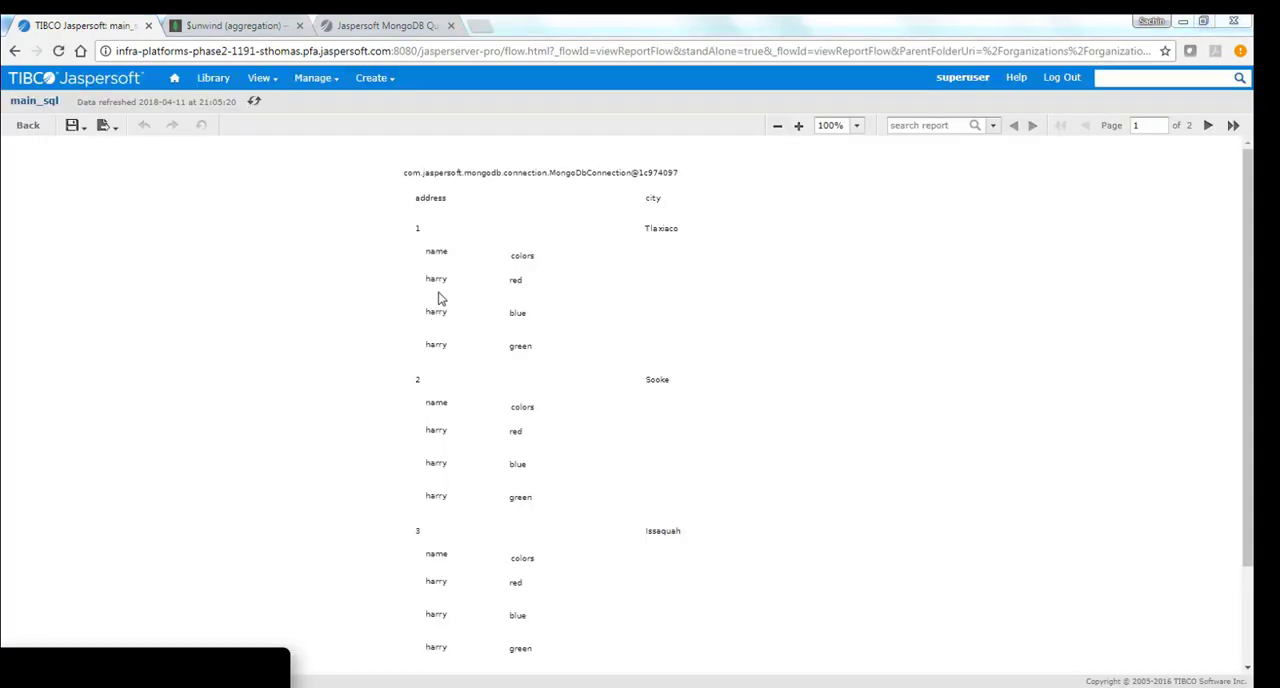
mouse_move(512, 284)
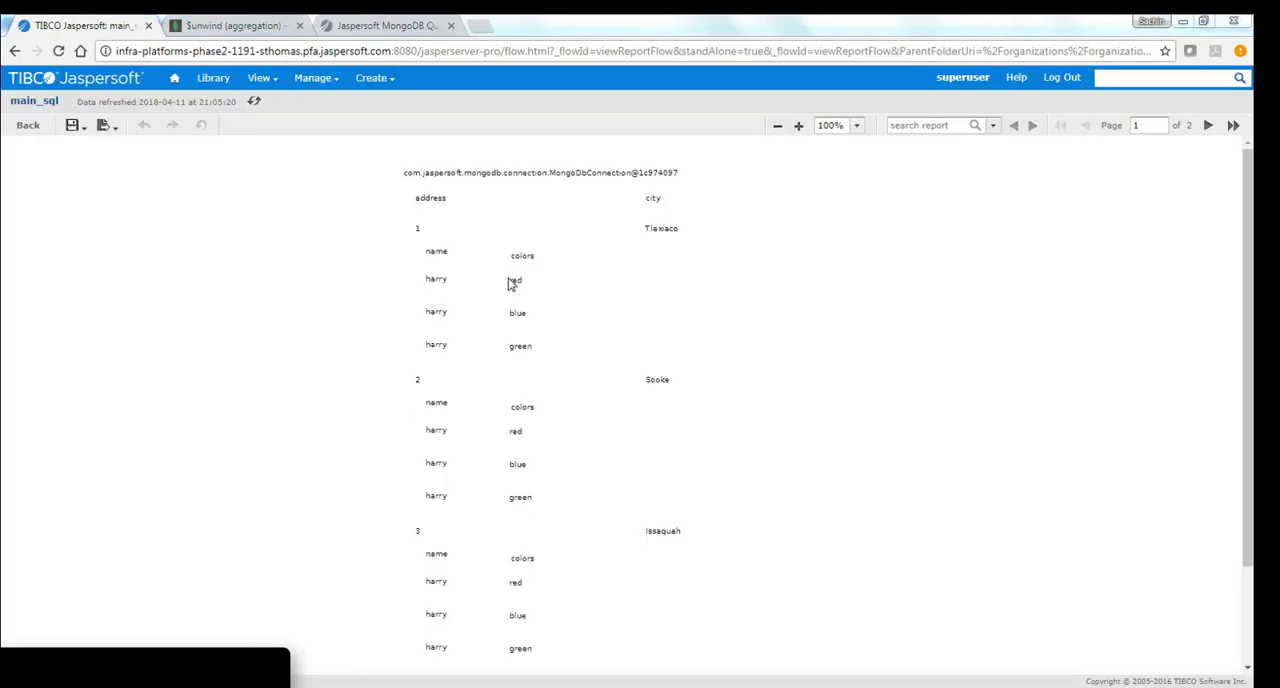
mouse_move(553, 308)
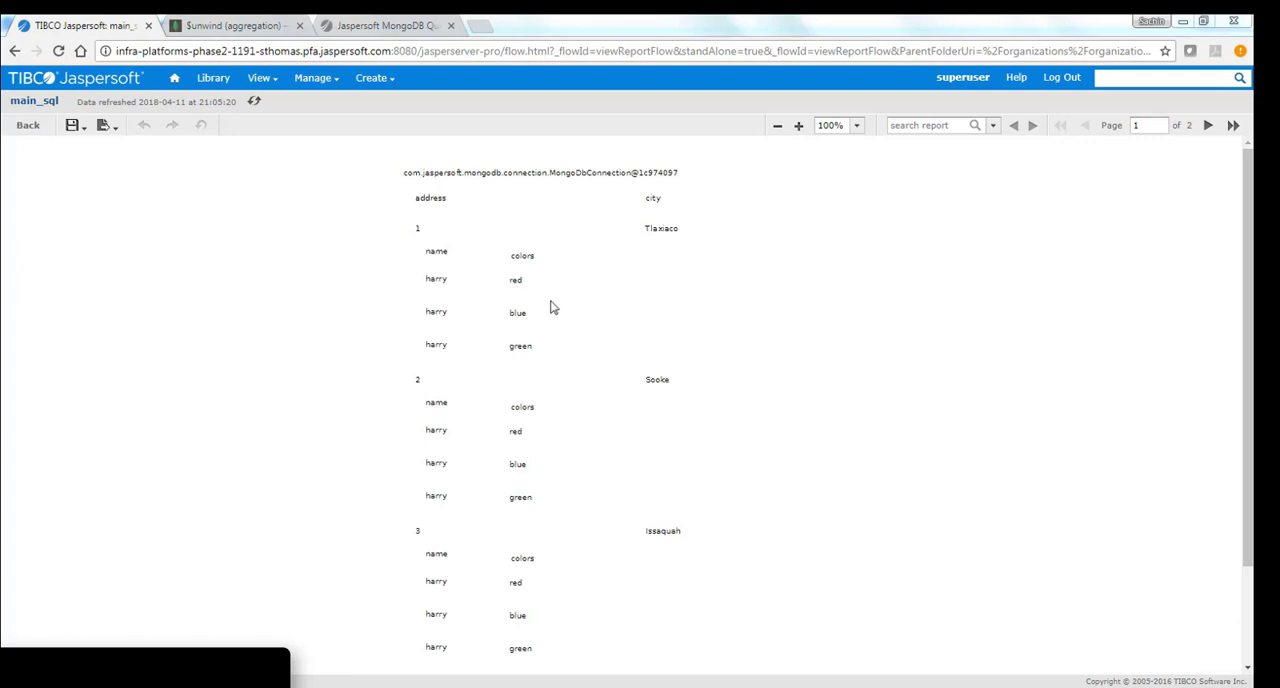
double_click(461, 172)
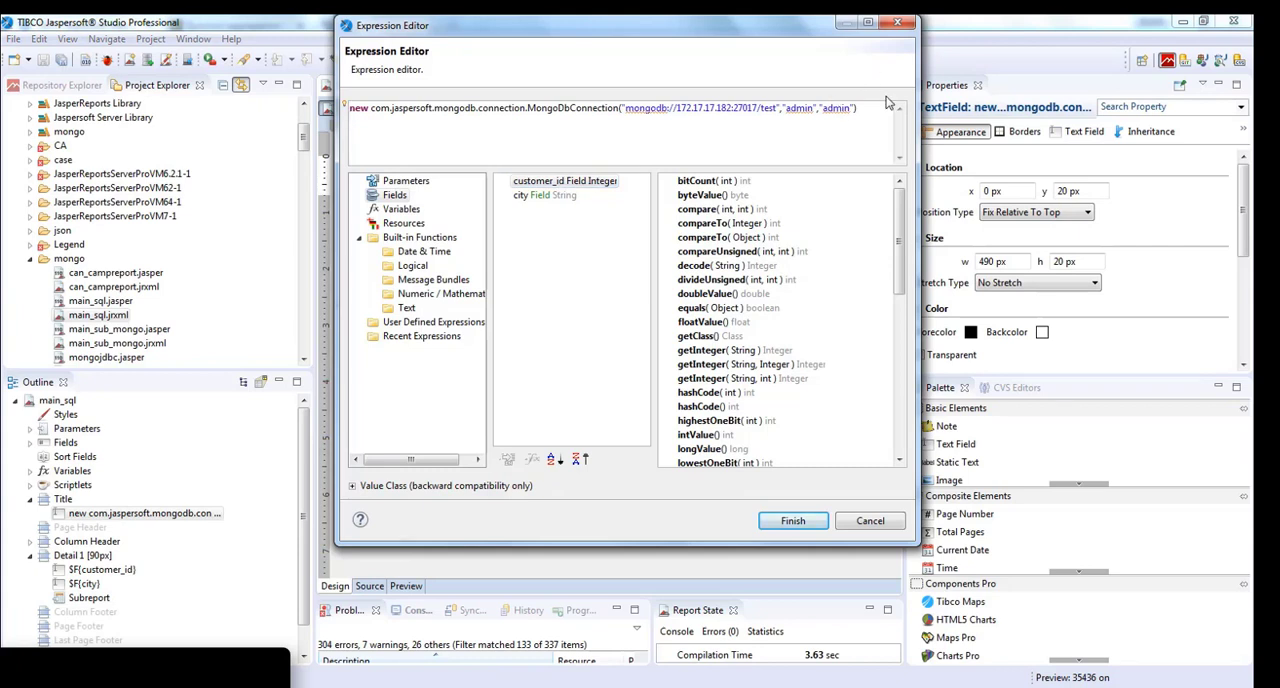
left_click(792, 520)
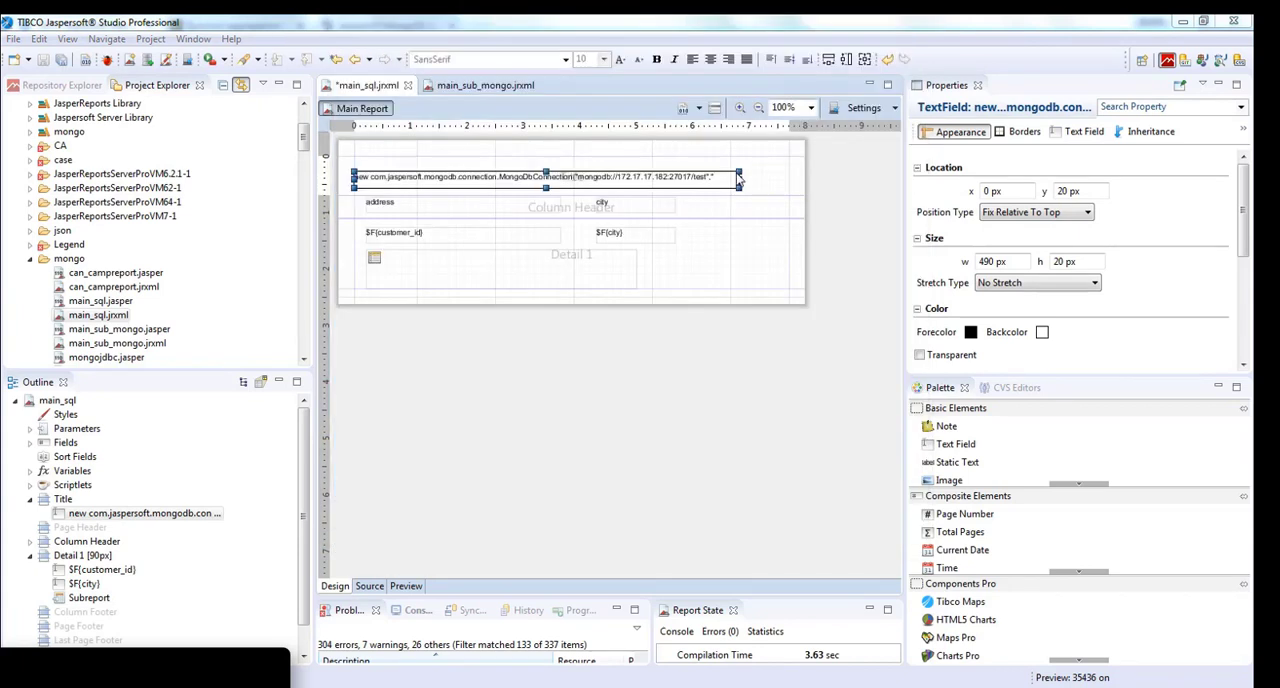
mouse_move(730, 180)
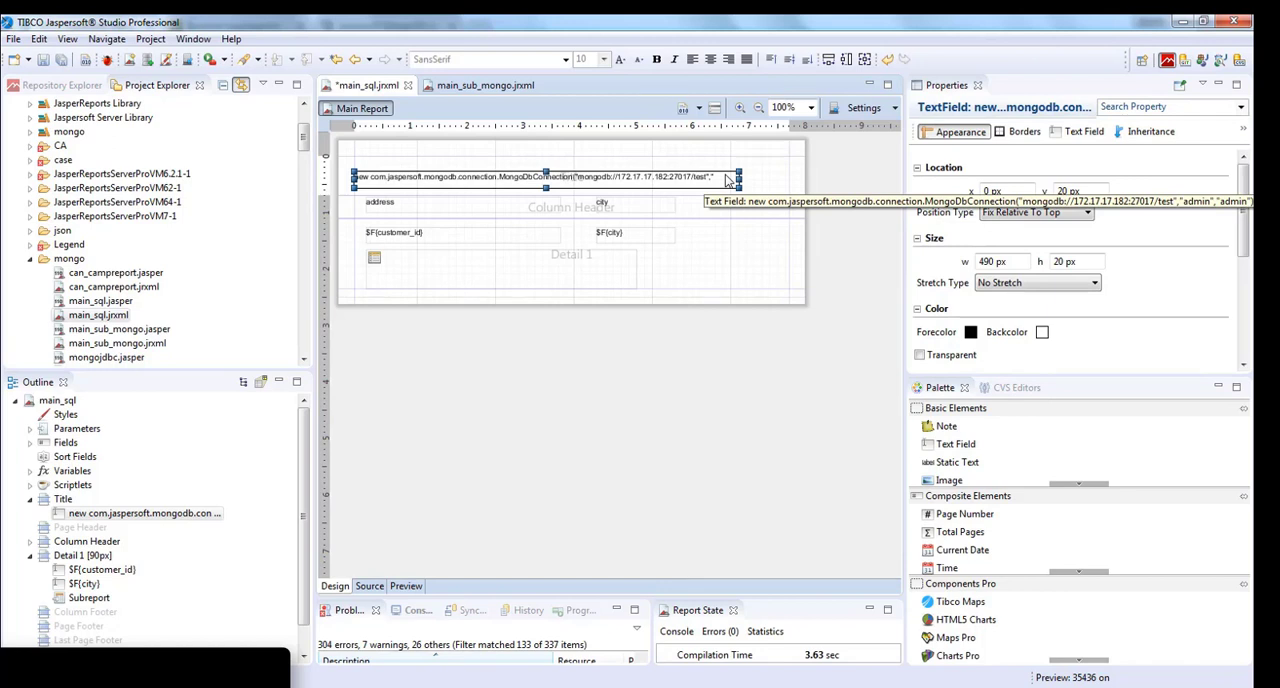
mouse_move(732, 408)
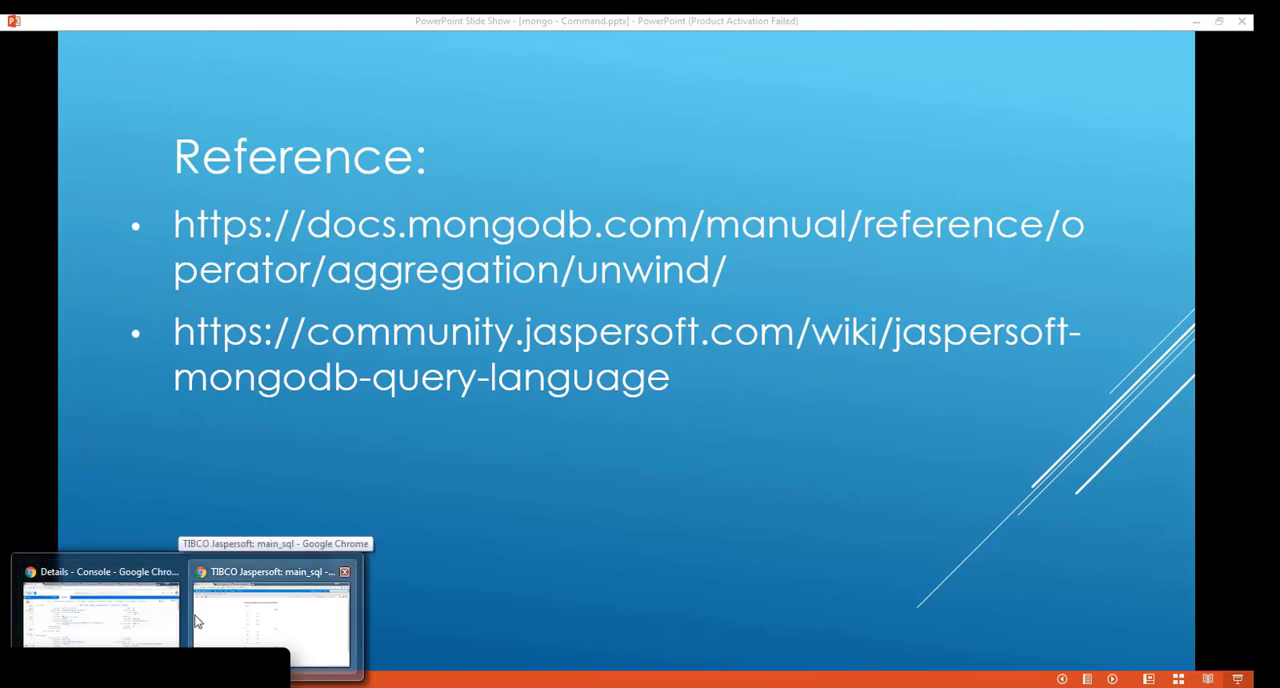
mouse_move(140, 620)
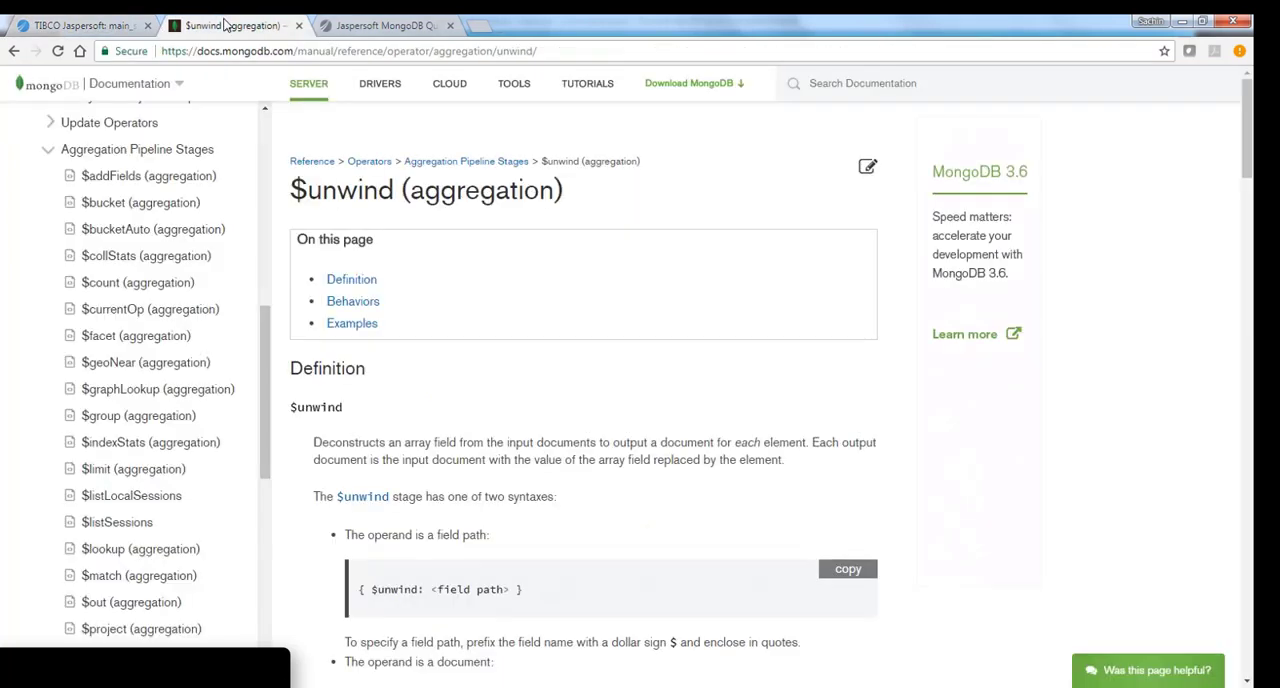
mouse_move(456, 302)
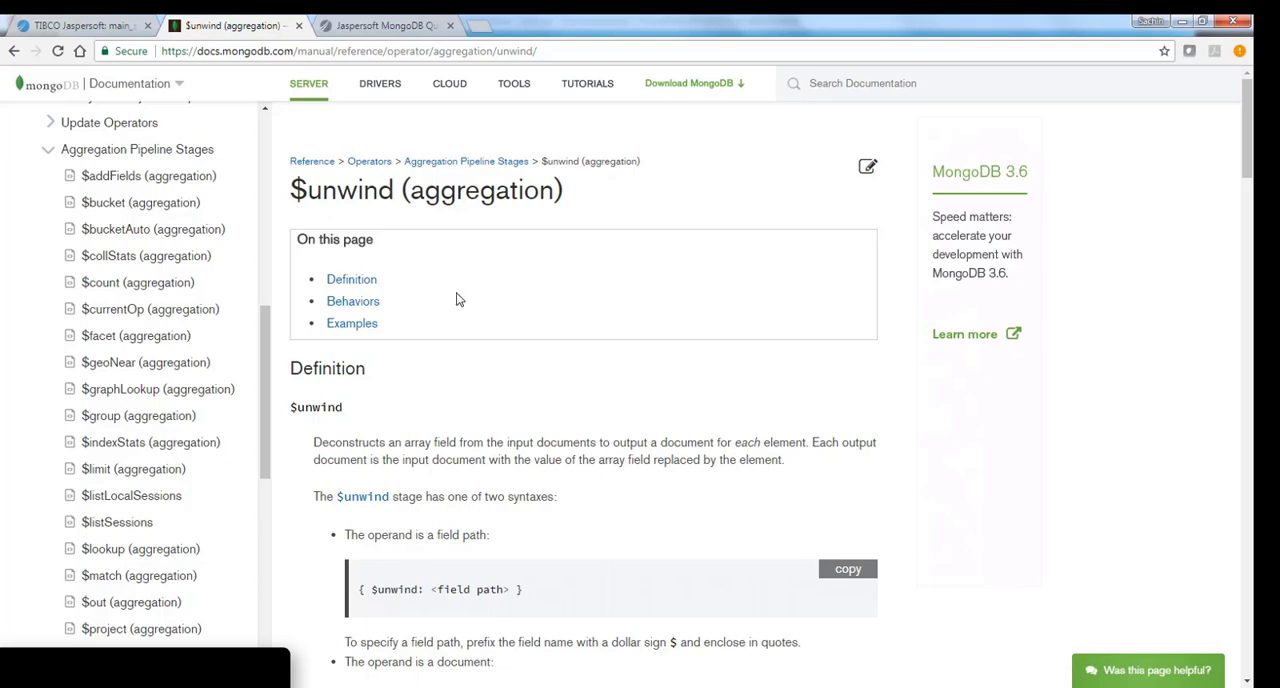
Scroll the $unwind page down to the preserveNullAndEmptyArrays example output
scroll("down", 3)
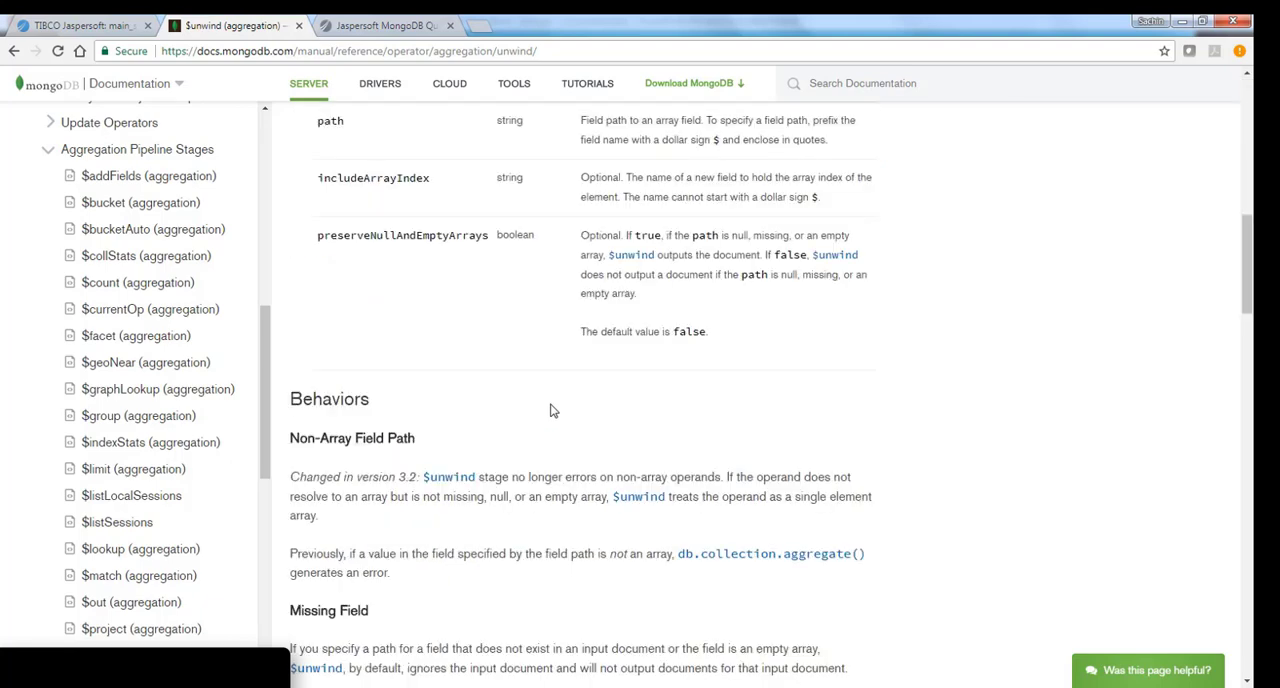
scroll("down", 3)
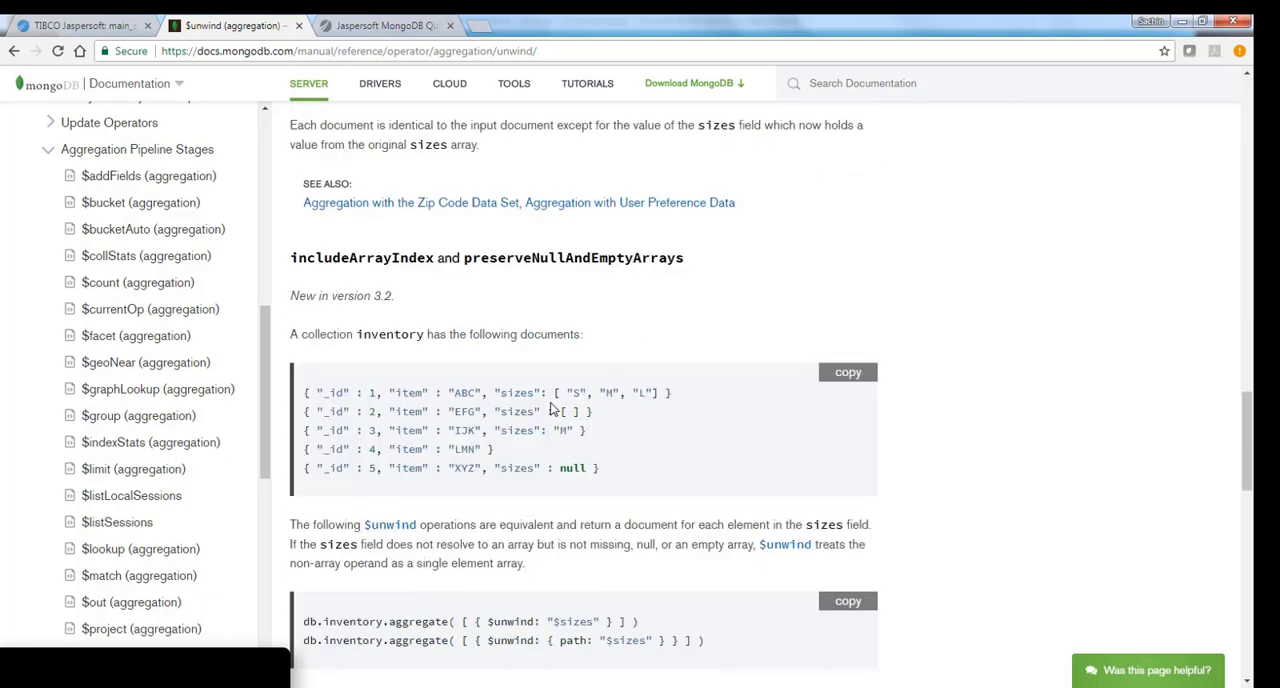
scroll("down", 3)
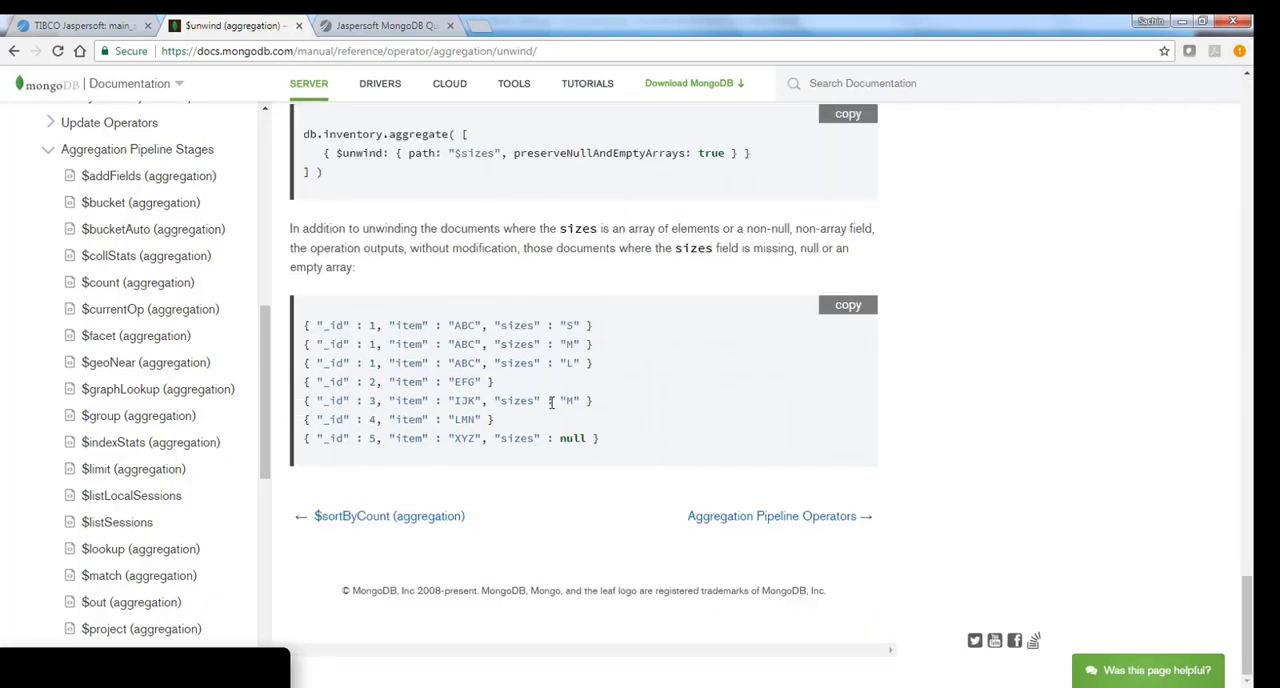
Show the Jaspersoft MongoDB Query Language wiki page at its aggregationFramework section
left_click(385, 25)
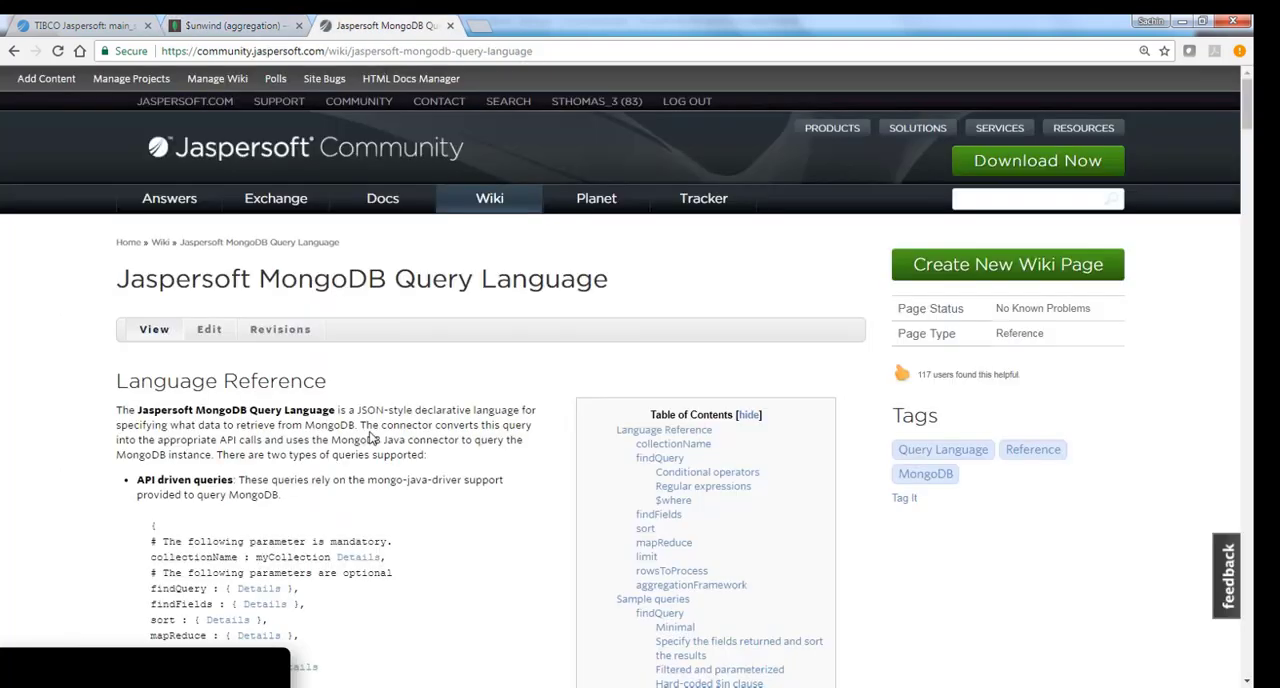
mouse_move(371, 496)
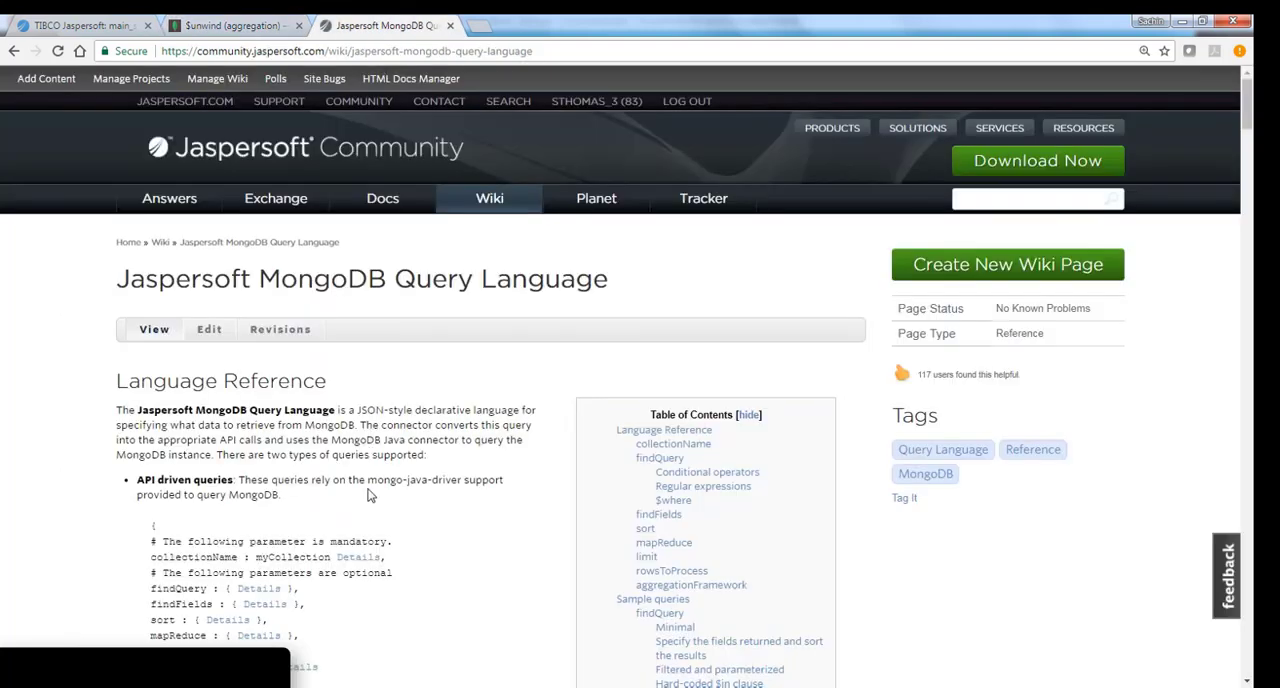
scroll("down", 3)
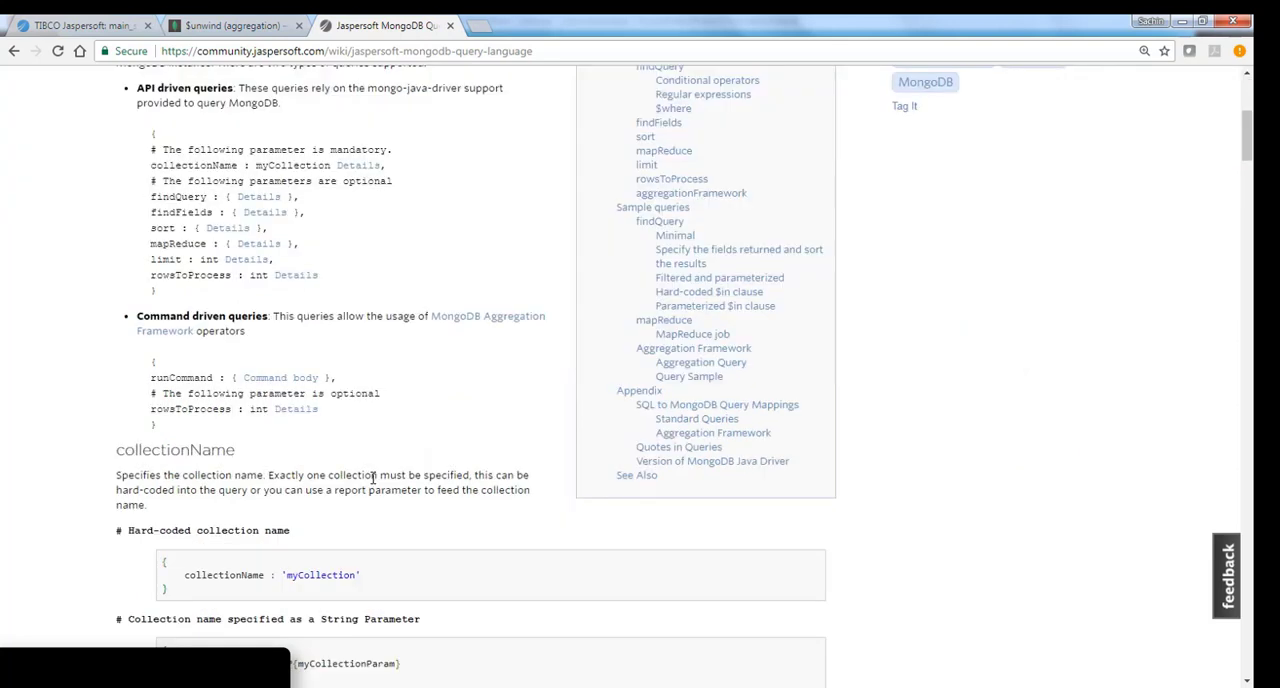
mouse_move(320, 316)
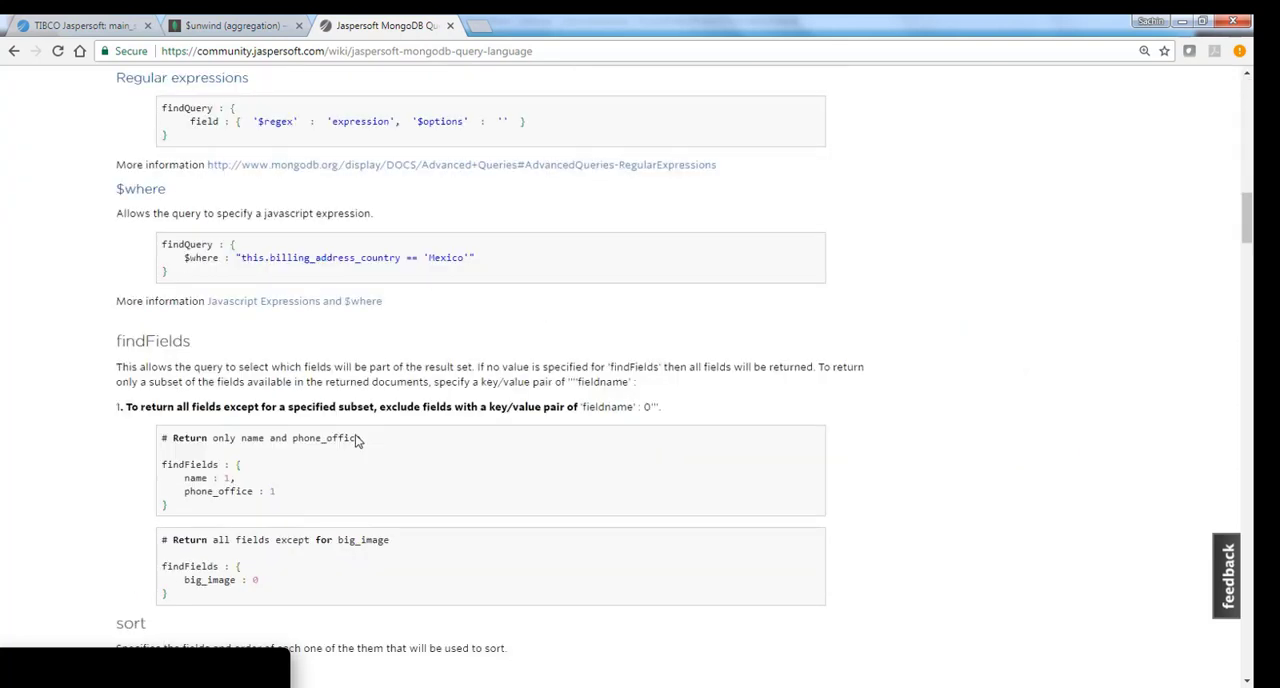
scroll("down", 3)
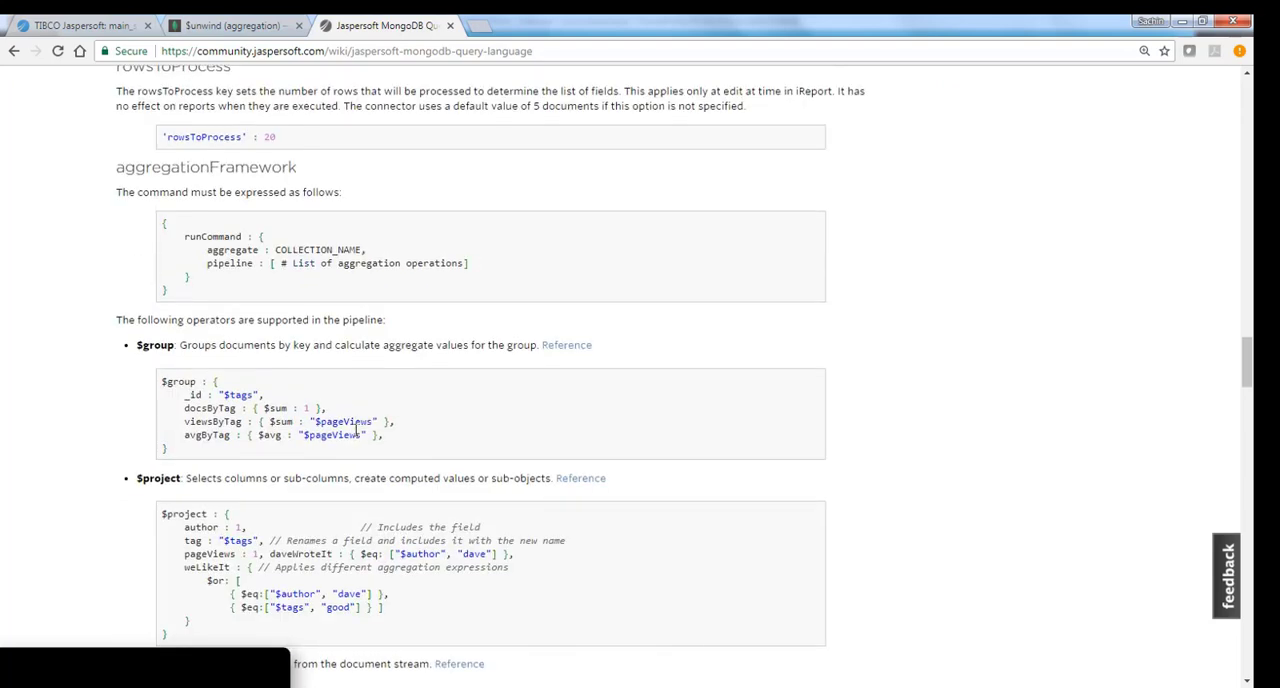
scroll("up", 3)
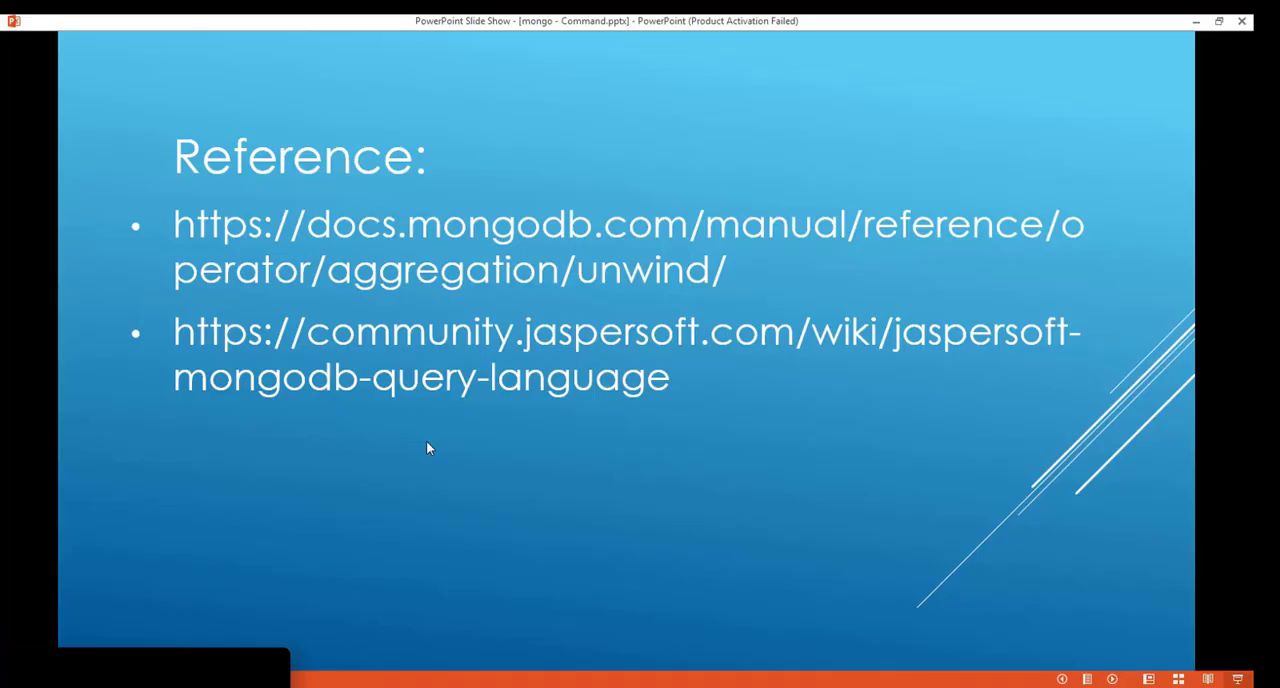
mouse_move(383, 434)
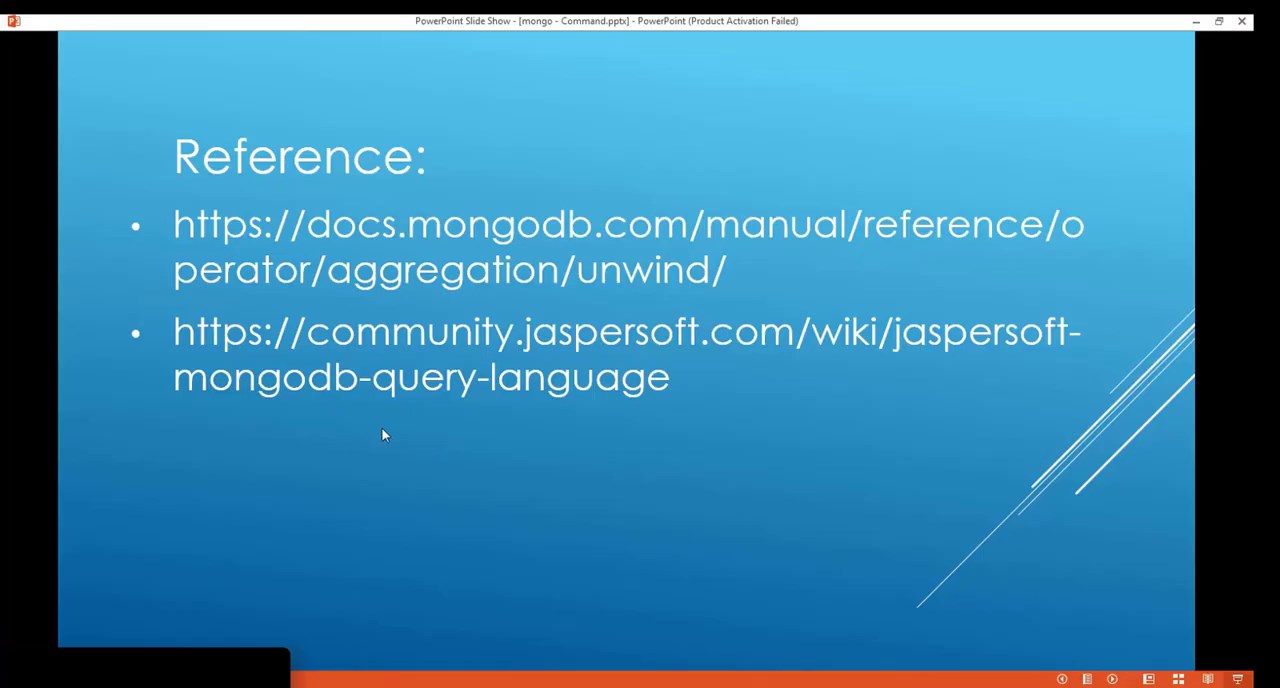